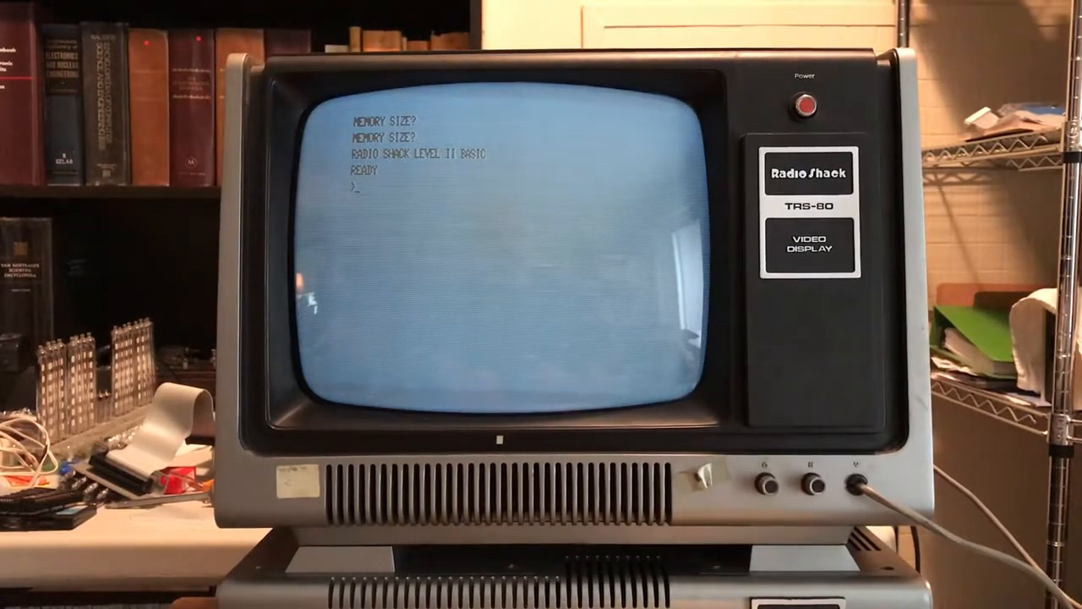
- Answer MEMORY SIZE? with X079, then enter SYSTEM to reach the tape loader
{"action": "type", "text": "X079"}
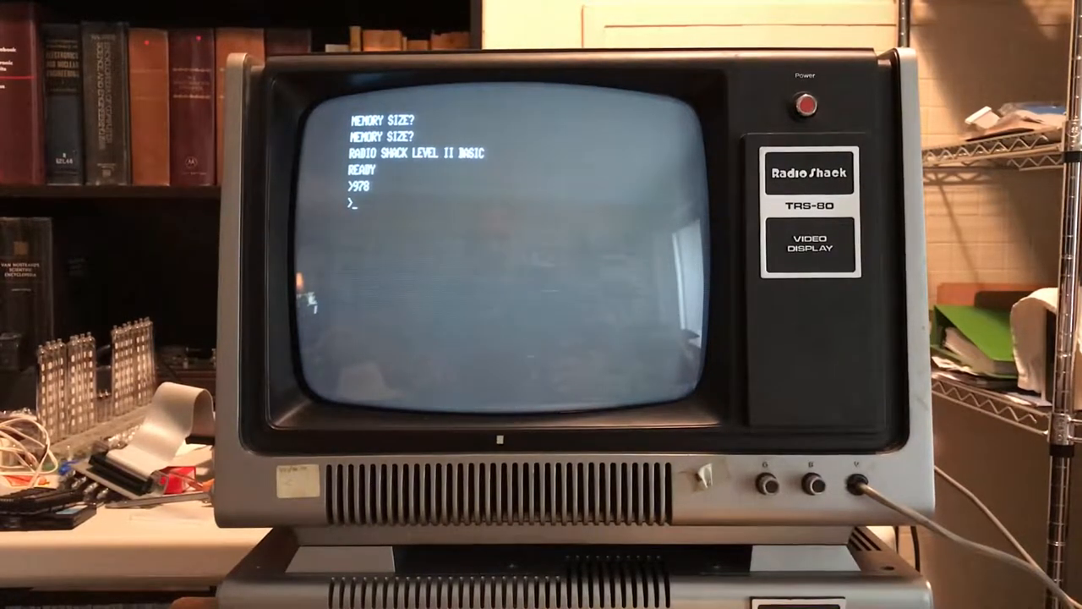
{"action": "type", "text": "SYSTEM"}
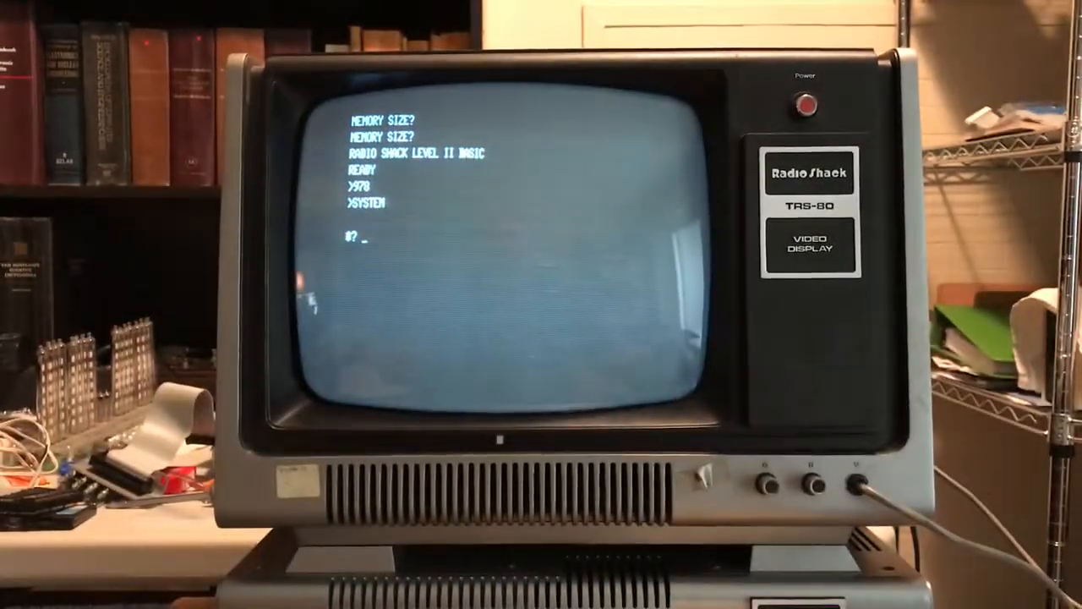
- Load the LEV3 program from tape at the SYSTEM prompt
{"action": "type", "text": "LE"}
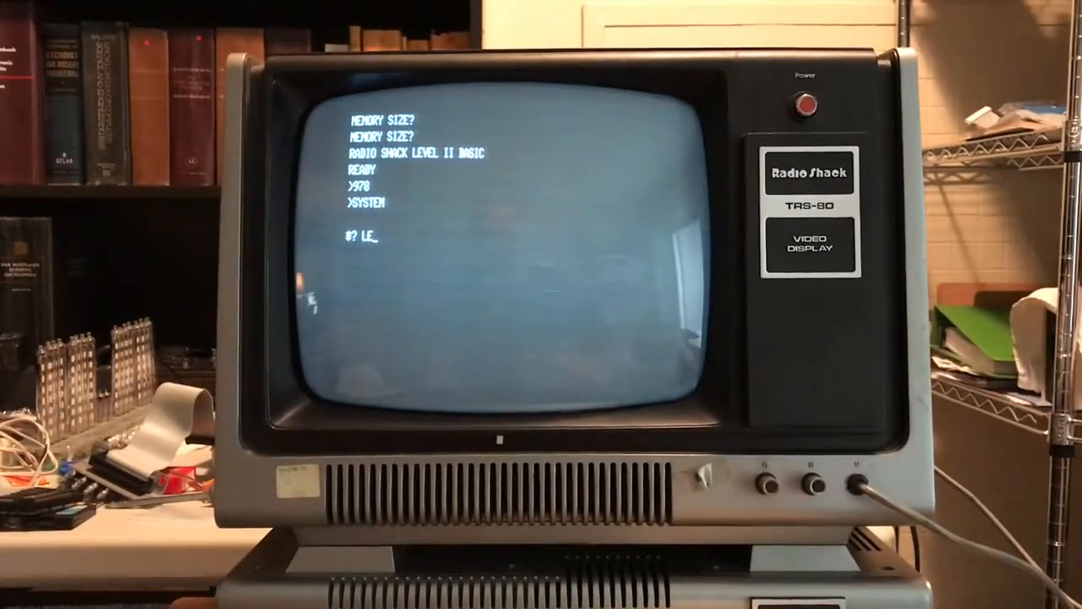
{"action": "type", "text": "V"}
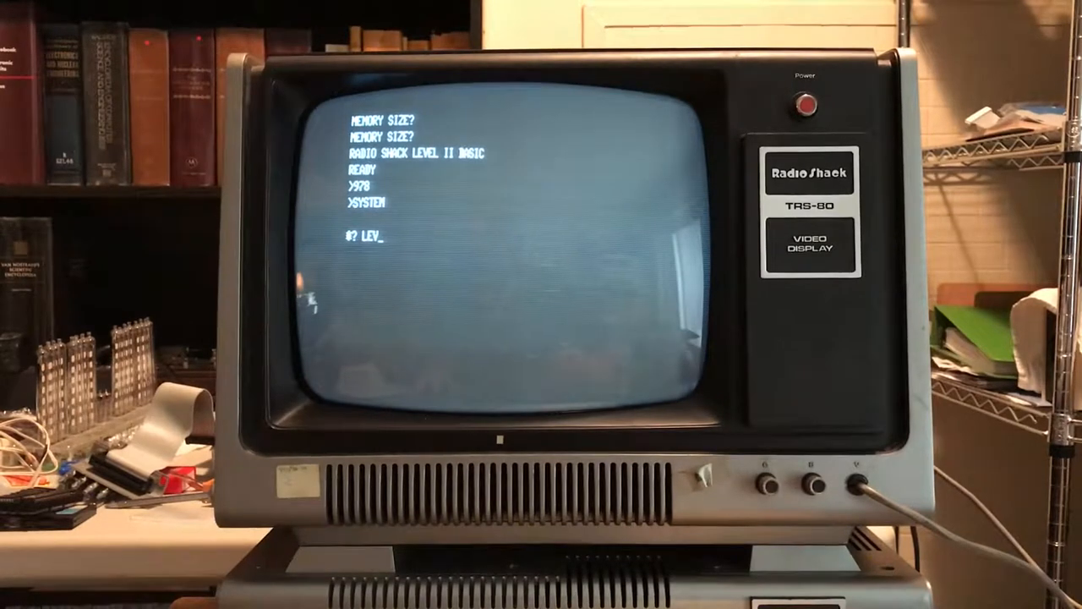
{"action": "type", "text": "3"}
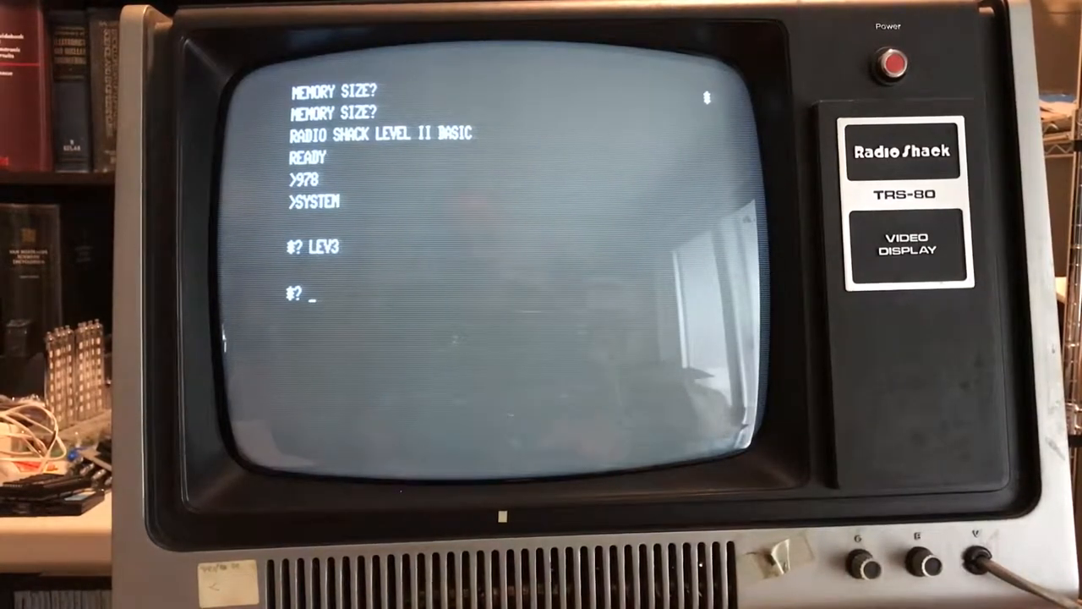
- Start Level III BASIC with / and enter ? at the READY prompt
{"action": "type", "text": "/"}
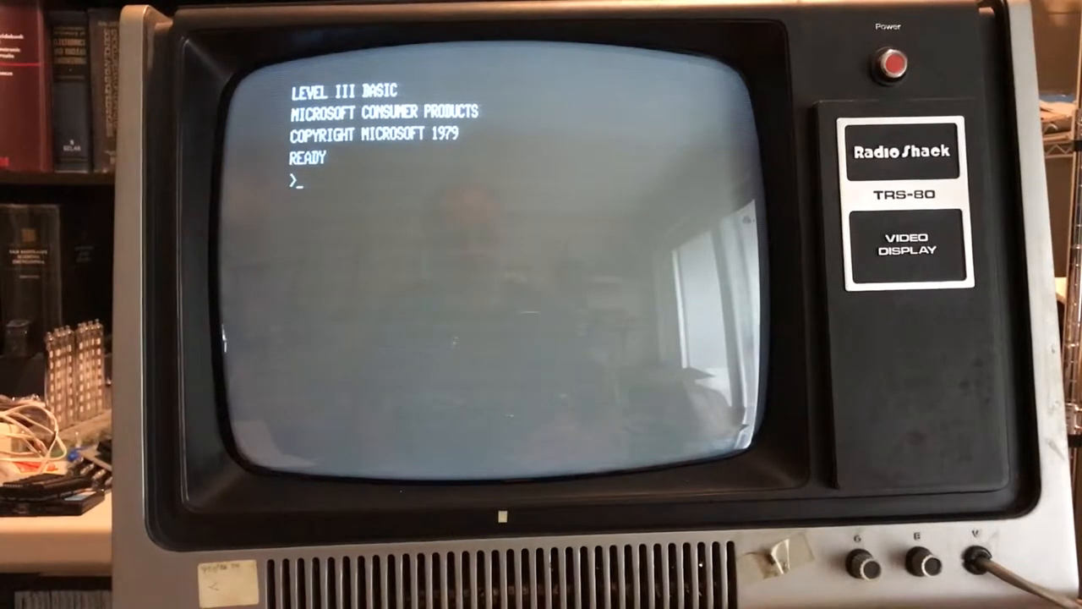
{"action": "type", "text": "?"}
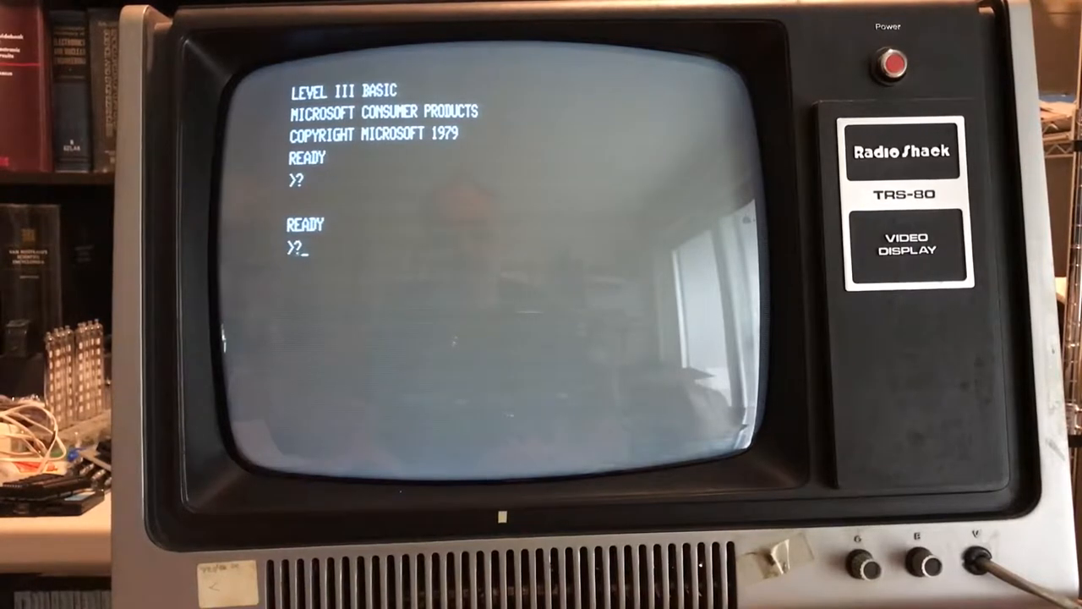
{"action": "type", "text": "MEM"}
{"action": "type", "text": "PRINT USING"}
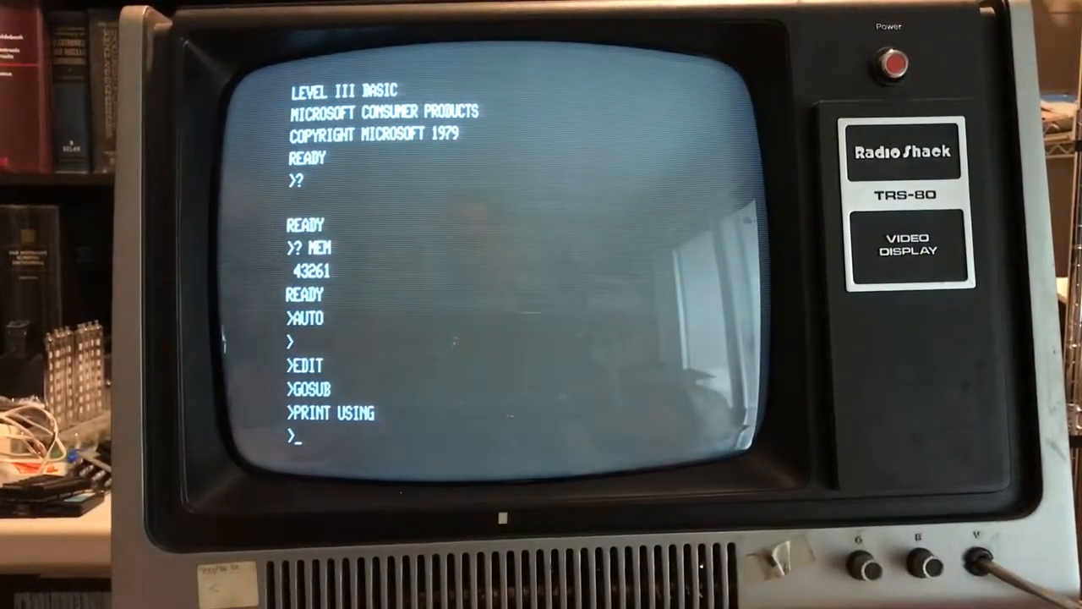
- Enter 10 CLS, 15 LINE (10,10)-(40,90),SET and 100 GOTO 100, then run
{"action": "type", "text": "10 CLS"}
{"action": "type", "text": "15 L"}
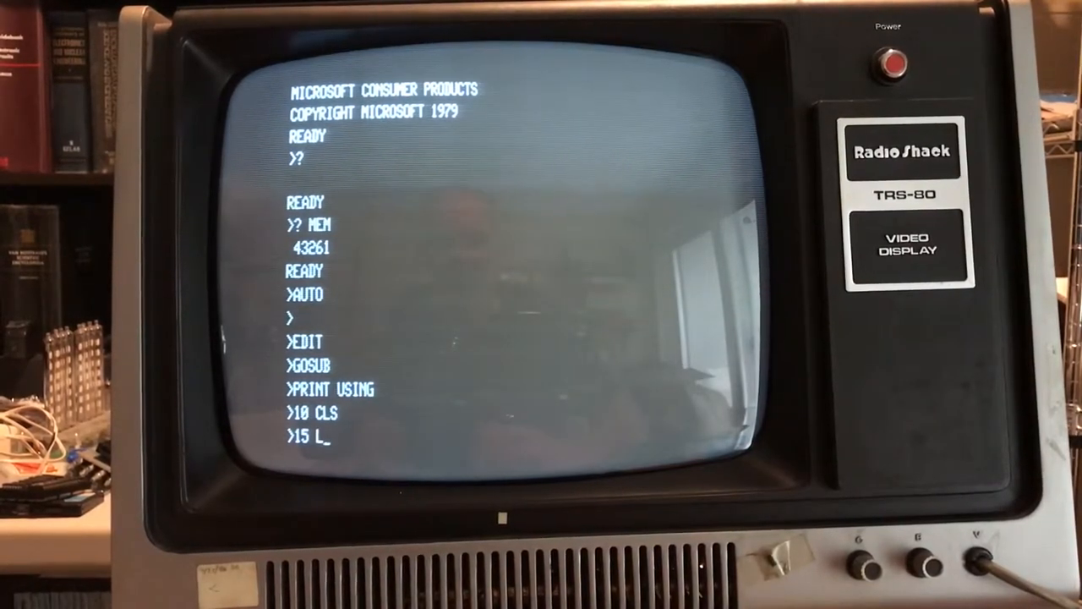
{"action": "type", "text": "INE ("}
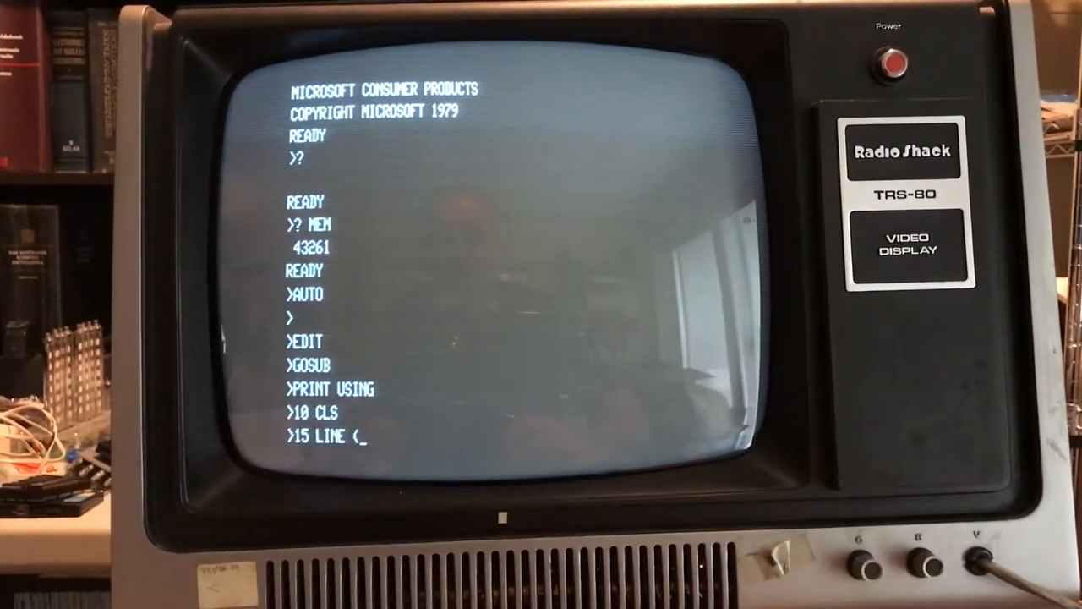
{"action": "type", "text": "10,10"}
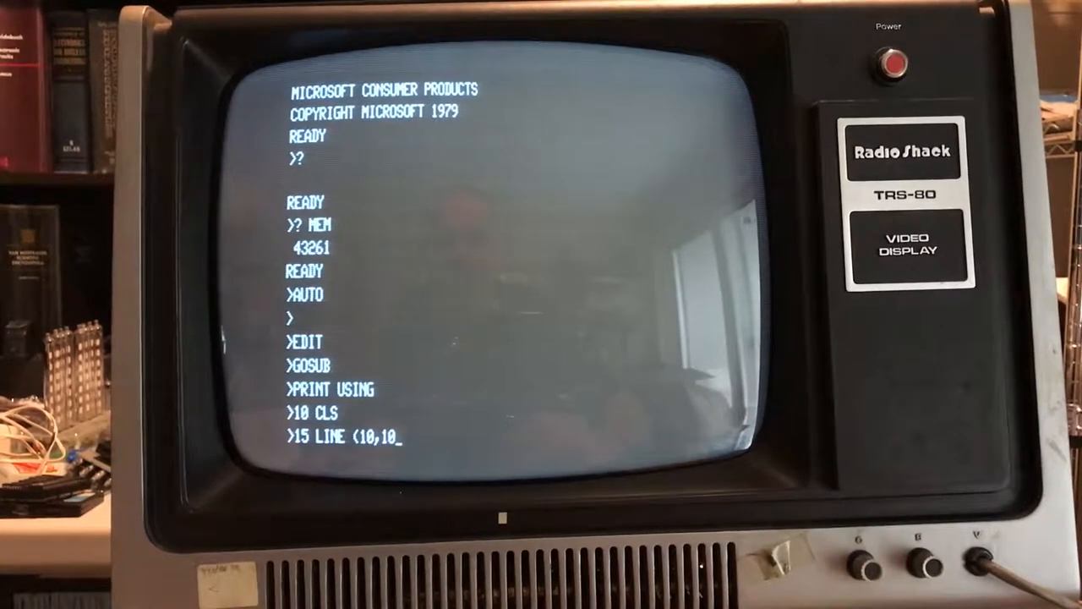
{"action": "type", "text": ")-"}
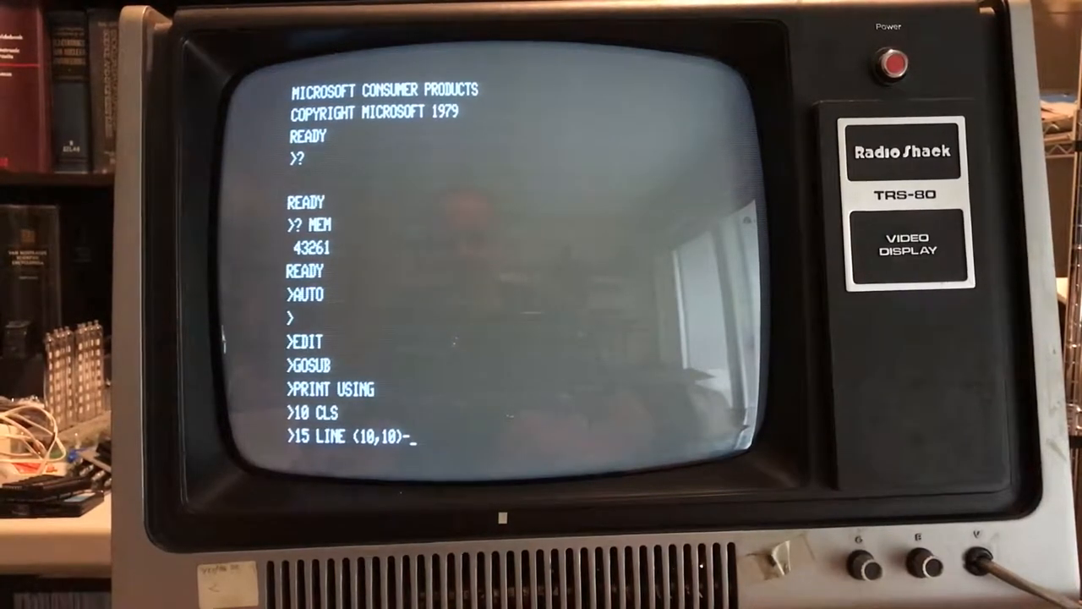
{"action": "type", "text": "(40"}
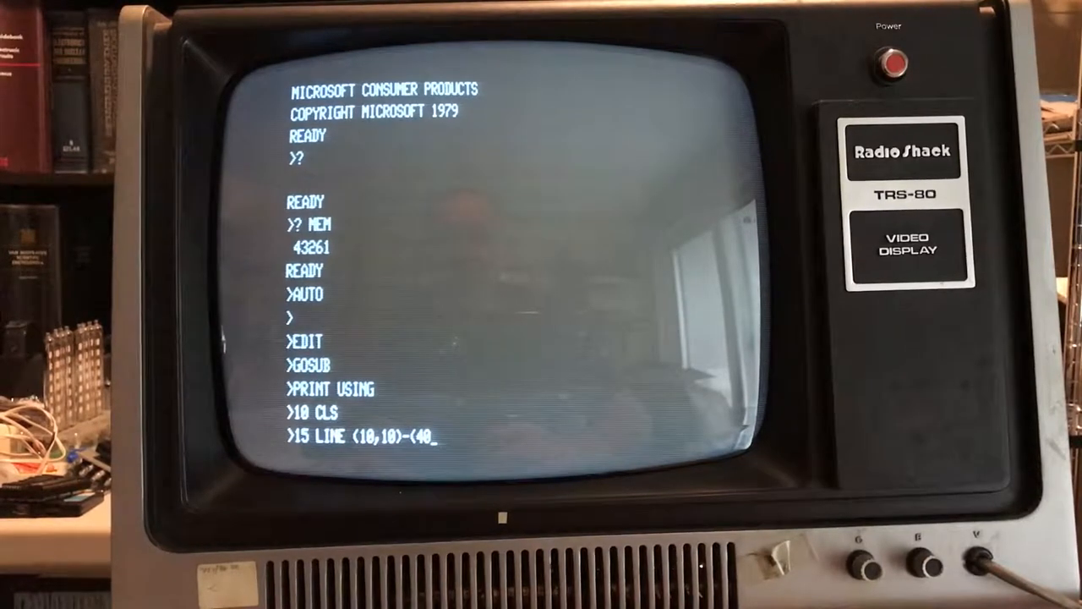
{"action": "type", "text": ","}
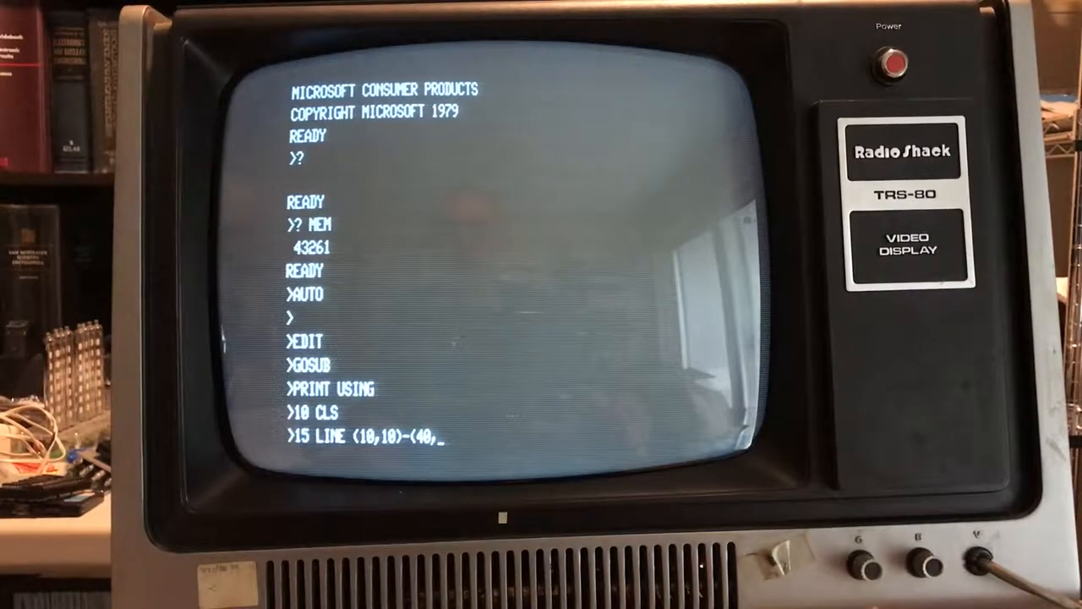
{"action": "type", "text": "90"}
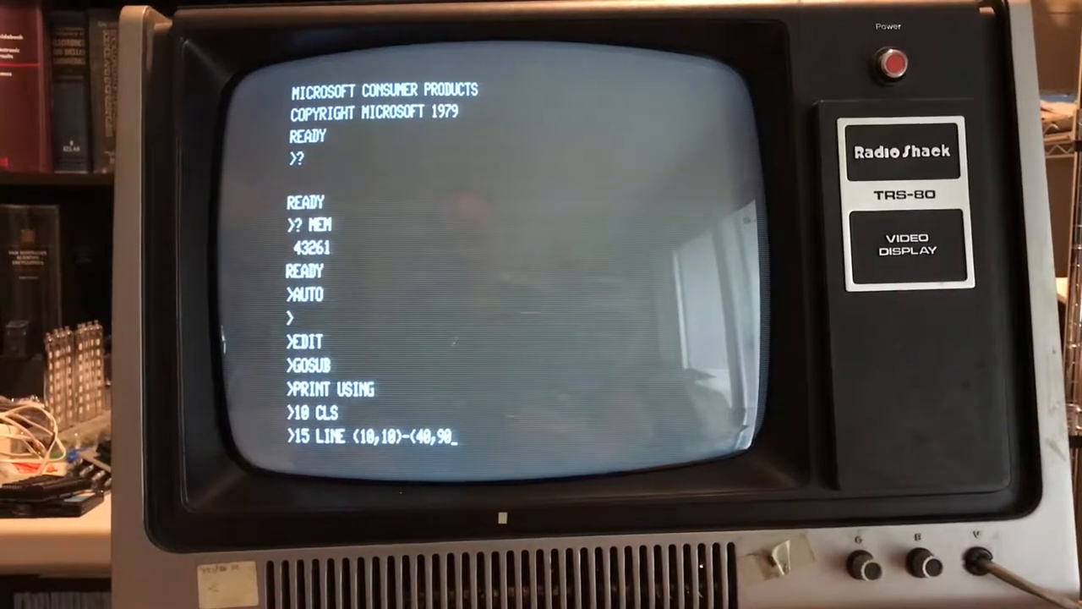
{"action": "type", "text": ",SET"}
{"action": "type", "text": "1"}
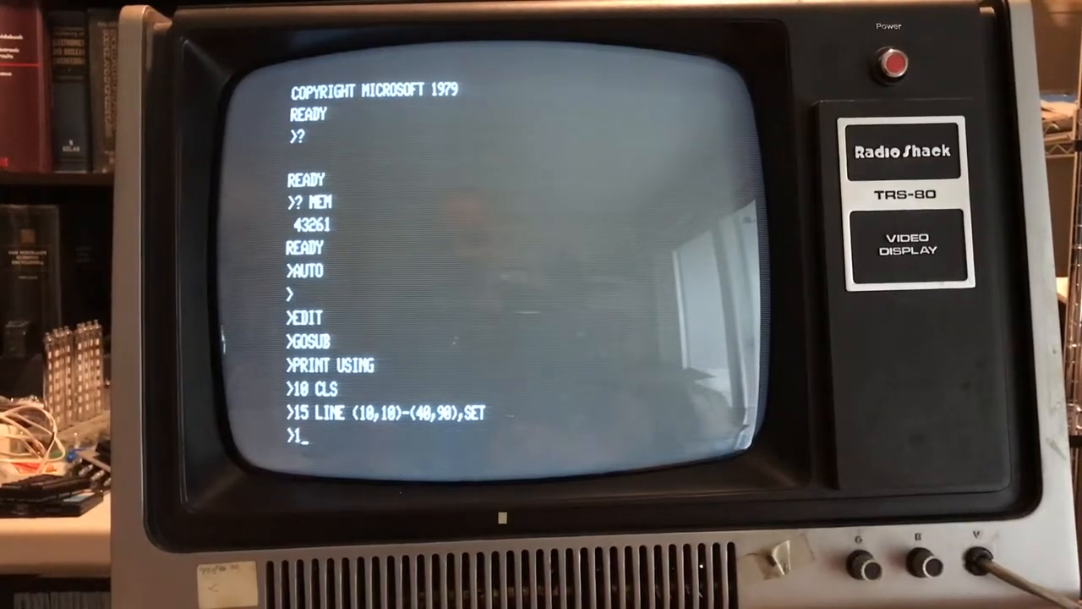
{"action": "type", "text": "00 GOTO 100"}
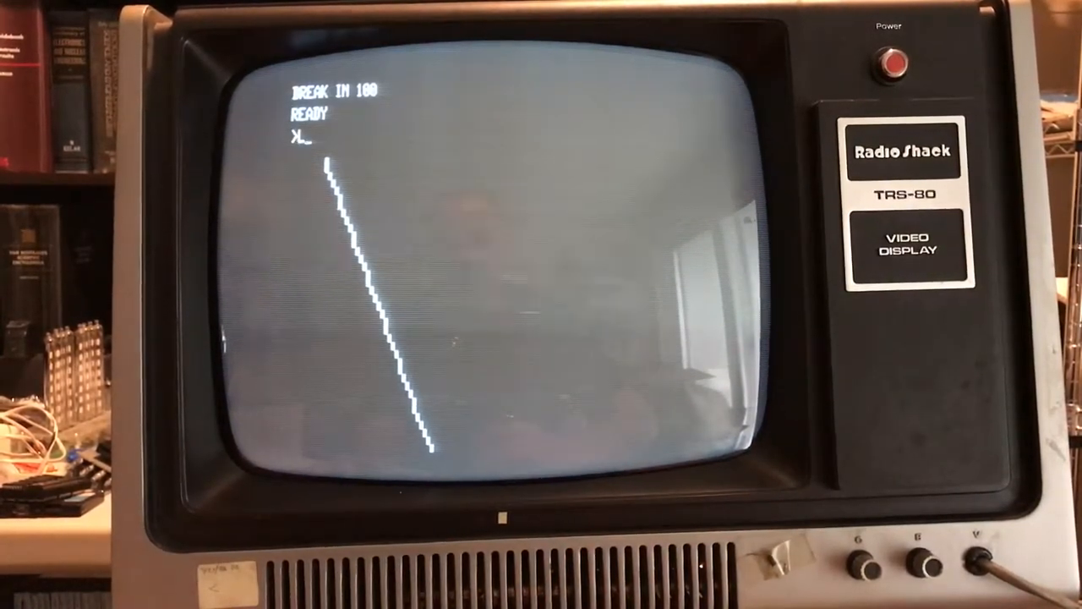
- List the program and change line 15 to LINE (10,10)-(40,90),SET,B
{"action": "type", "text": "LIST"}
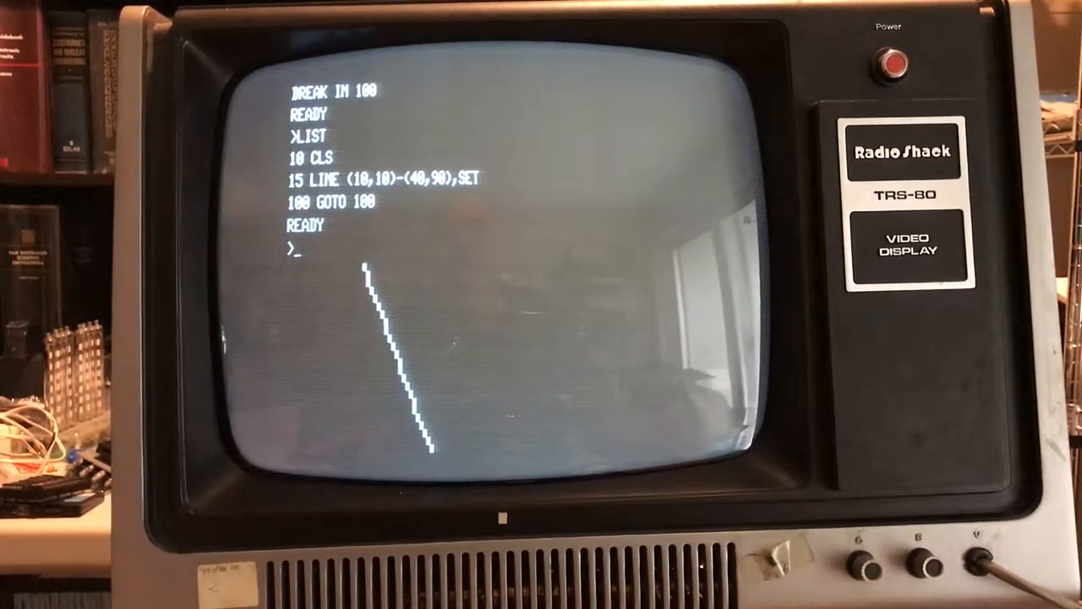
{"action": "type", "text": "EDIT"}
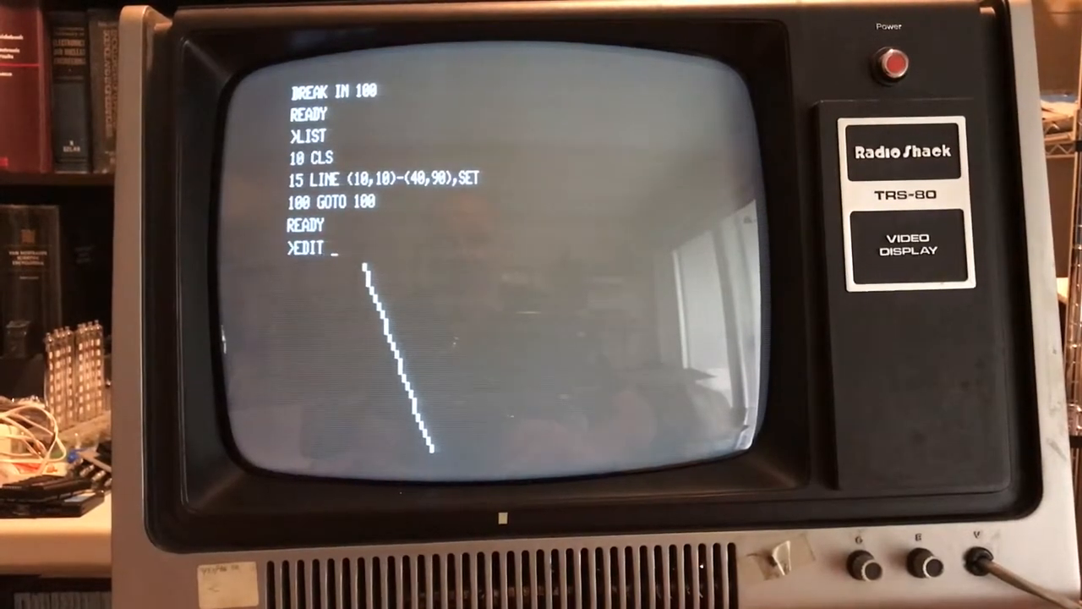
{"action": "type", "text": "10"}
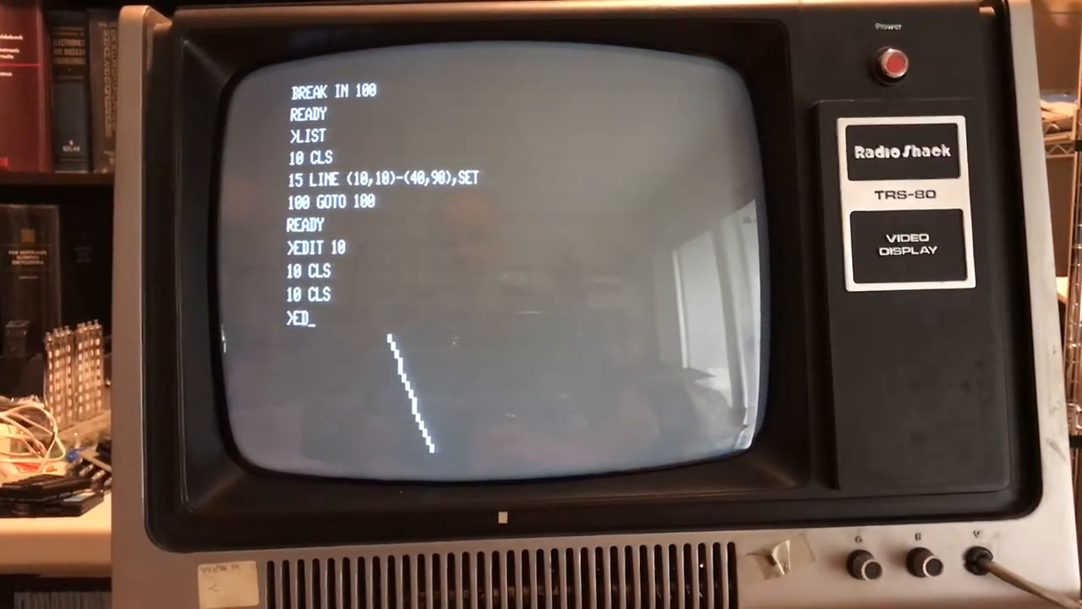
{"action": "type", "text": "EDIT 15"}
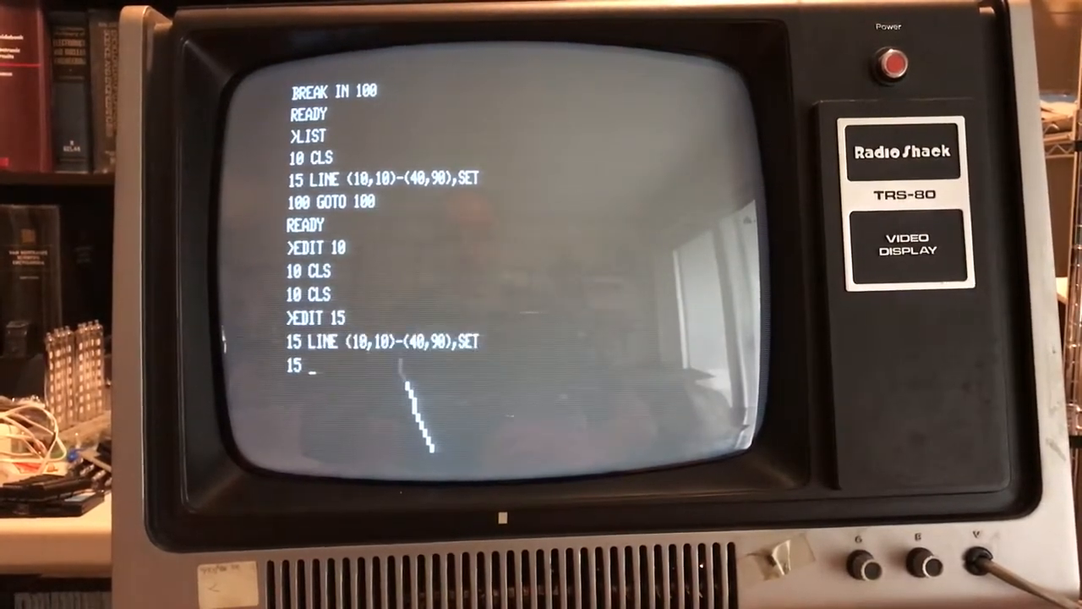
{"action": "type", "text": "LINE"}
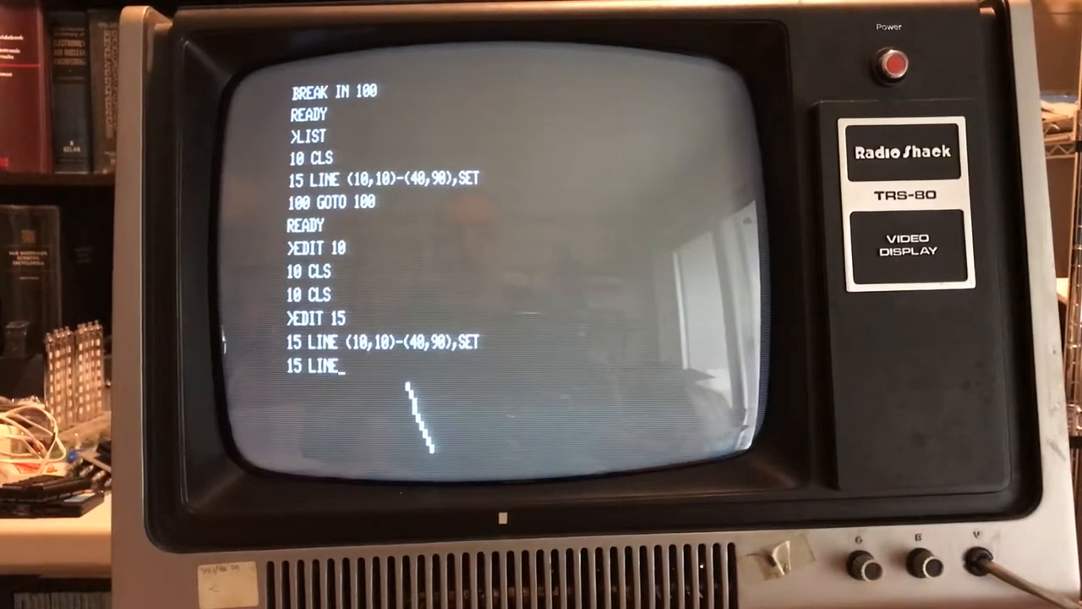
{"action": "type", "text": "(10,10)-(4"}
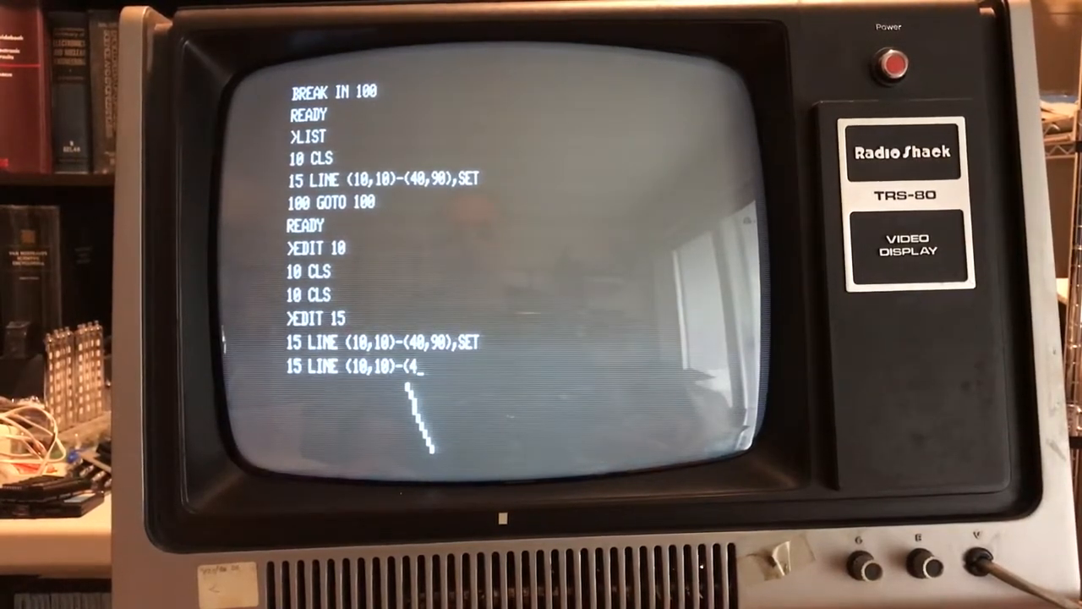
{"action": "type", "text": "0,90),SE"}
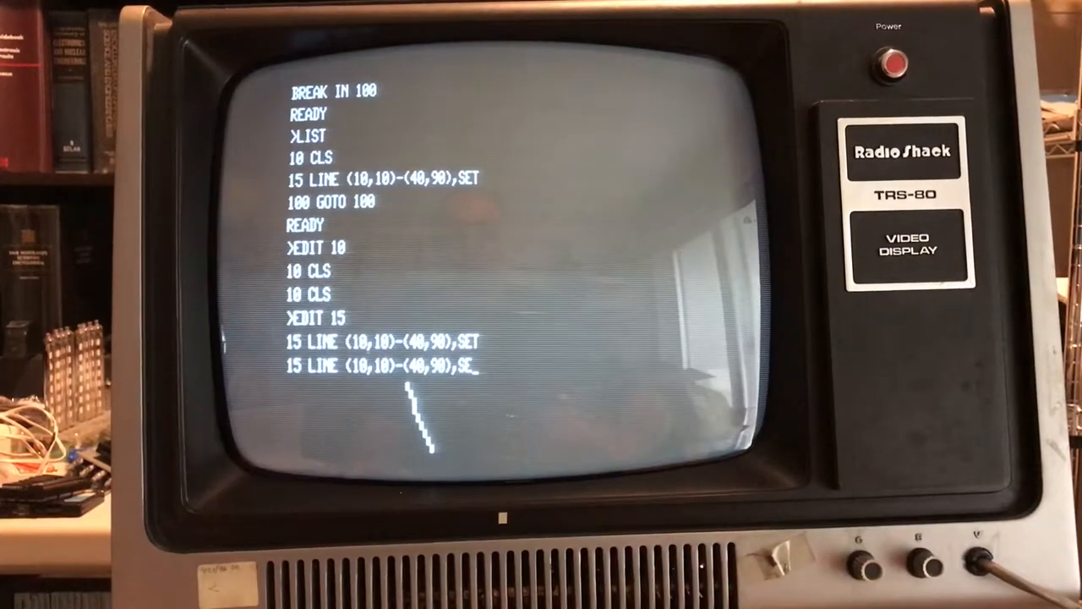
{"action": "type", "text": "T,"}
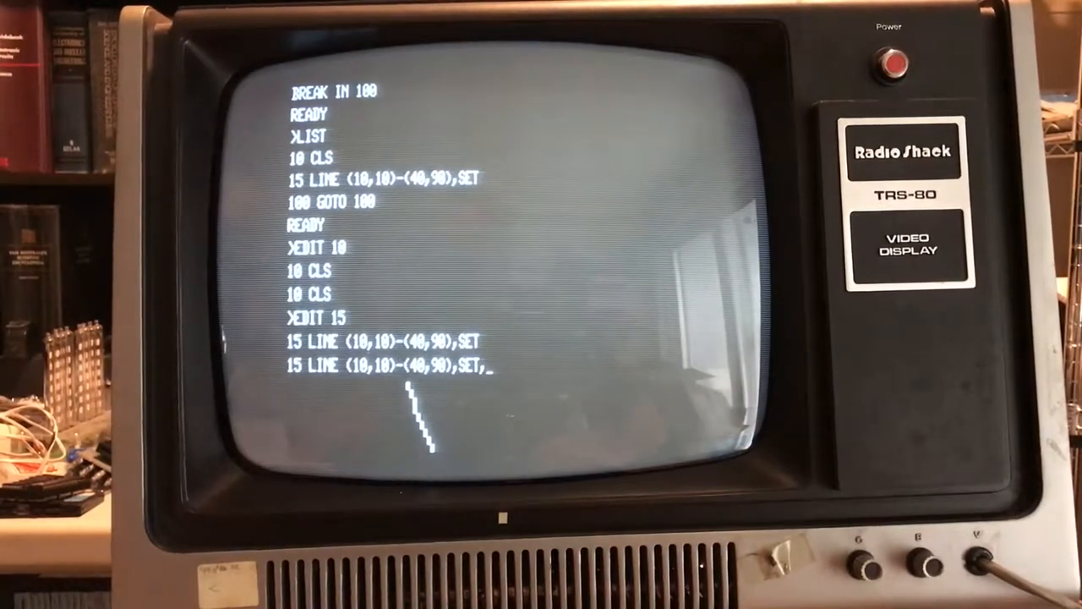
{"action": "type", "text": "B"}
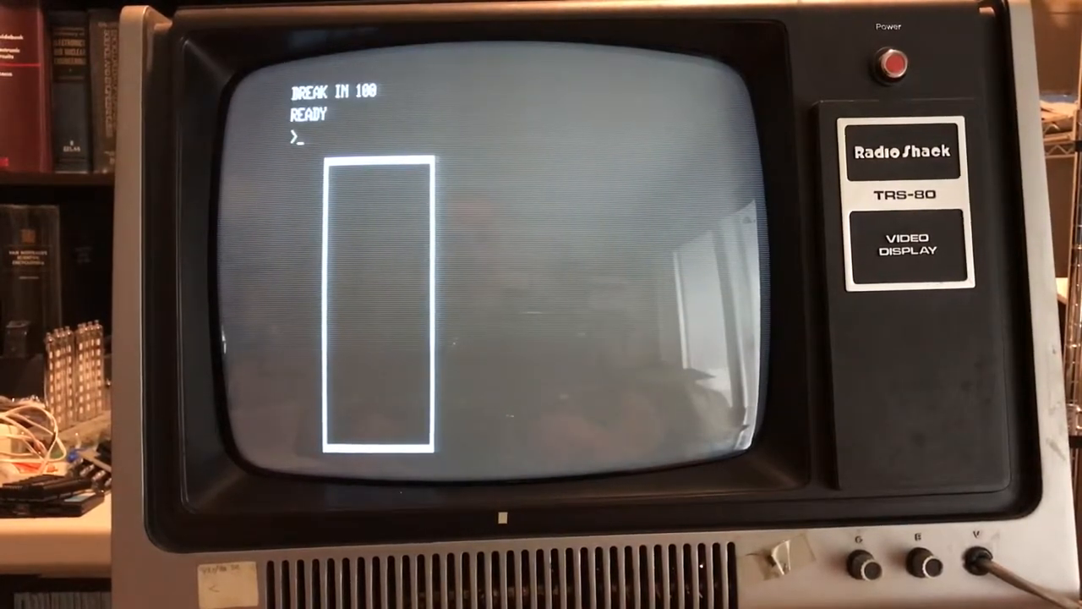
- Change line 15's box option from B to BF, rerun, and list
{"action": "type", "text": "EDIT 15"}
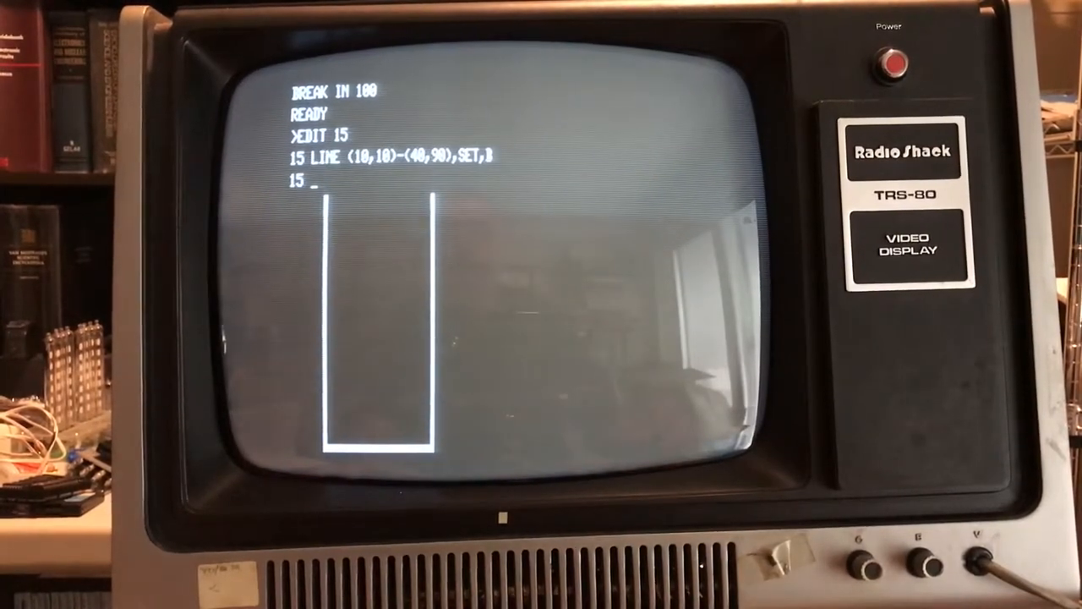
{"action": "type", "text": "LINE (10,10)-(40,90),SET,B"}
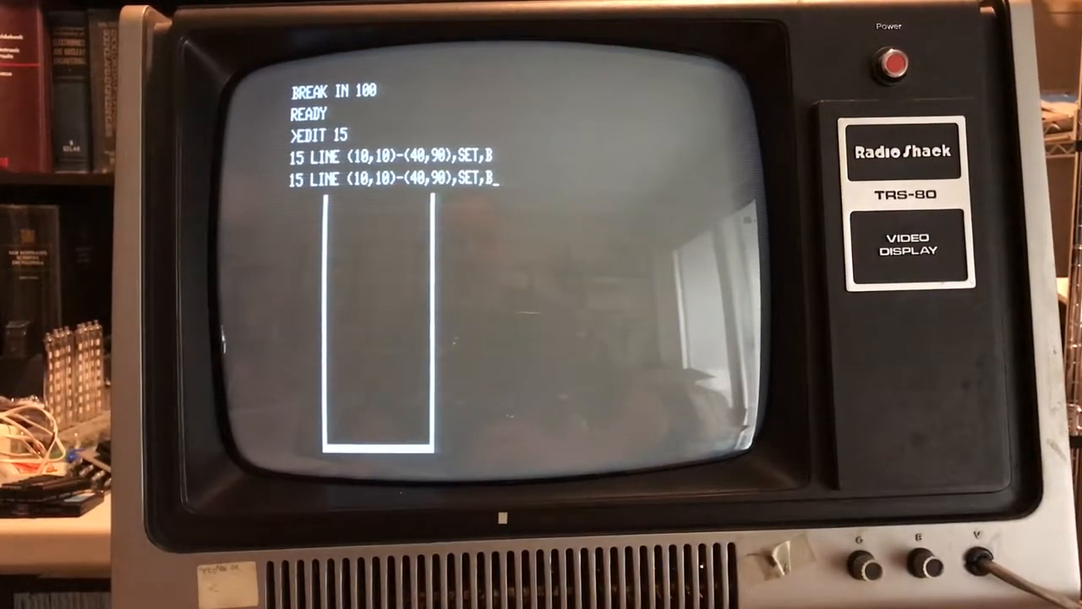
{"action": "type", "text": "F"}
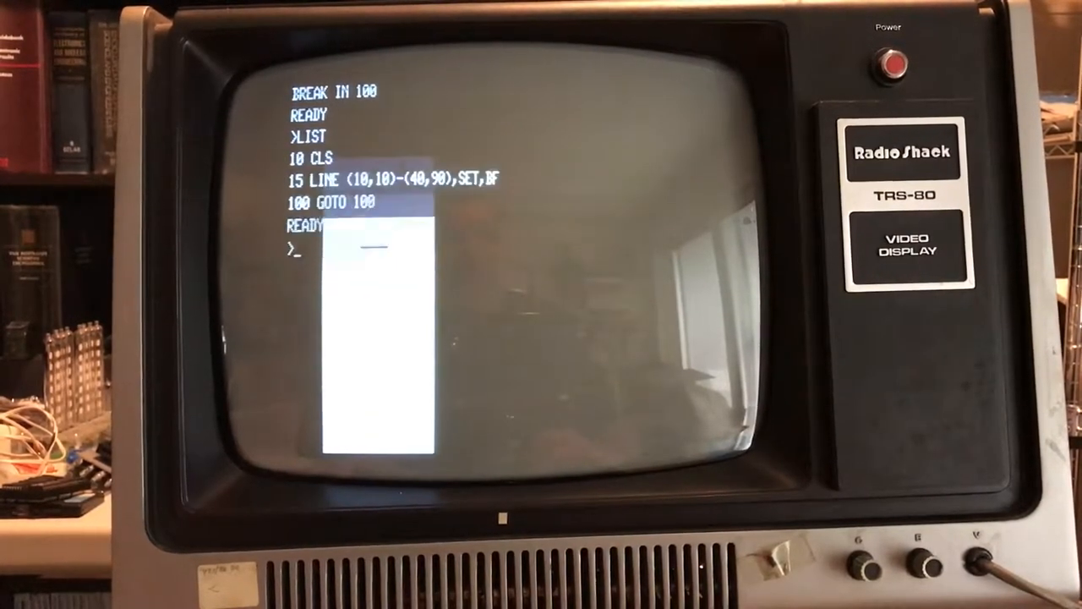
- Add line 20 LINE (12,12)-(38,88),RESET,BF and rerun to leave a frame
{"action": "type", "text": "20"}
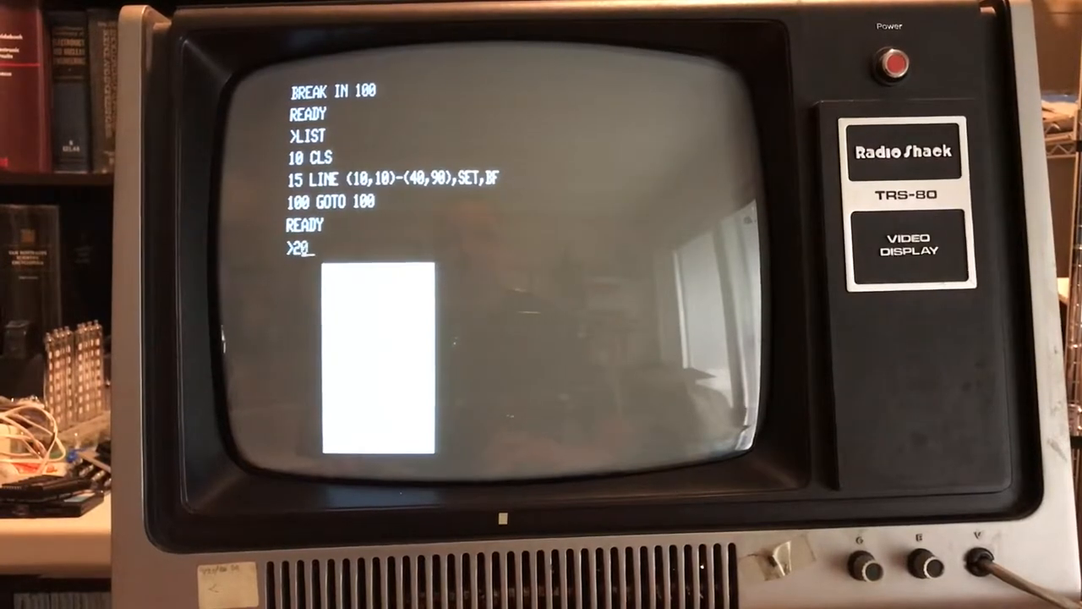
{"action": "type", "text": "LL"}
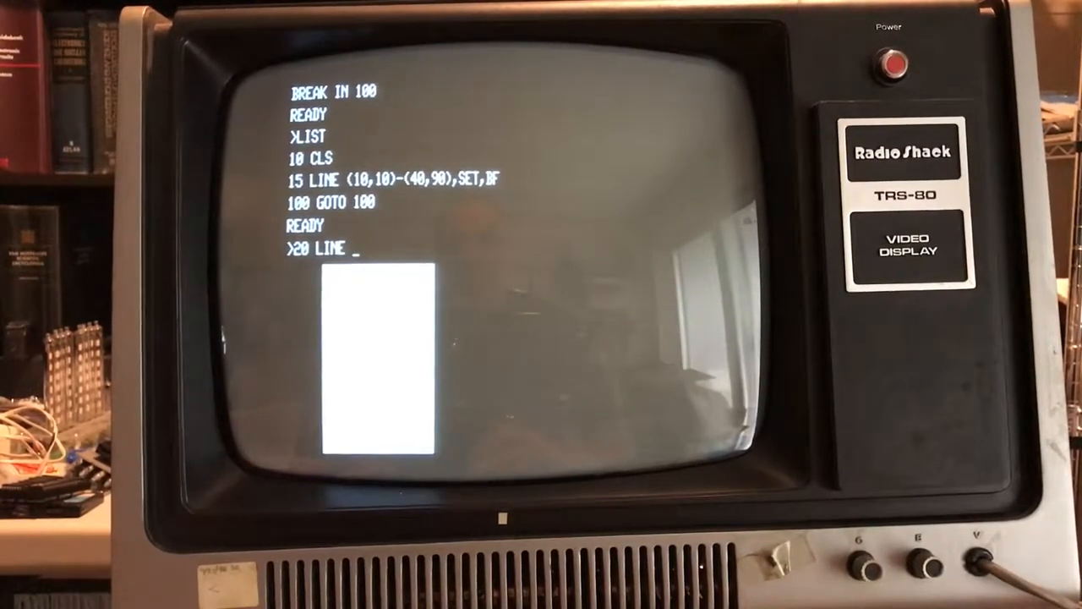
{"action": "type", "text": "(12"}
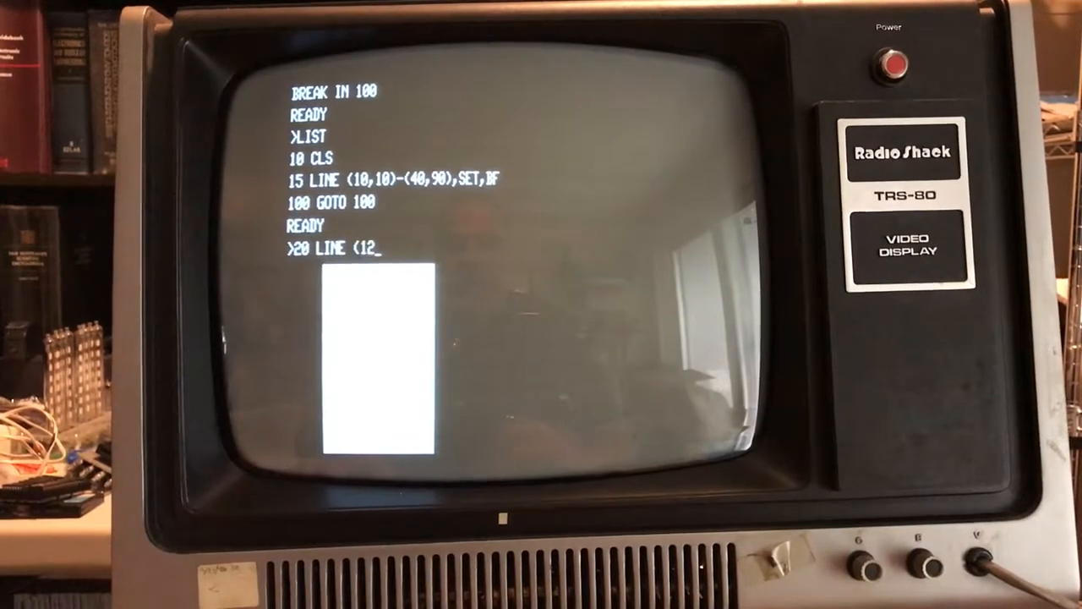
{"action": "type", "text": ",12"}
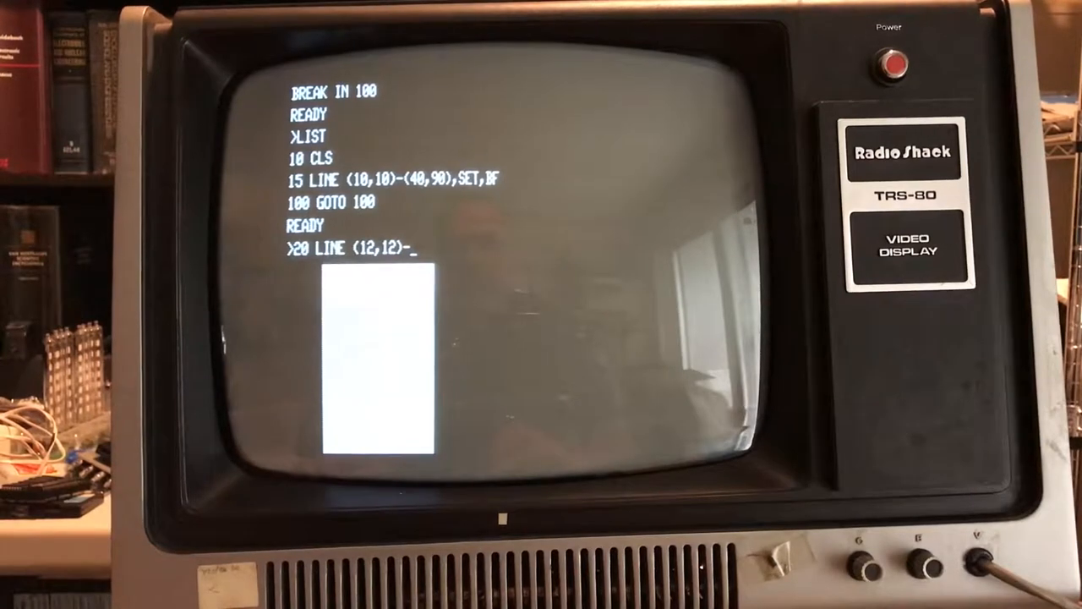
{"action": "type", "text": "-(38,88),"}
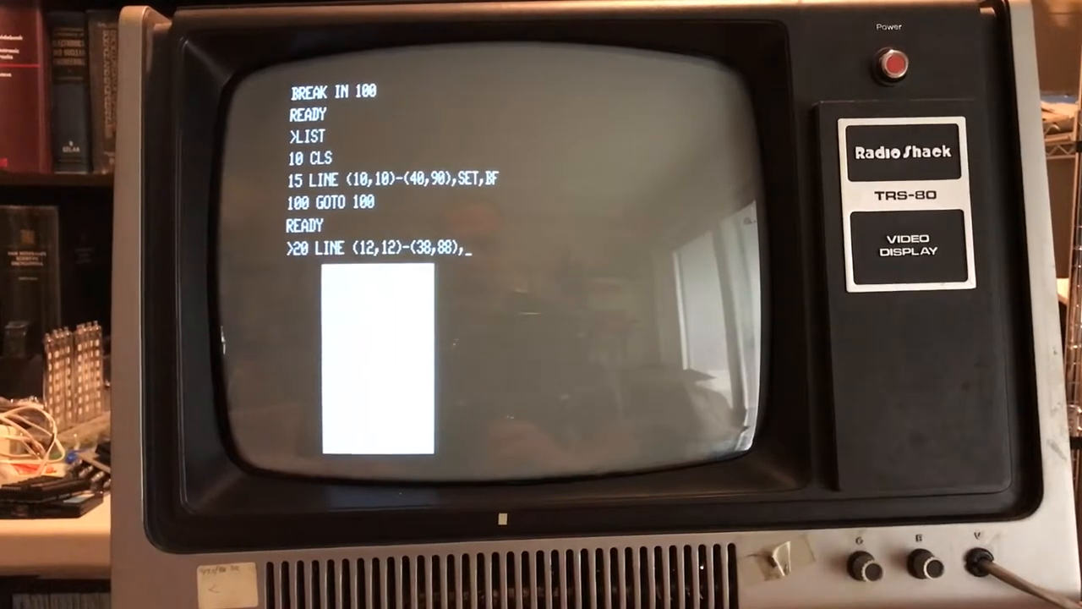
{"action": "type", "text": "RESER"}
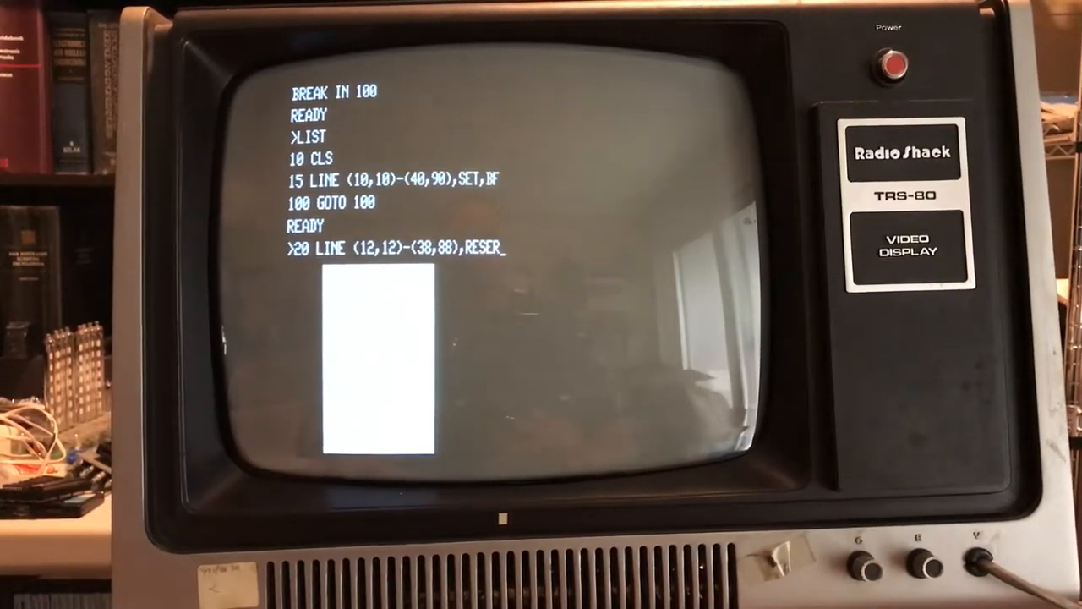
{"action": "type", "text": "T,B"}
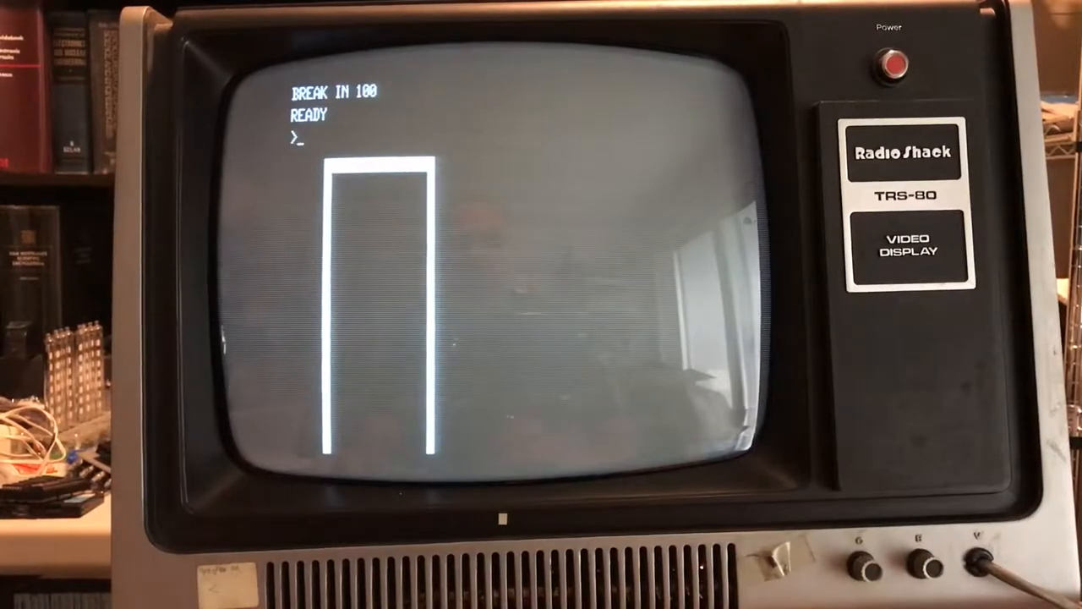
- Add line 16 GOTO 16 and move line 15's second corner to (90,40)
{"action": "type", "text": "LIST"}
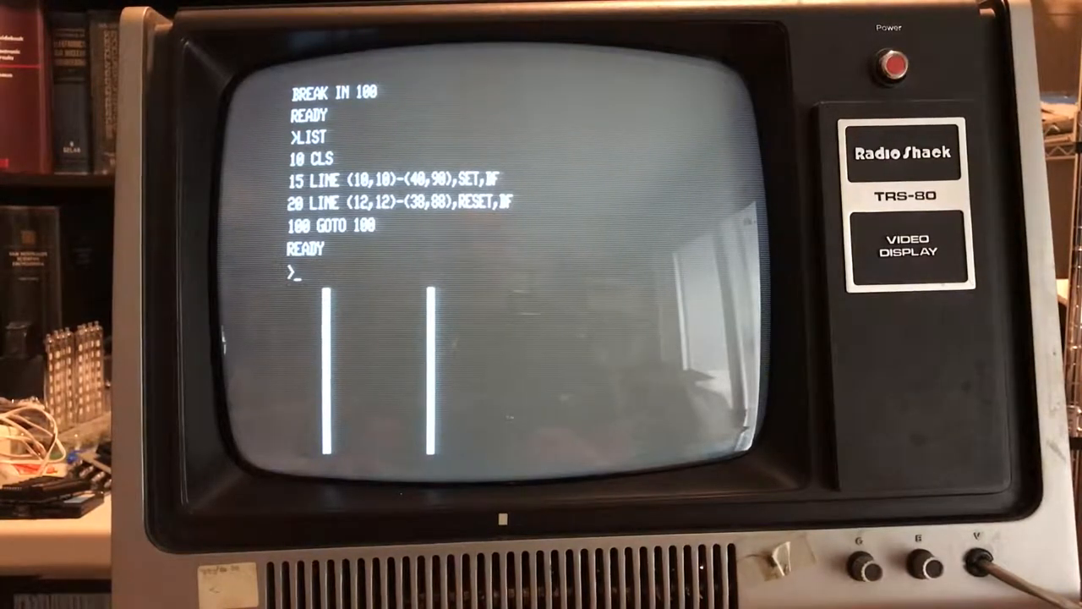
{"action": "type", "text": "16 GOT"}
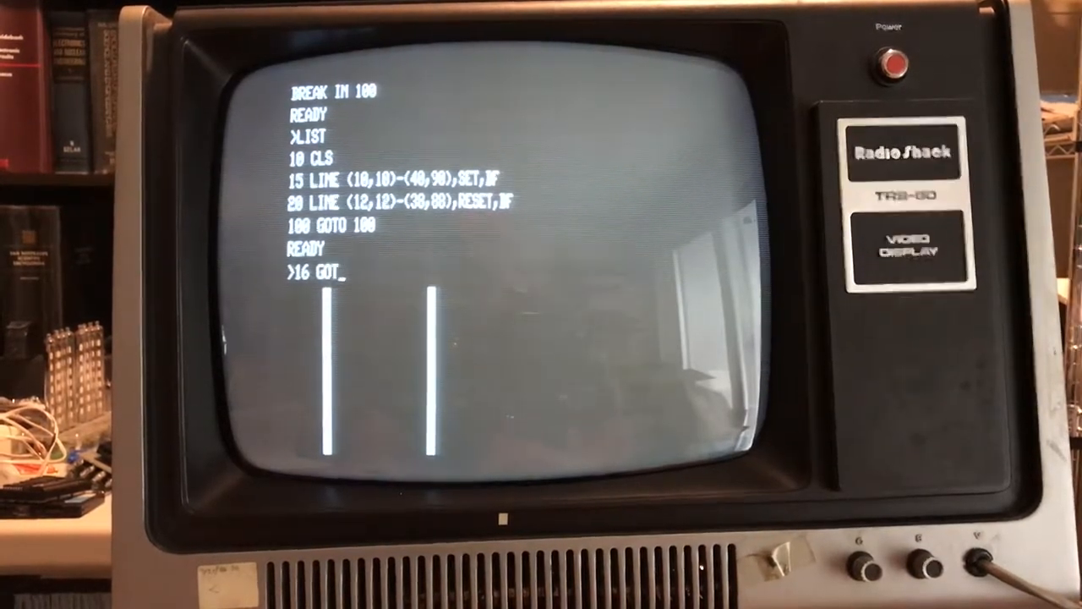
{"action": "type", "text": "O 16"}
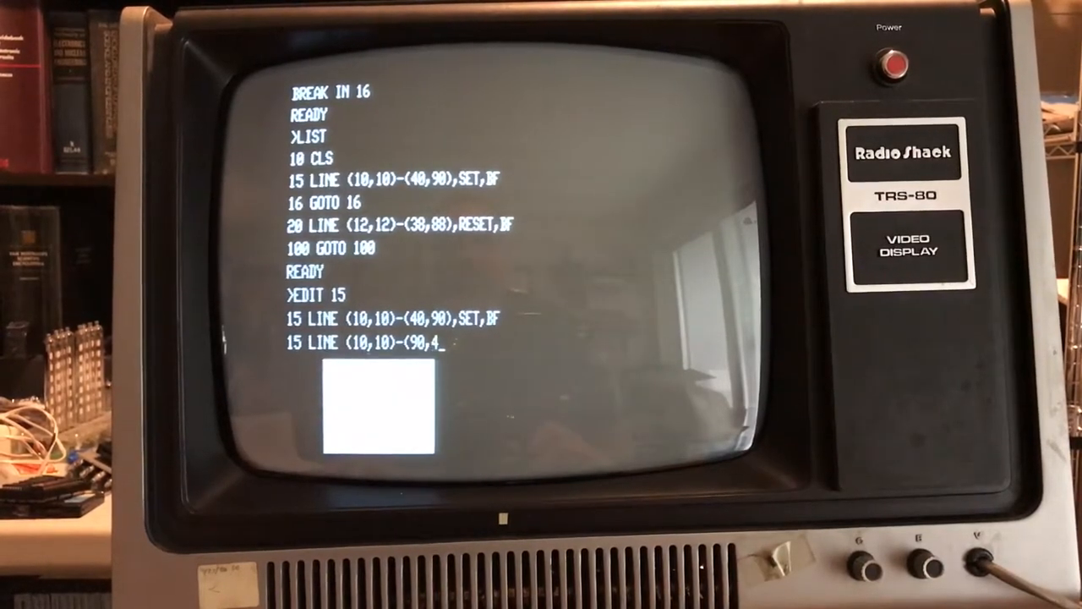
{"action": "key", "text": "Enter"}
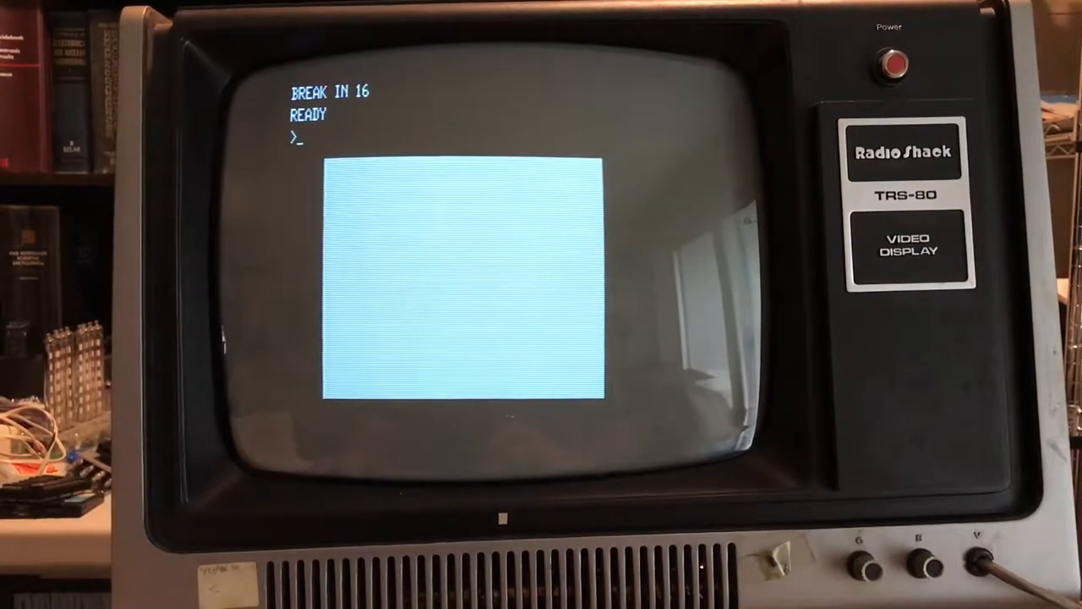
- Change line 20's inner corner to (88,38) and delete line 16
{"action": "type", "text": "LIST"}
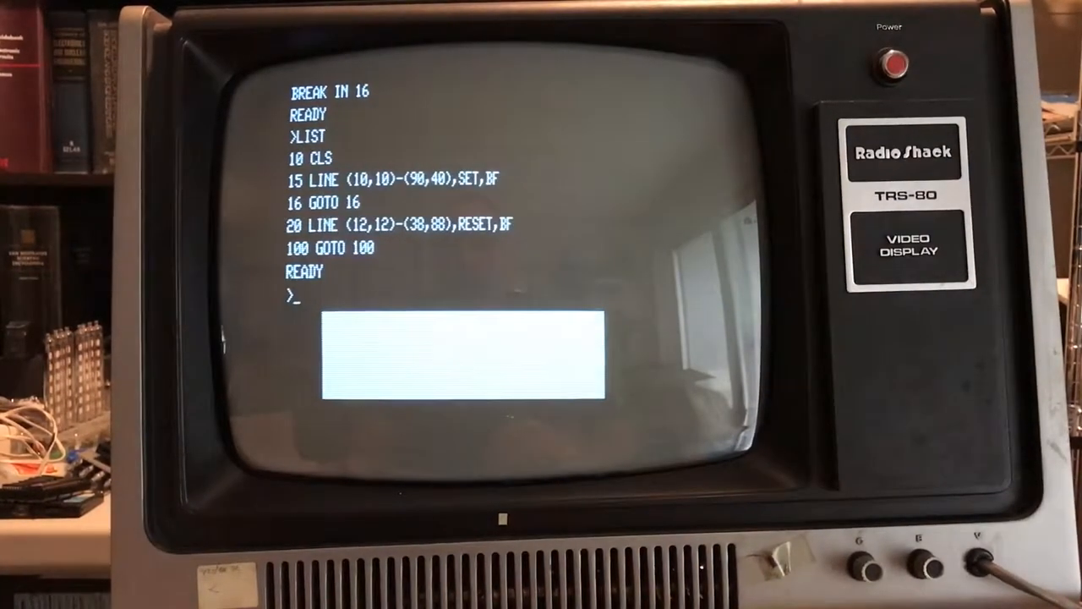
{"action": "type", "text": "EDIT"}
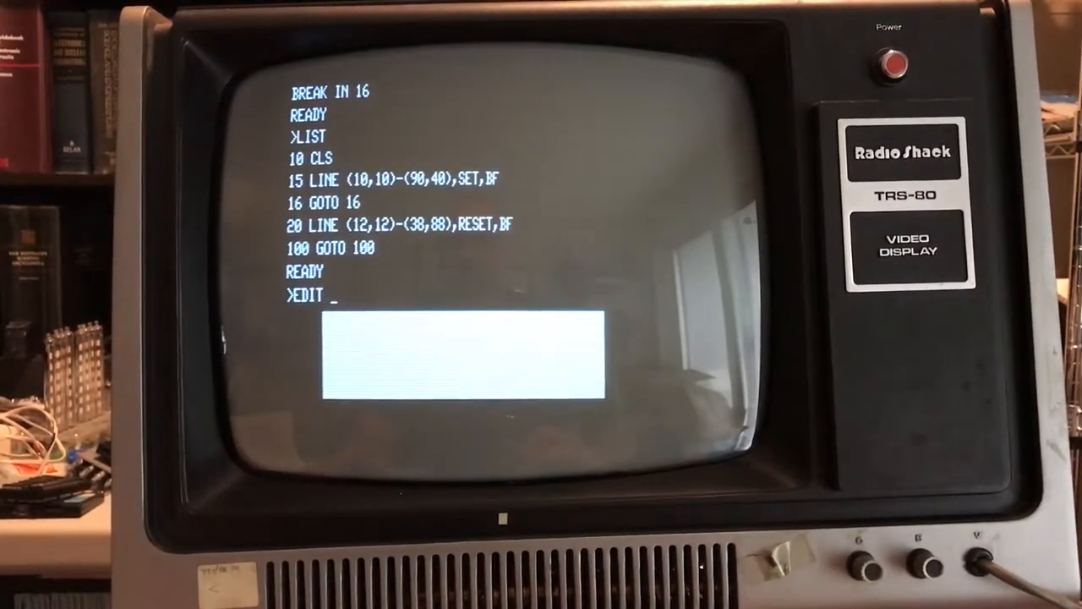
{"action": "type", "text": "20"}
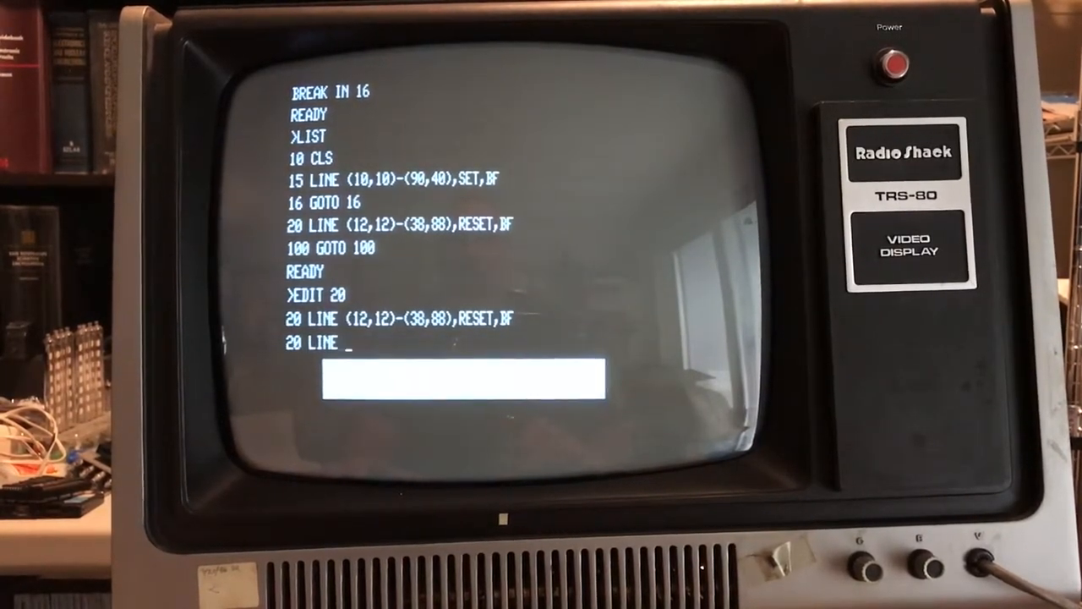
{"action": "type", "text": "(12,12)-("}
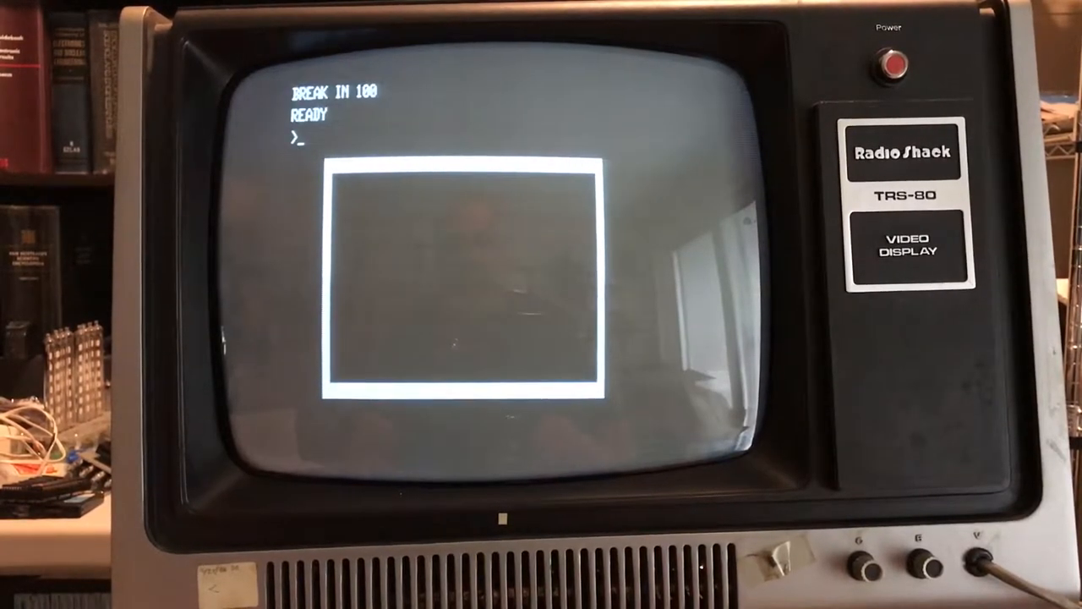
- List the program and add line 25, a SET diagonal starting at (10,10)
{"action": "type", "text": "LIST"}
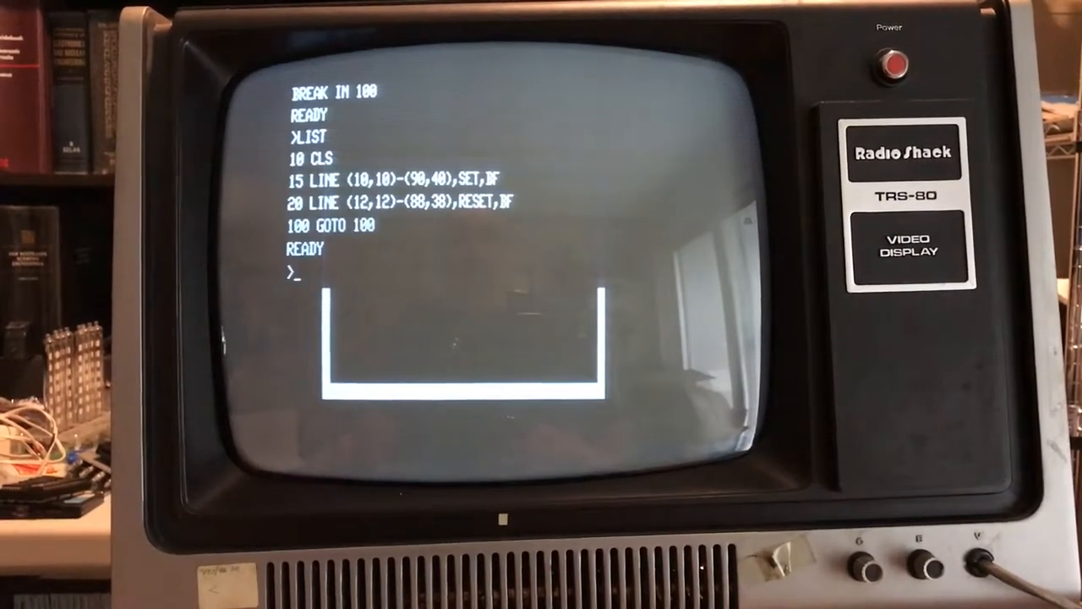
{"action": "type", "text": "25"}
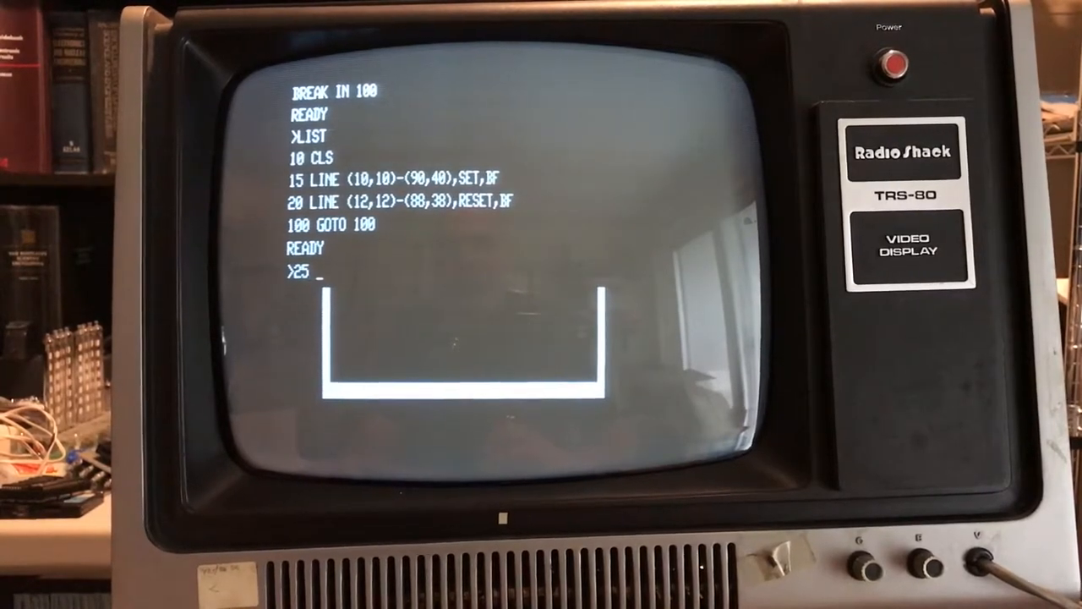
{"action": "type", "text": "LINE"}
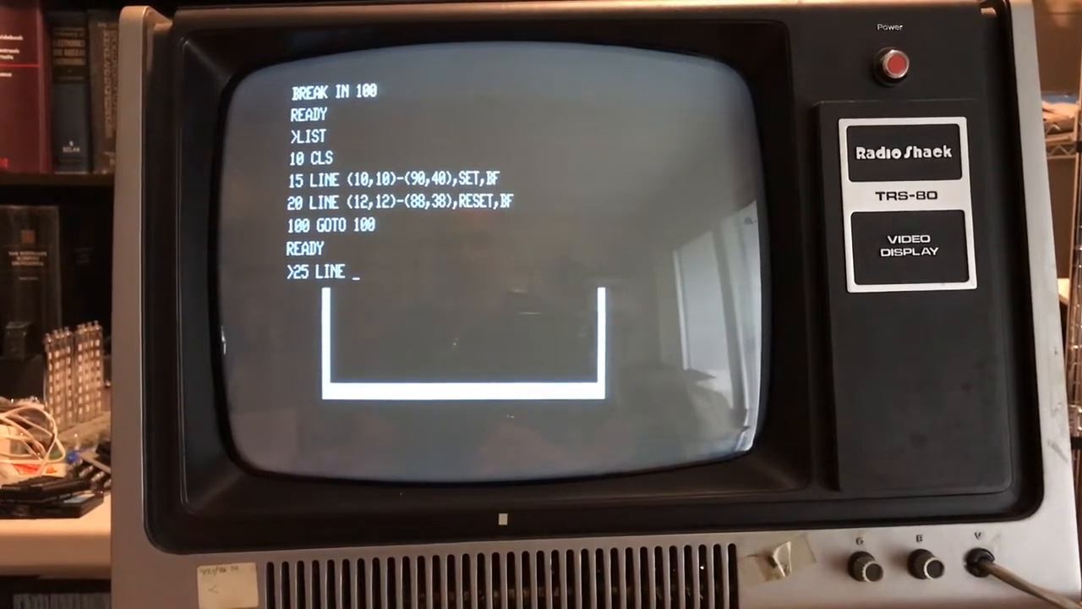
{"action": "type", "text": "(19,"}
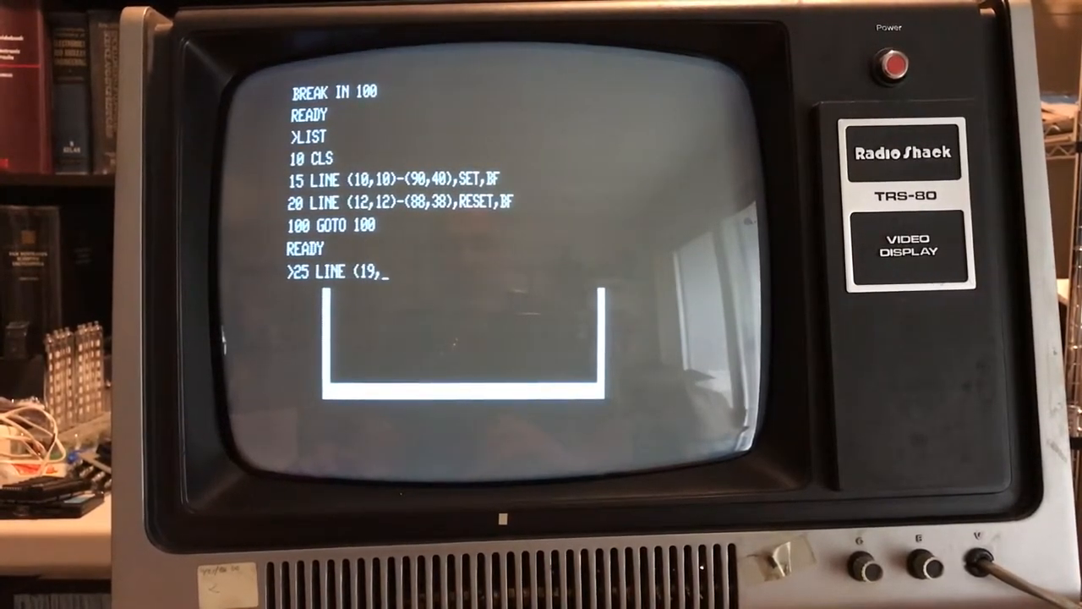
{"action": "key", "text": "Backspace"}
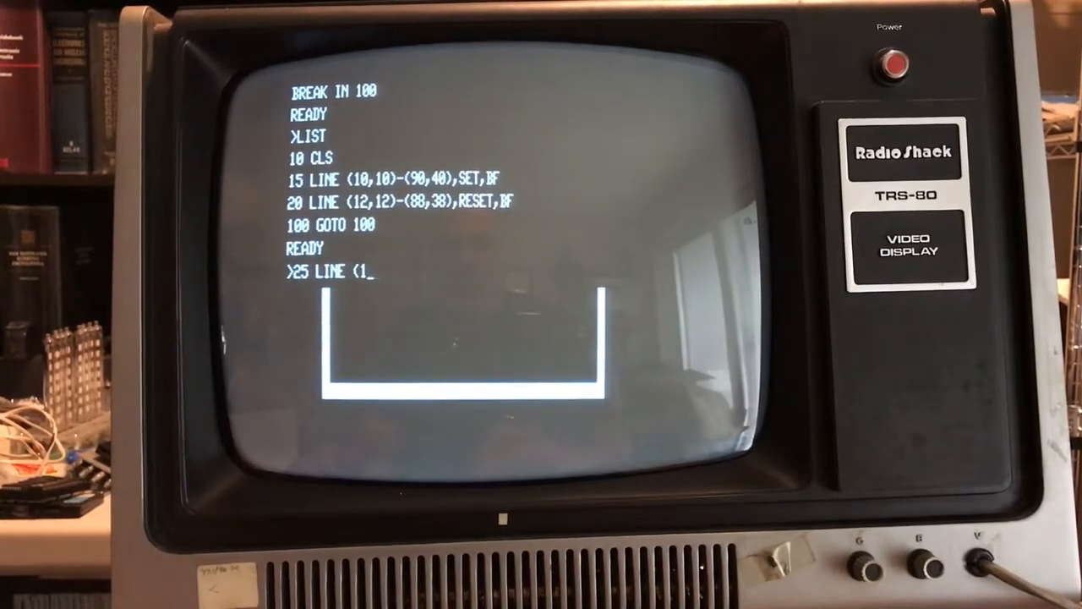
{"action": "type", "text": "0"}
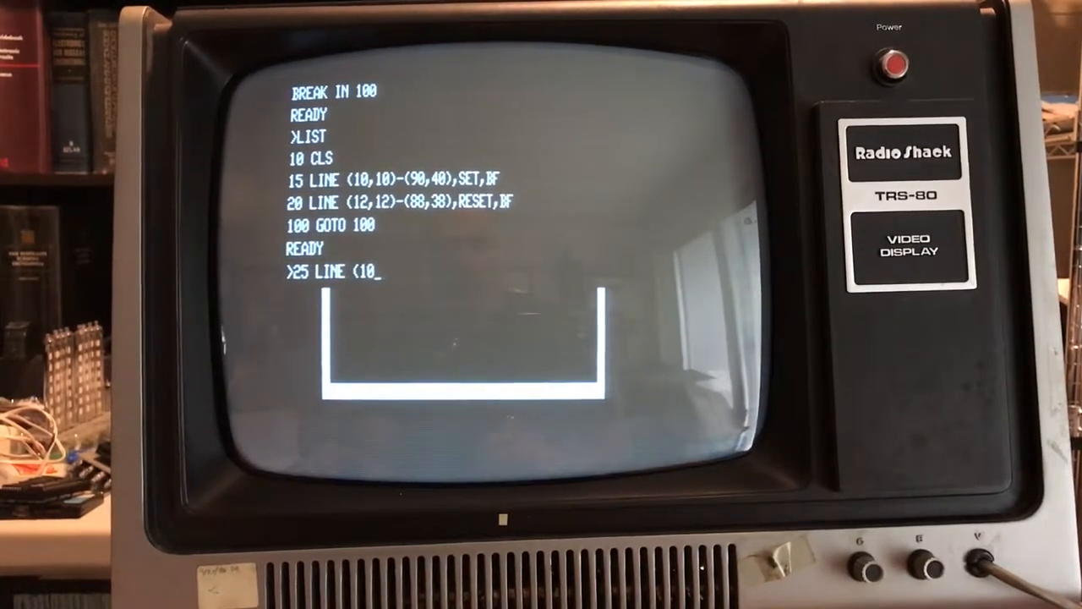
{"action": "type", "text": ",10"}
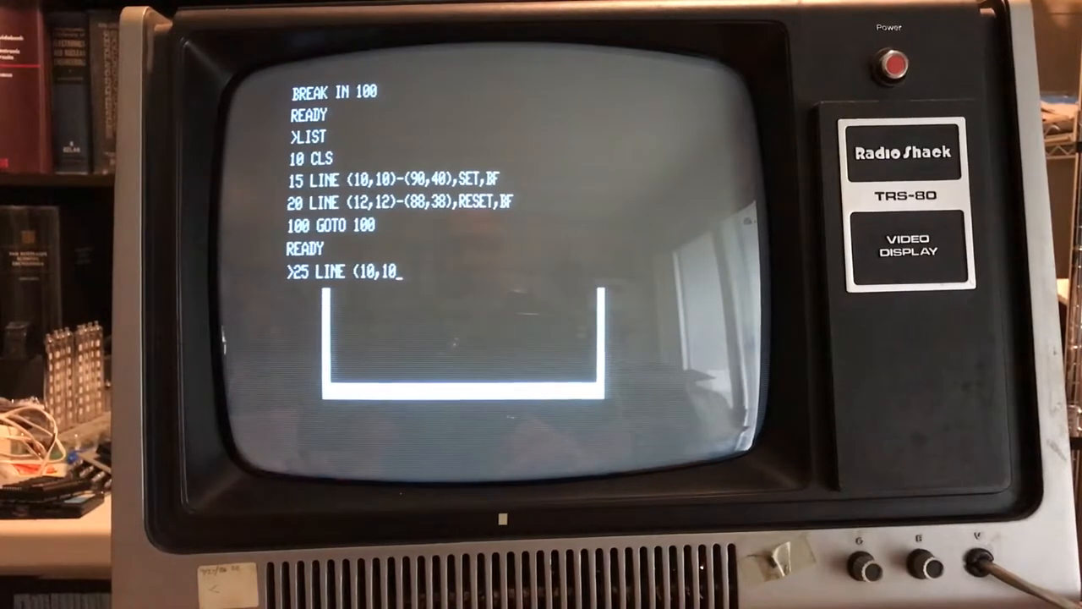
{"action": "type", "text": ")-("}
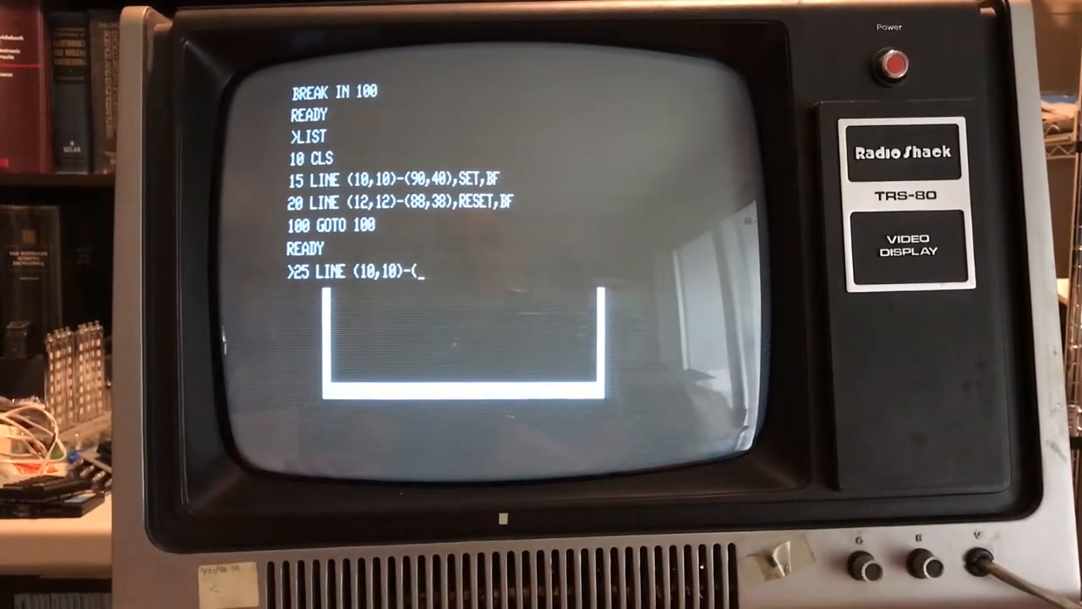
{"action": "type", "text": "90,40"}
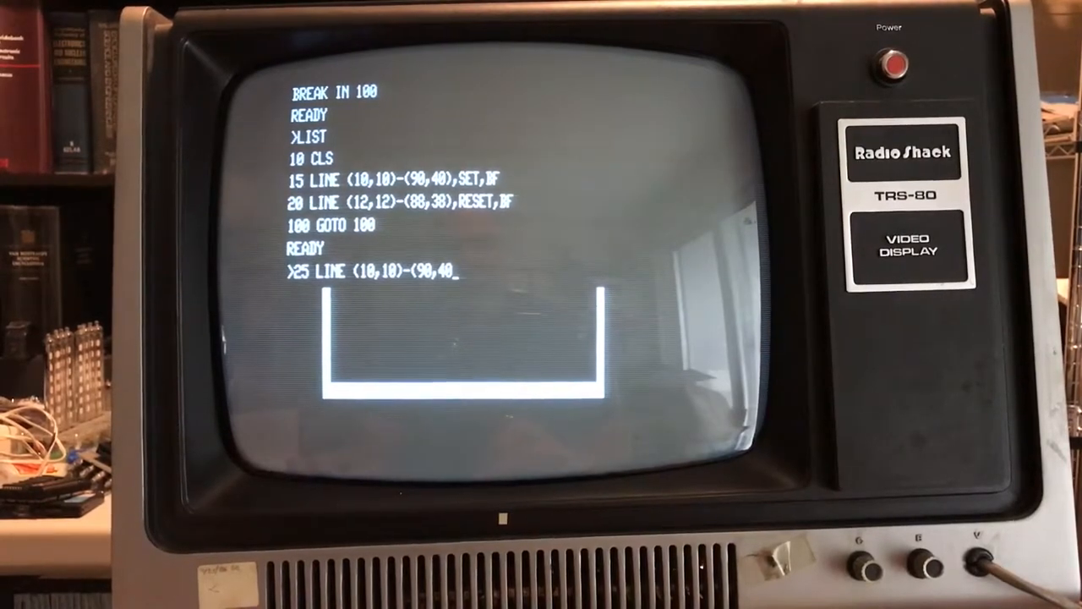
{"action": "type", "text": ",SET"}
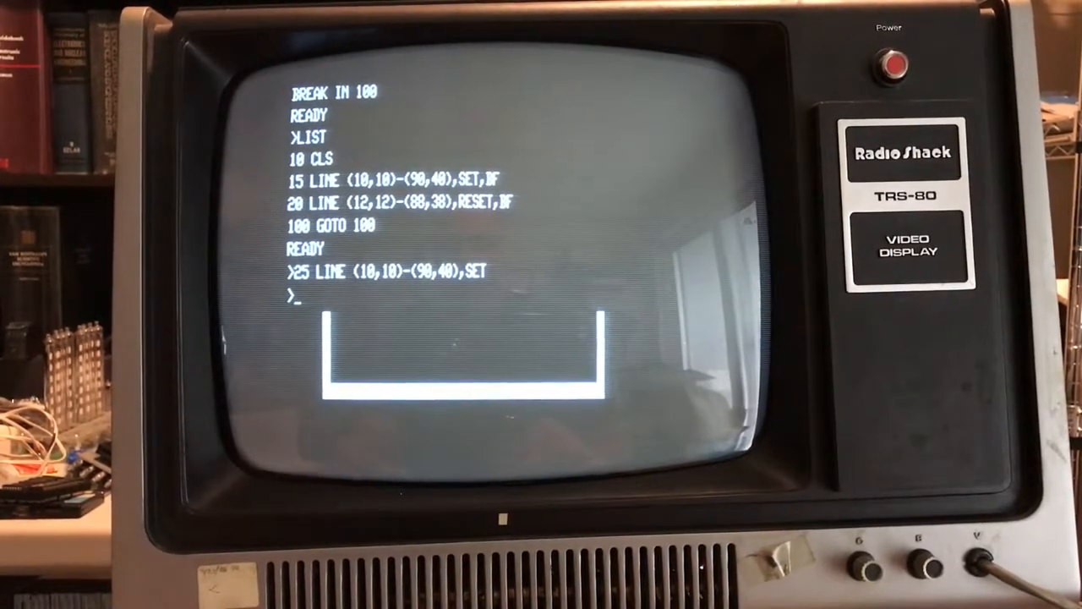
- Add line 30 LINE (90,10)-(10,40),SET as the crossing diagonal, then run
{"action": "type", "text": "30 LINER"}
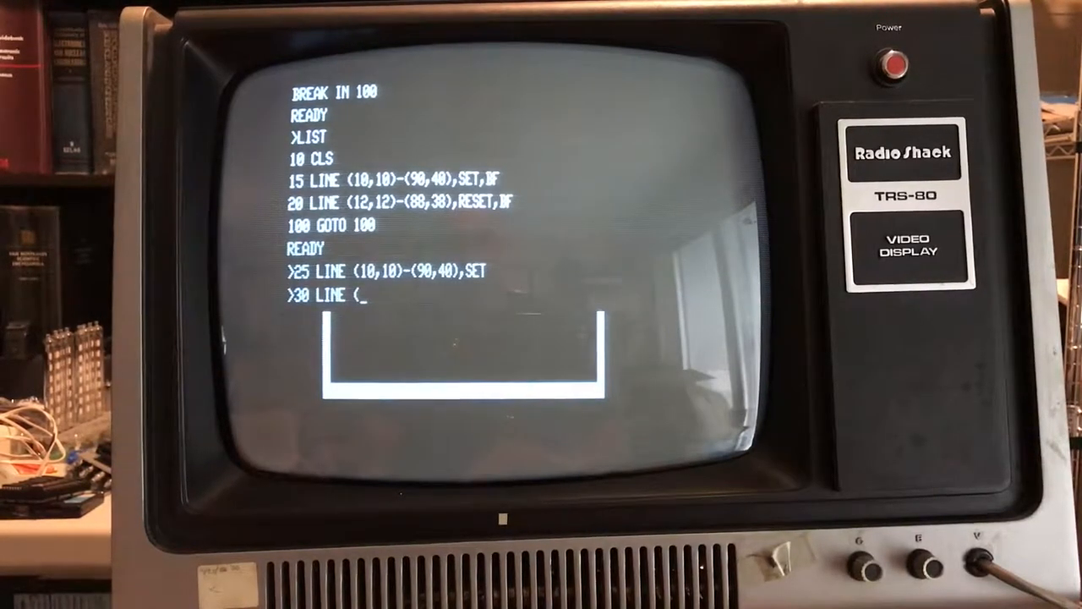
{"action": "type", "text": "90,1"}
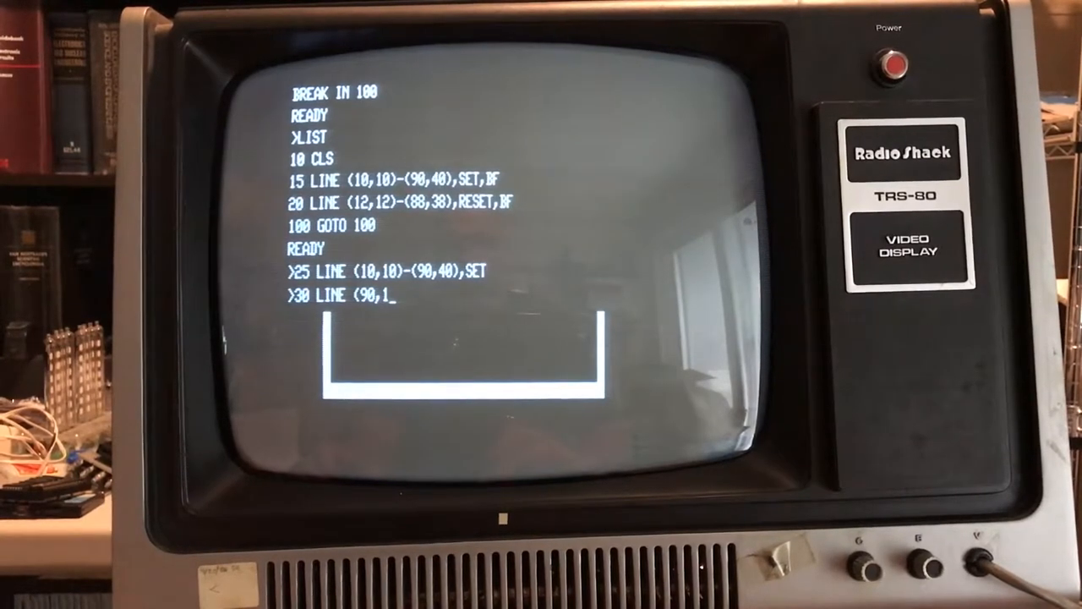
{"action": "type", "text": "0)-("}
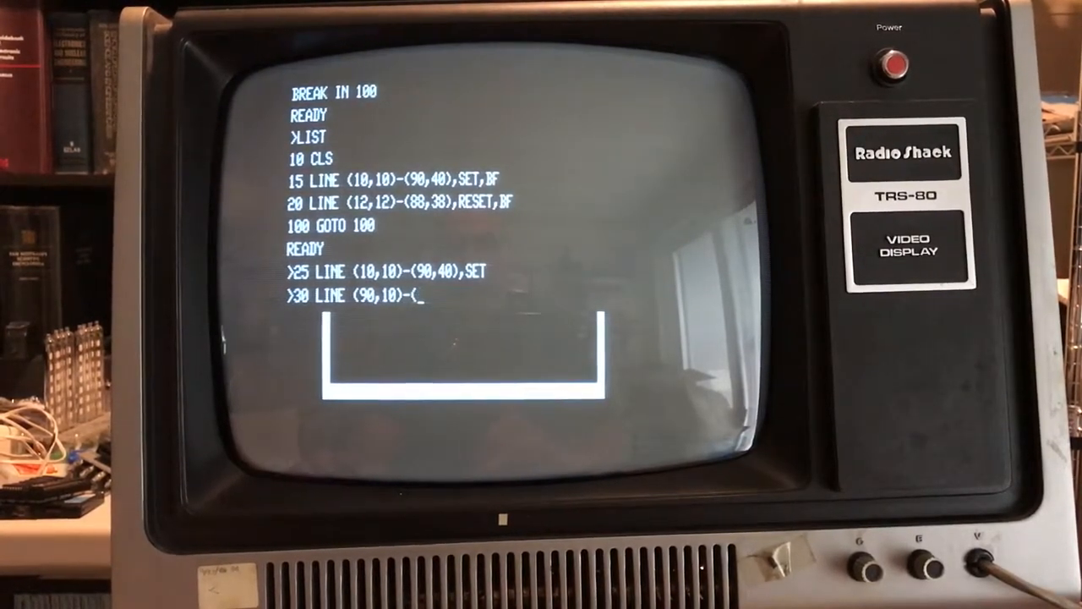
{"action": "type", "text": "10,40"}
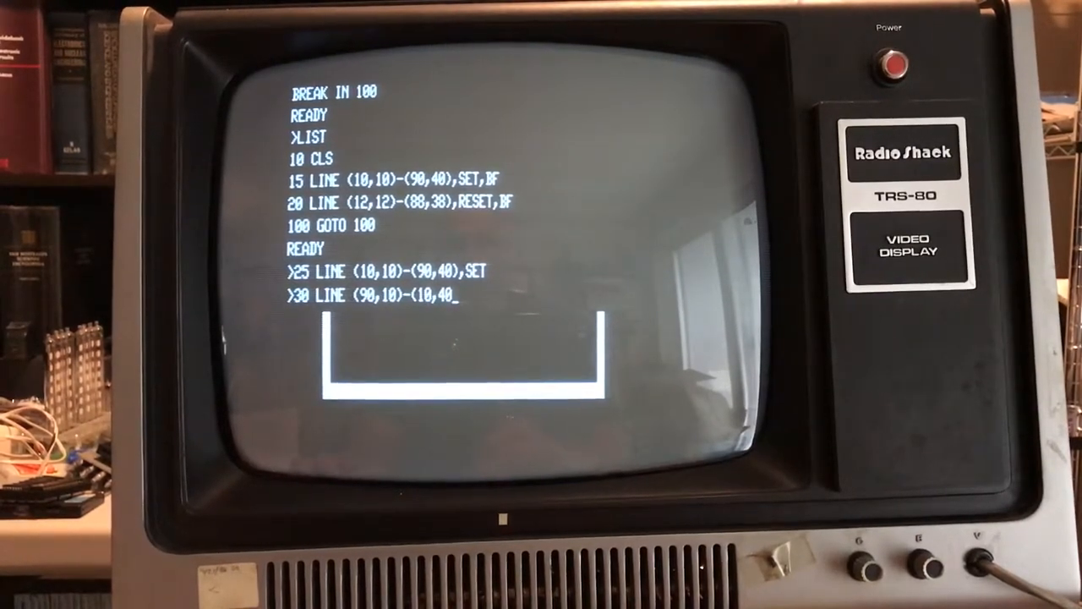
{"action": "type", "text": ",SET"}
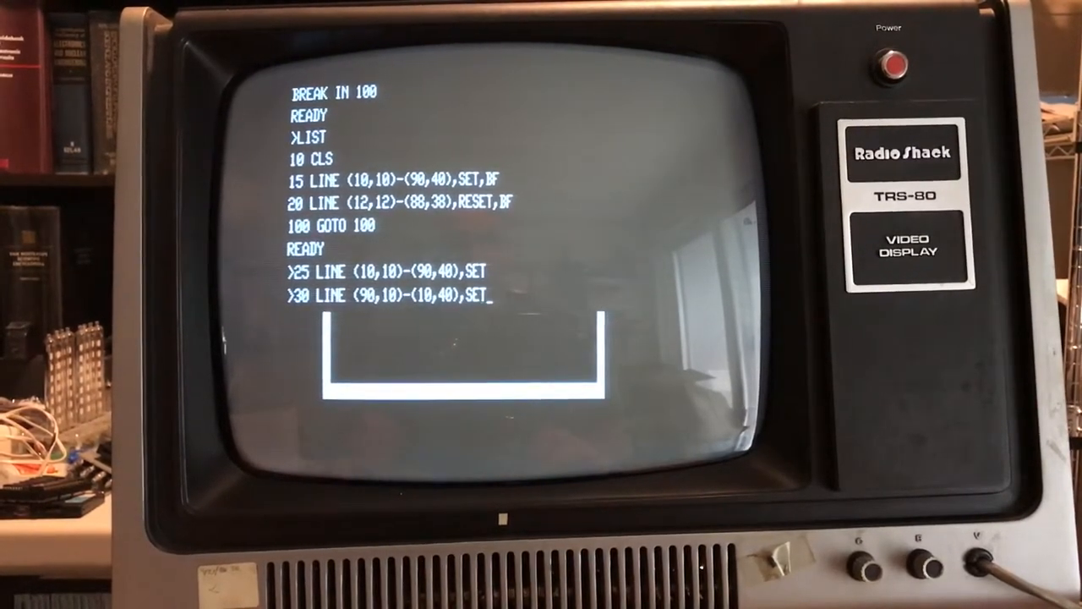
{"action": "type", "text": "RUN"}
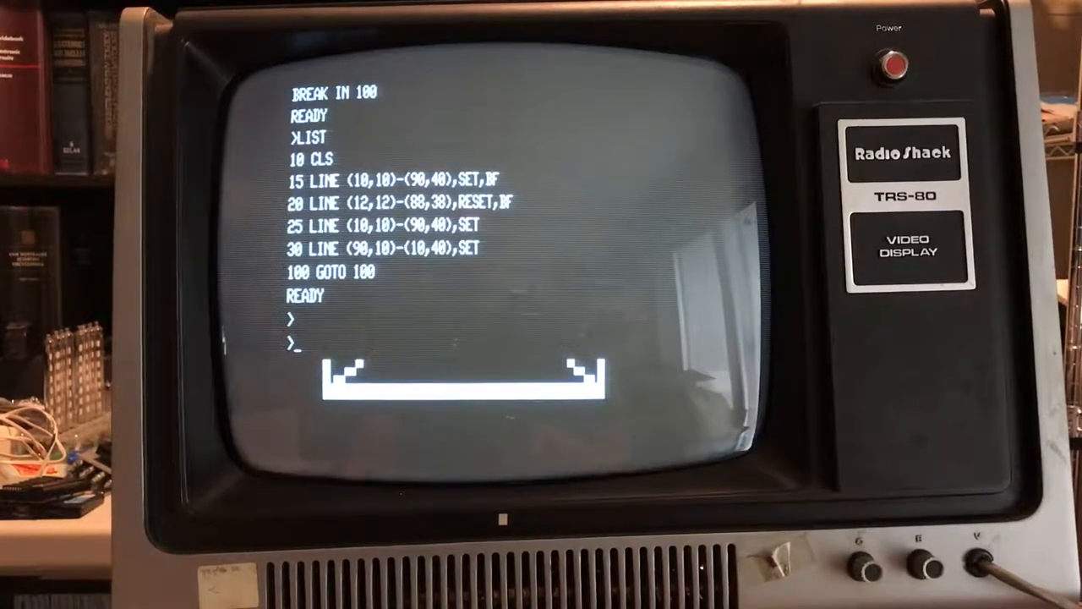
- Add a line 35 GOTO loop so the program draws a solid white box
{"action": "type", "text": "3"}
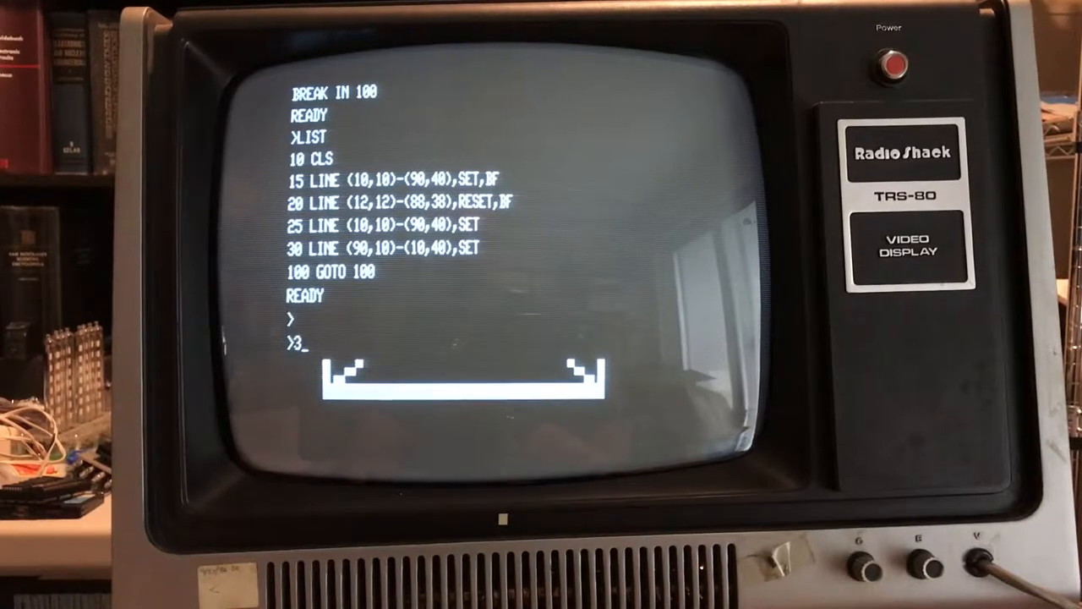
{"action": "type", "text": "5 GOTO"}
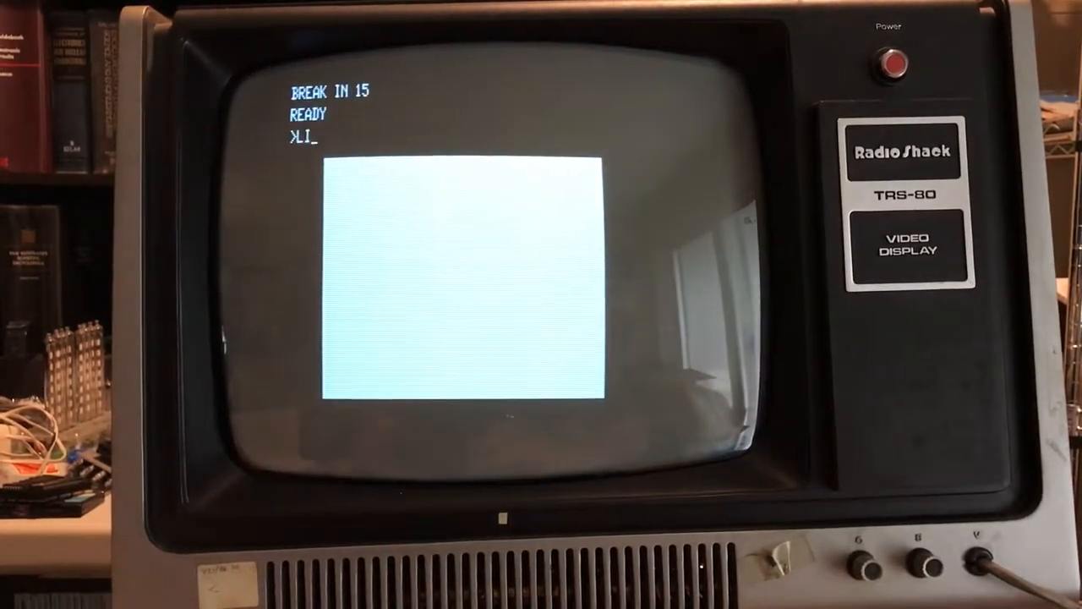
- List the nested-loop LINE program and run it to draw the rectangle grid
{"action": "type", "text": "LIST"}
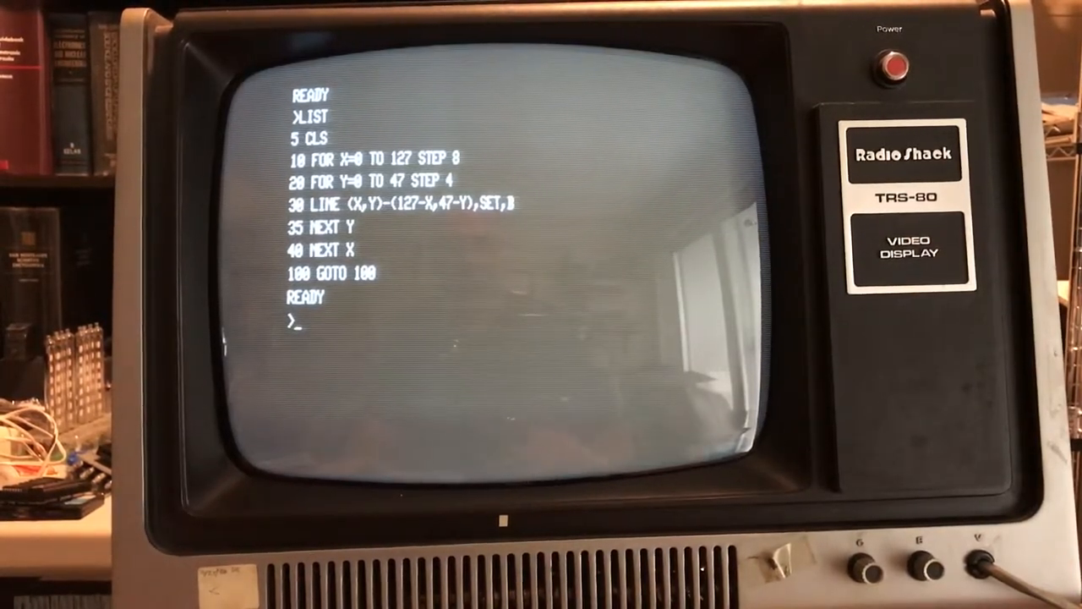
{"action": "type", "text": "RUN"}
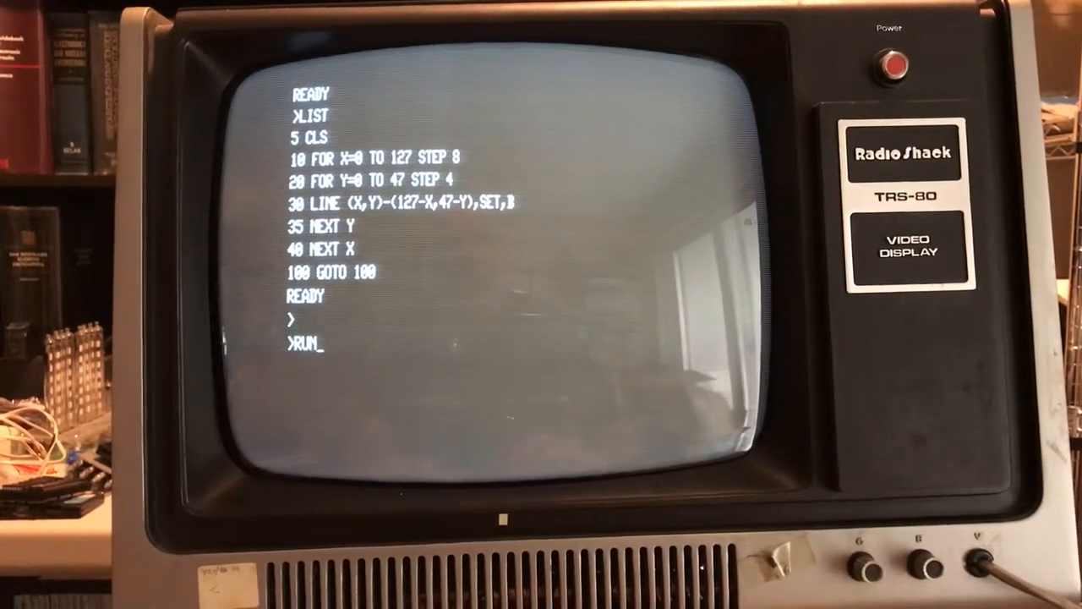
{"action": "key", "text": "Enter"}
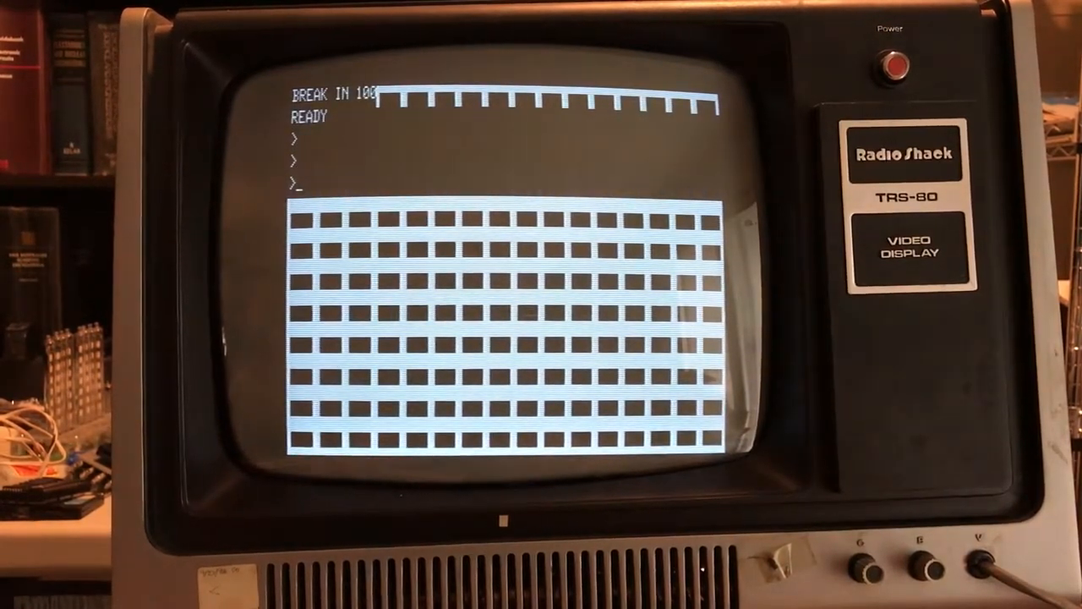
- Save the grid program as 'TEST1' and clear memory with NEW
{"action": "type", "text": "SAVE \""}
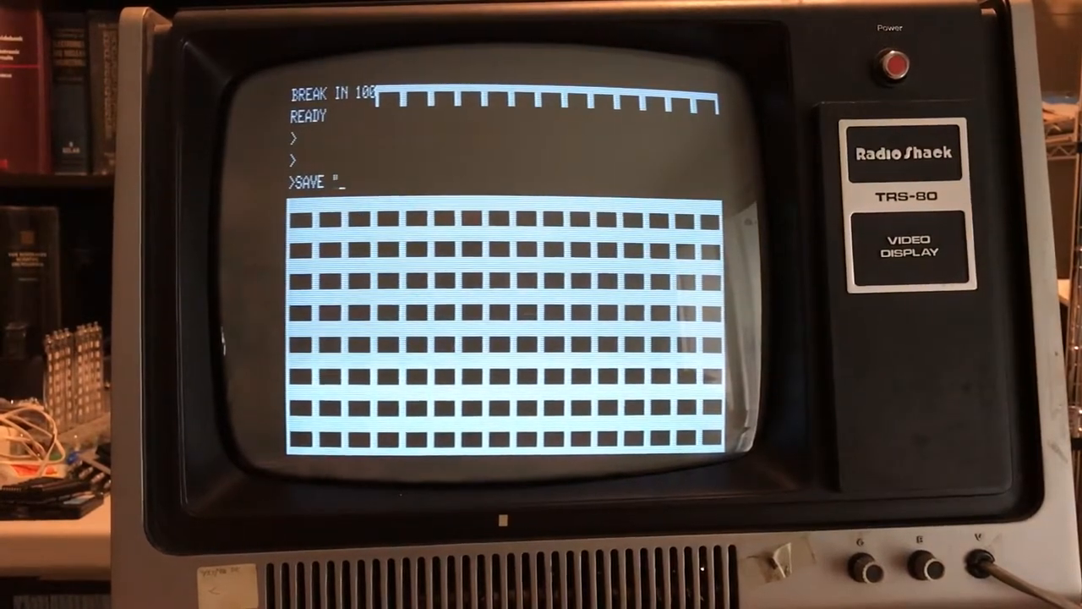
{"action": "type", "text": "TEST1"}
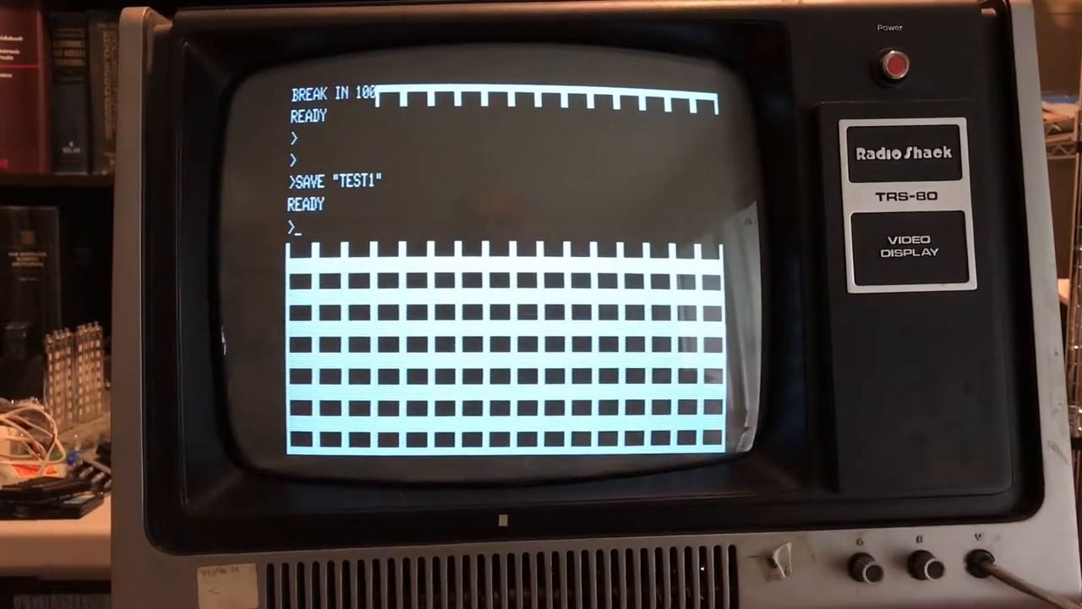
{"action": "type", "text": "NEW"}
{"action": "type", "text": "LOAD \"TEST1\""}
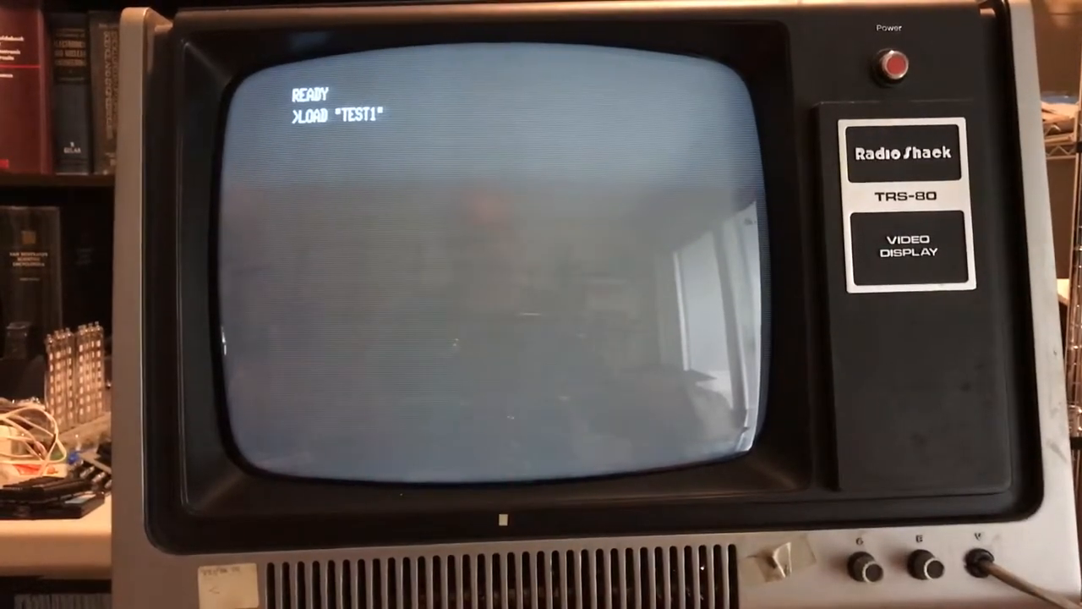
- Reload TEST1, list it, then clear memory with NEW again
{"action": "key", "text": "enter"}
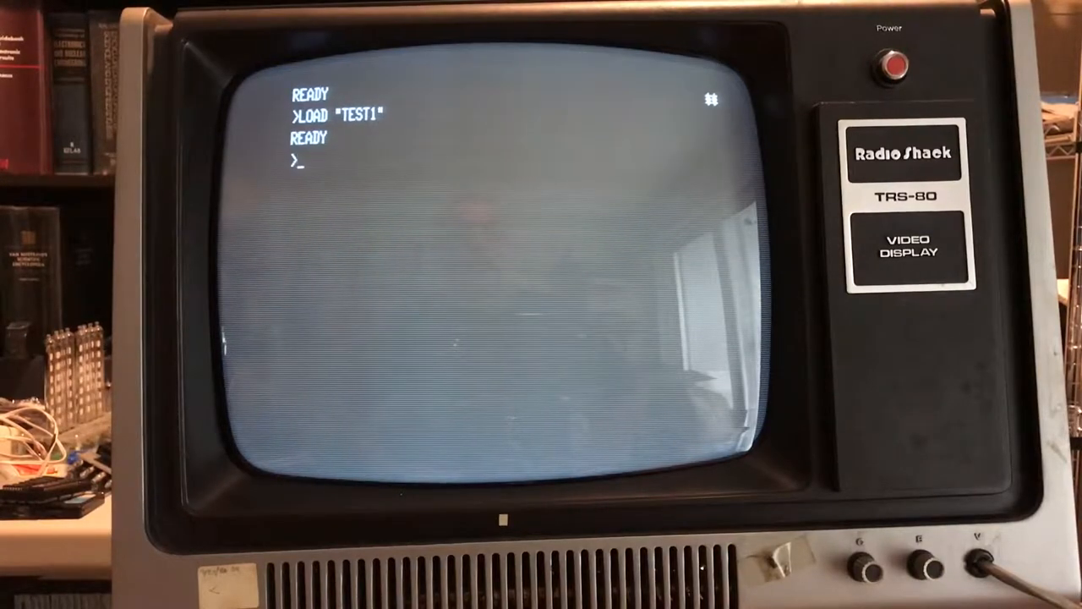
{"action": "type", "text": "LIST"}
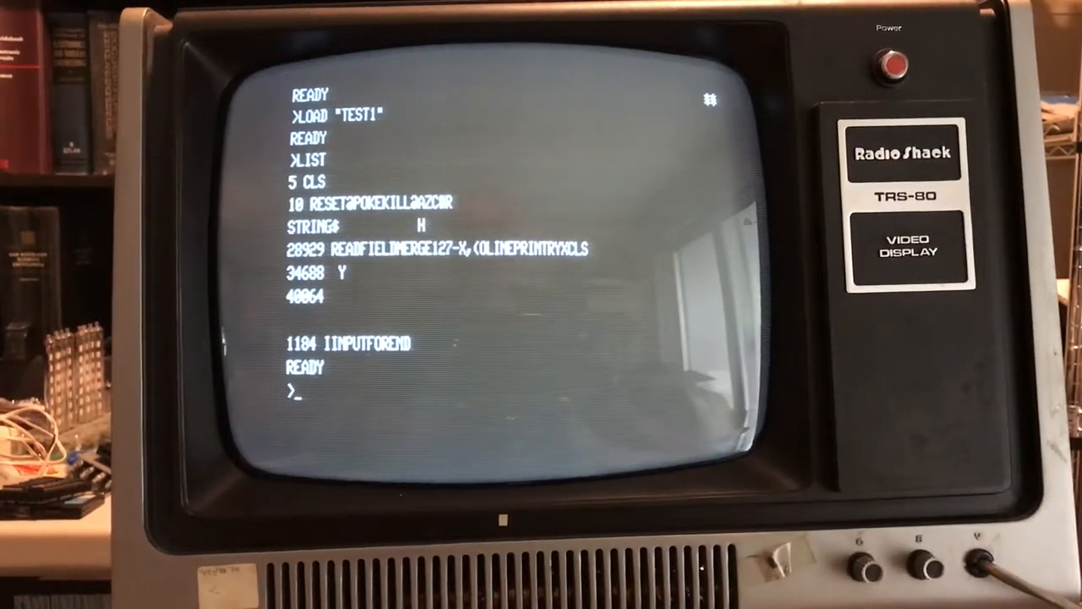
{"action": "type", "text": "NE"}
{"action": "type", "text": "L"}
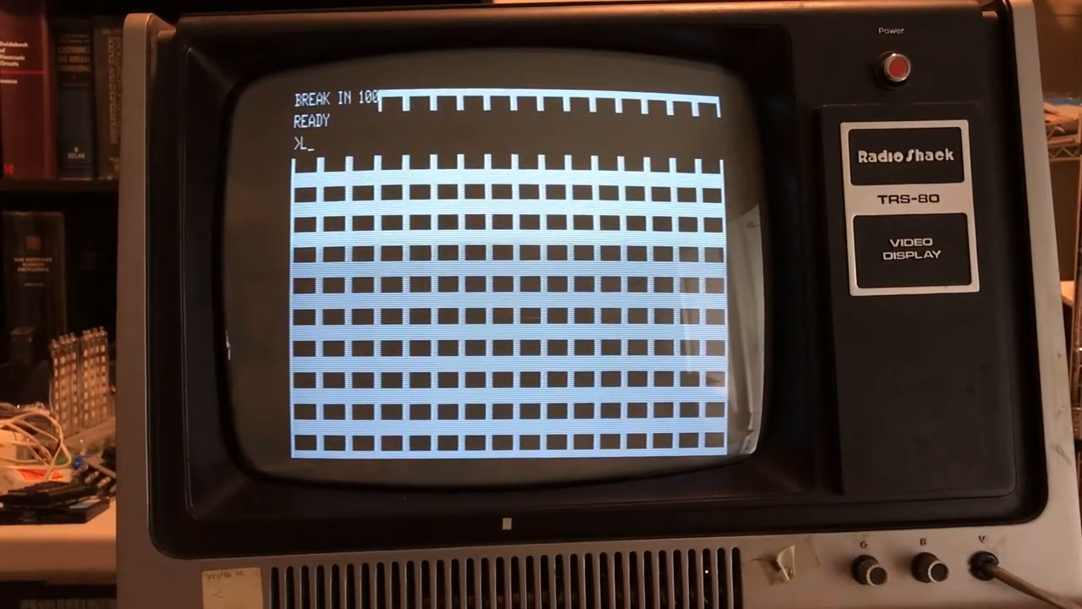
- Add line 32 LINE (127-X,47-Y)-(X,Y),RESET to erase the drawn boxes
{"action": "type", "text": "IST"}
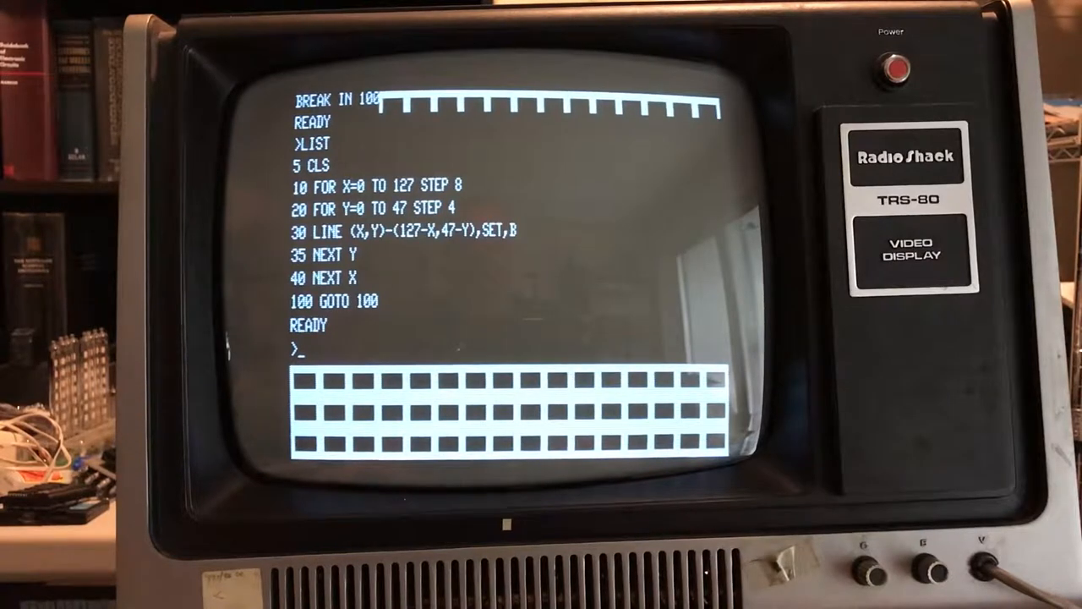
{"action": "type", "text": "32"}
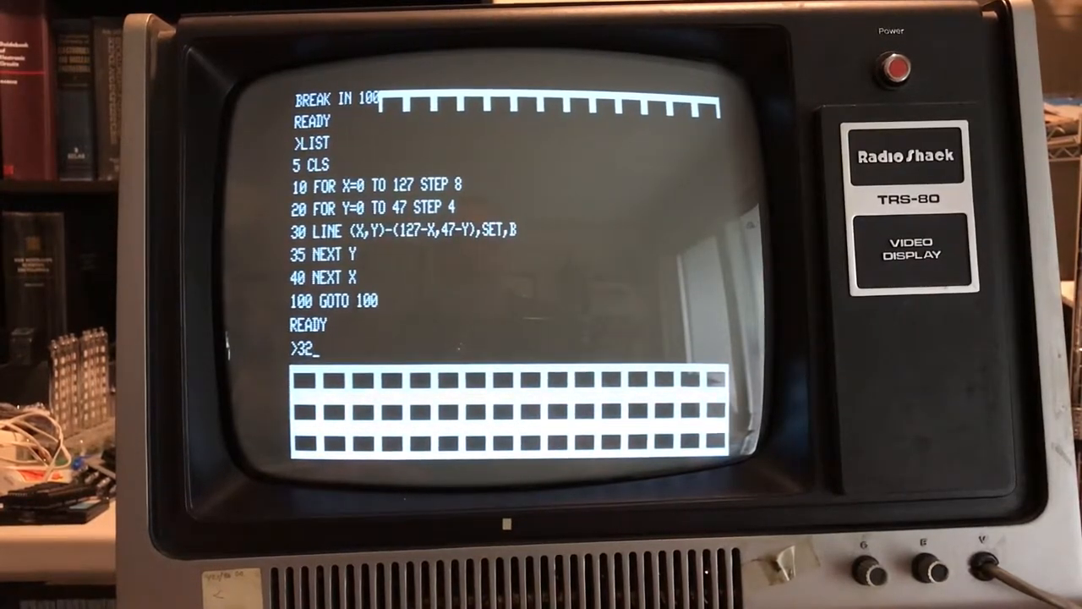
{"action": "type", "text": "LINE ("}
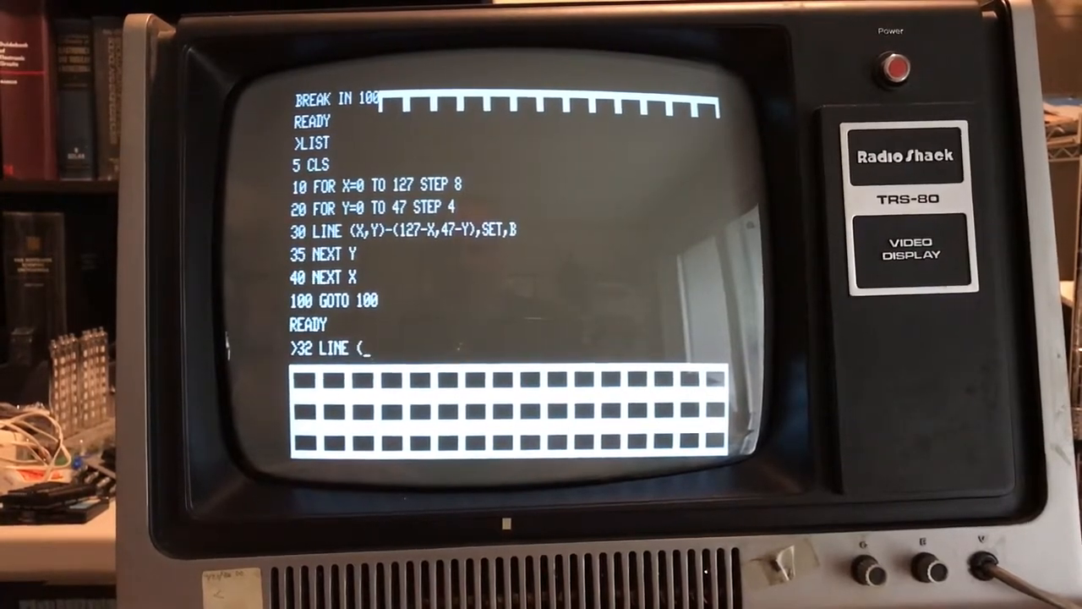
{"action": "type", "text": "X"}
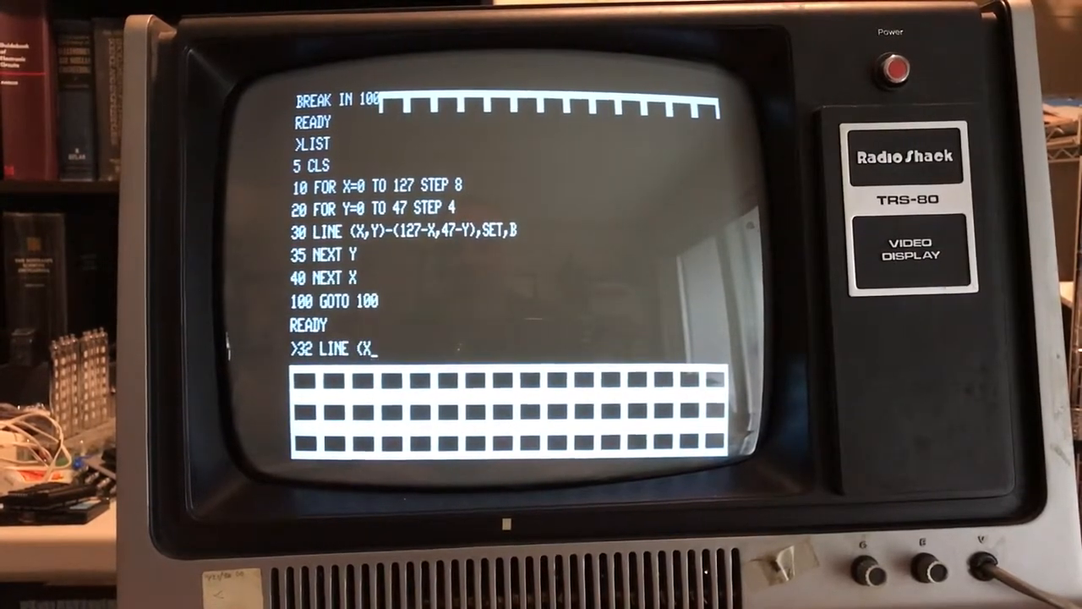
{"action": "type", "text": ",Y"}
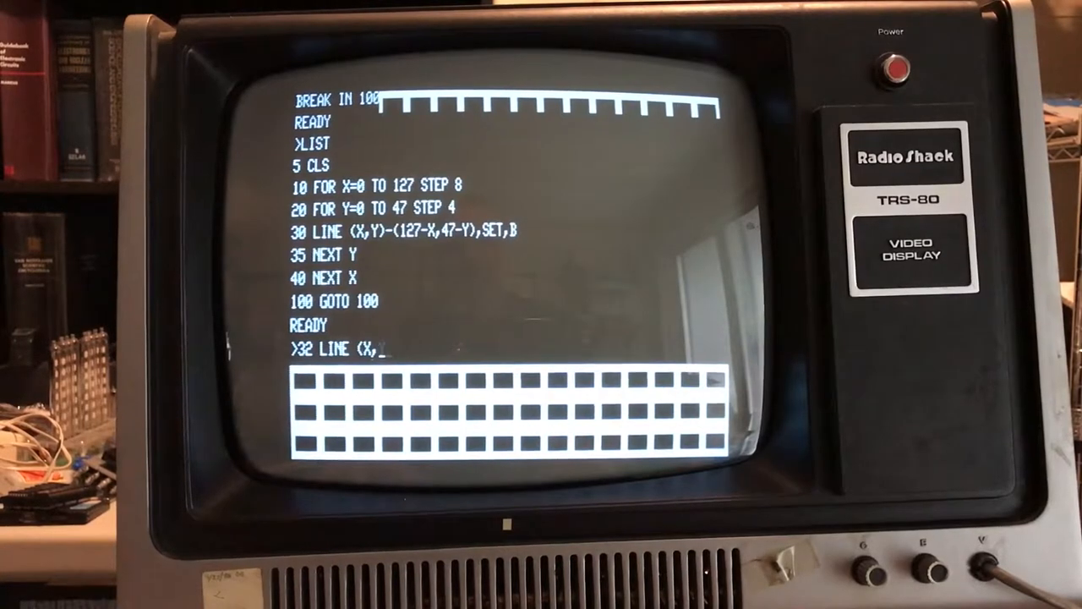
{"action": "type", "text": "1"}
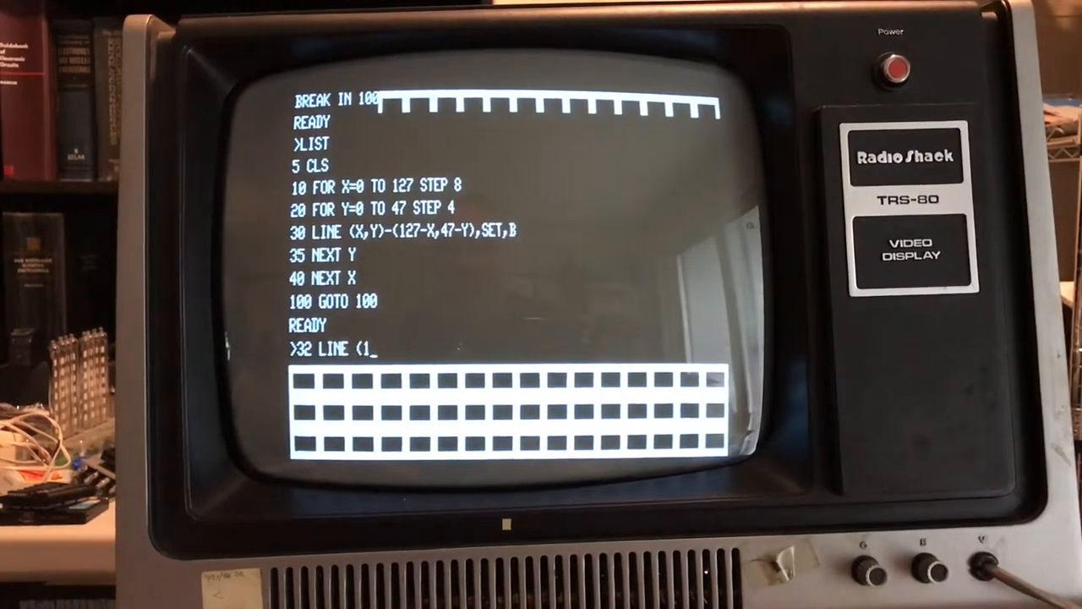
{"action": "type", "text": "27-X"}
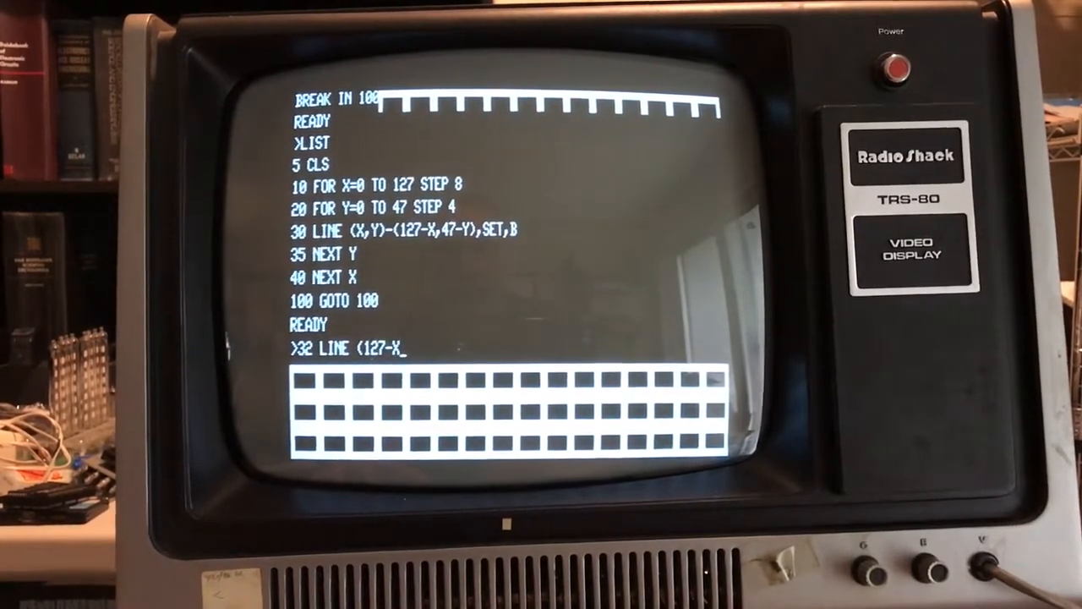
{"action": "type", "text": "47-Y)-)"}
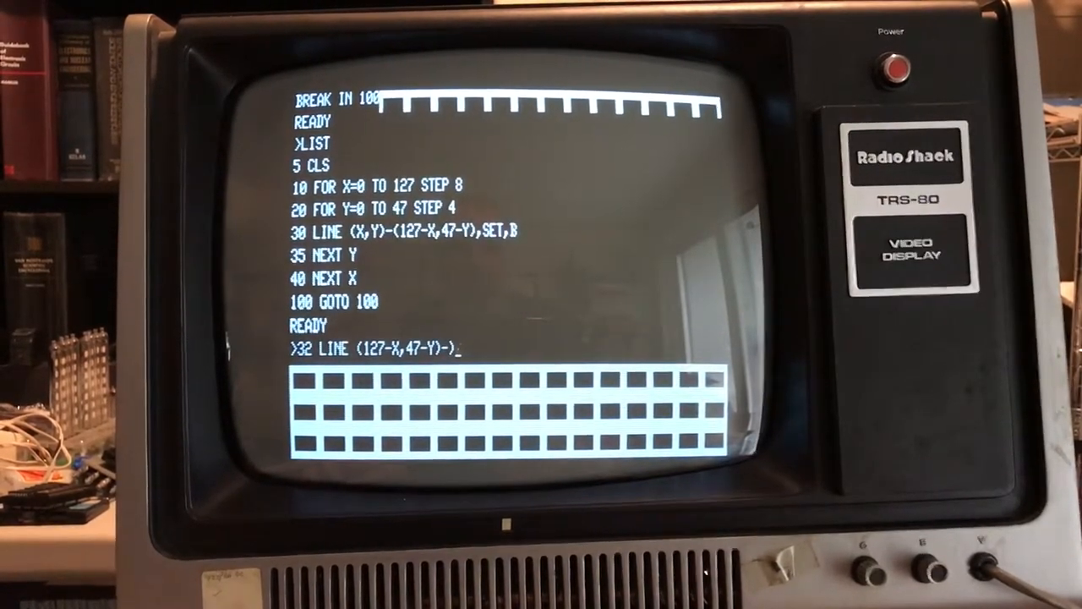
{"action": "type", "text": "(X,"}
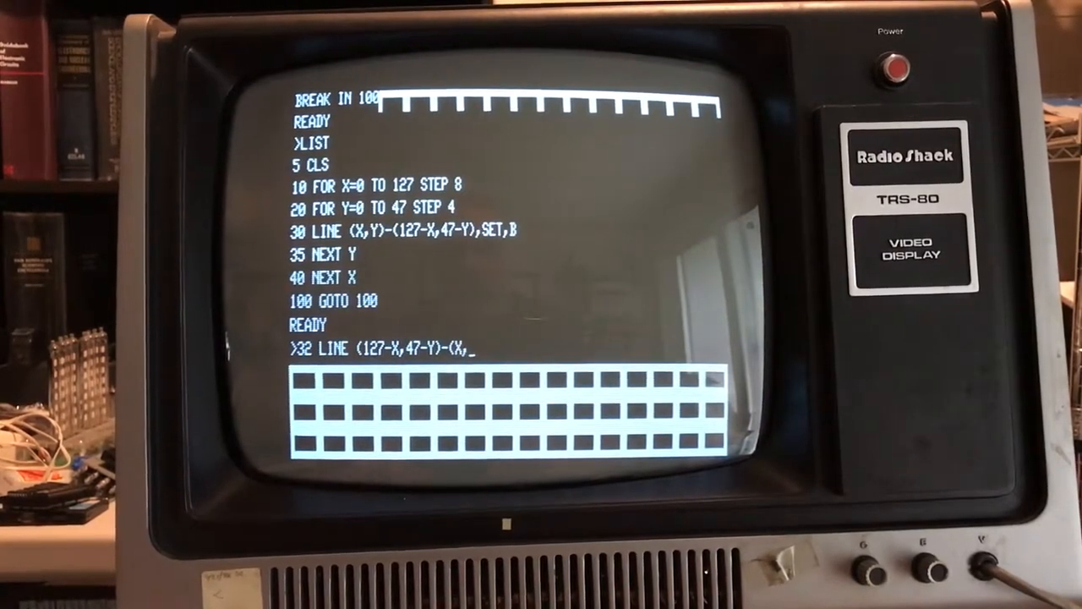
{"action": "type", "text": "Y)"}
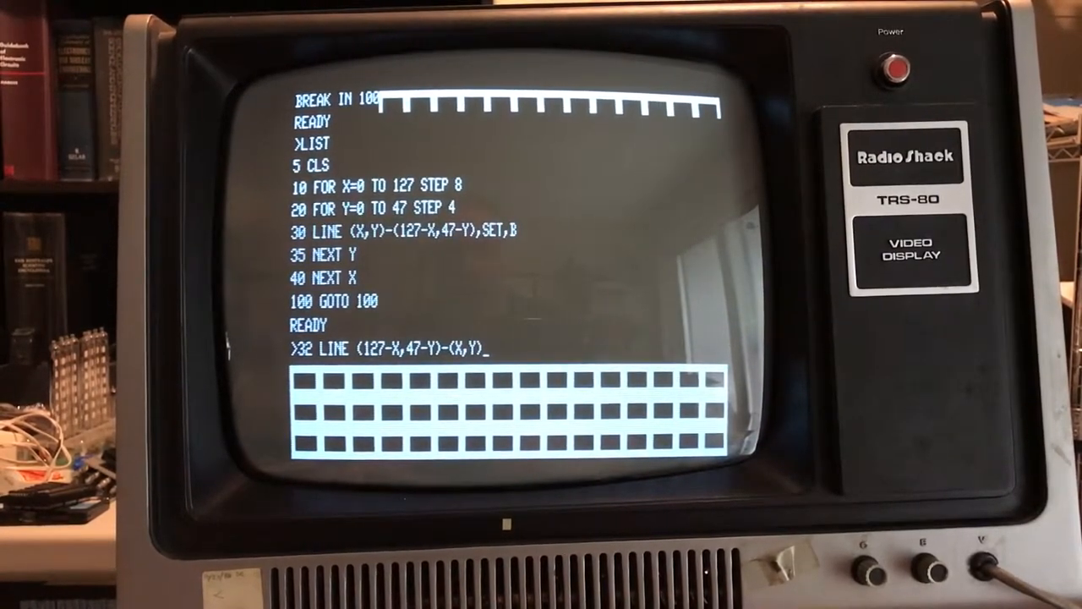
{"action": "type", "text": ",RESET"}
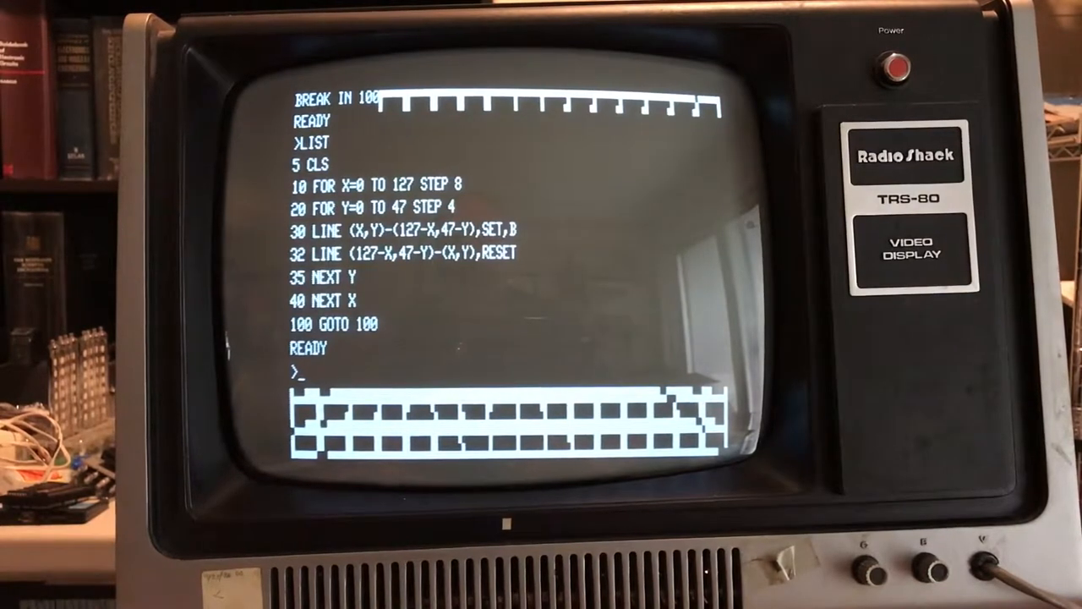
- Enter line 50 as a GOTO statement that loops the program
{"action": "type", "text": "50 GOT"}
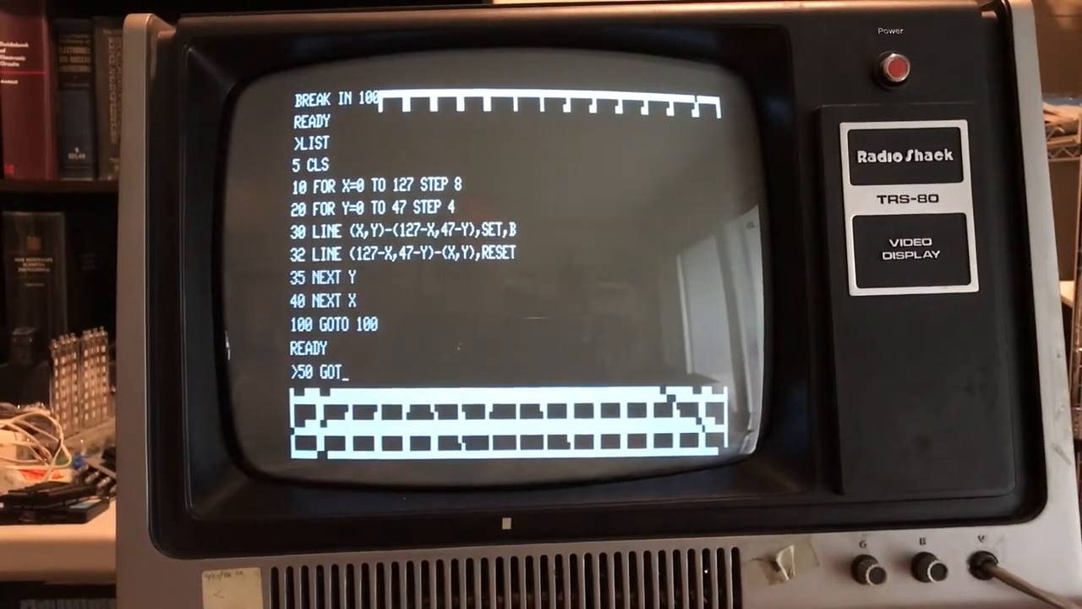
{"action": "type", "text": "O 12"}
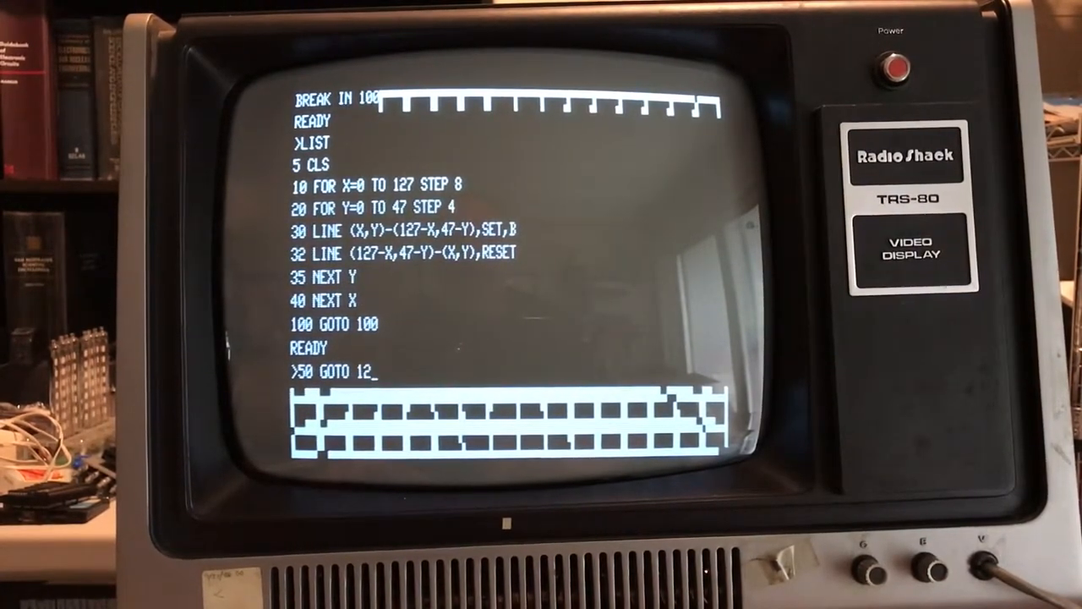
{"action": "key", "text": "enter"}
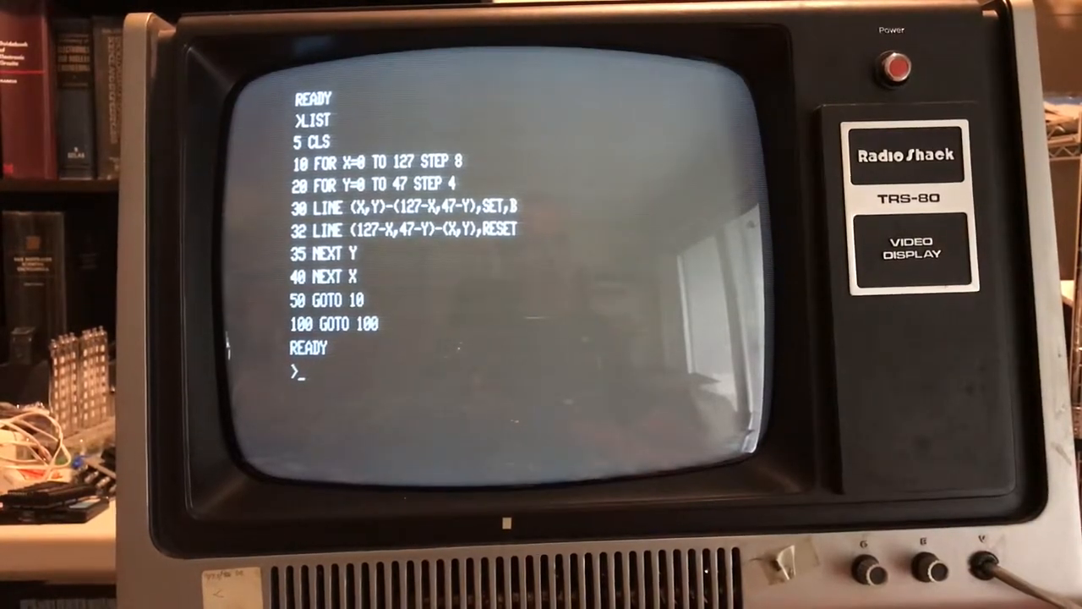
- Abandon the partial SAVE and try EDIT 19, getting UNDEFINED LINE NUMBER
{"action": "type", "text": "SAVE \"TES"}
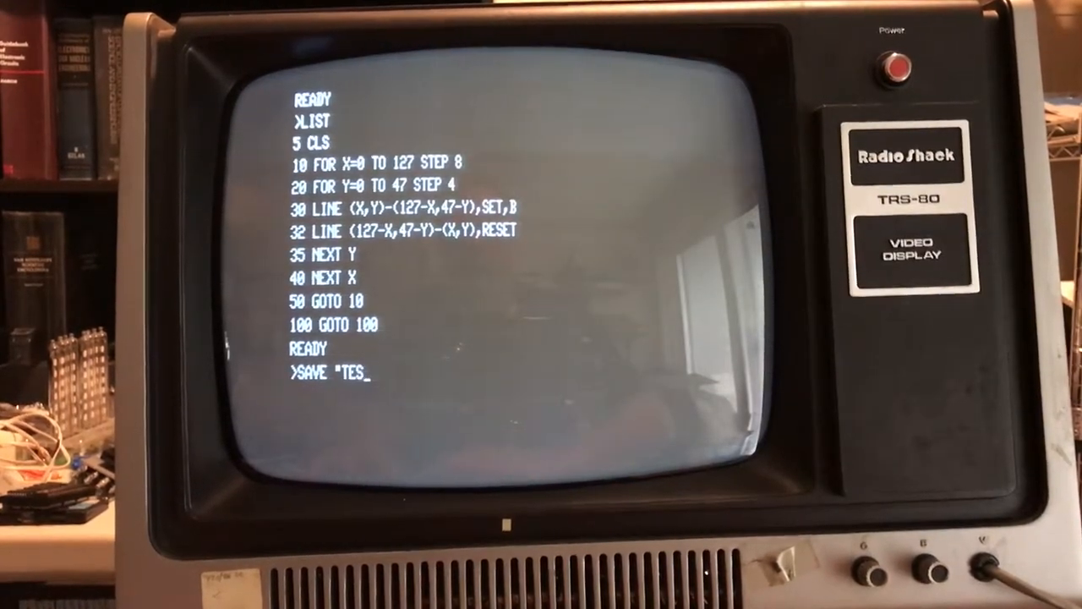
{"action": "type", "text": "T1"}
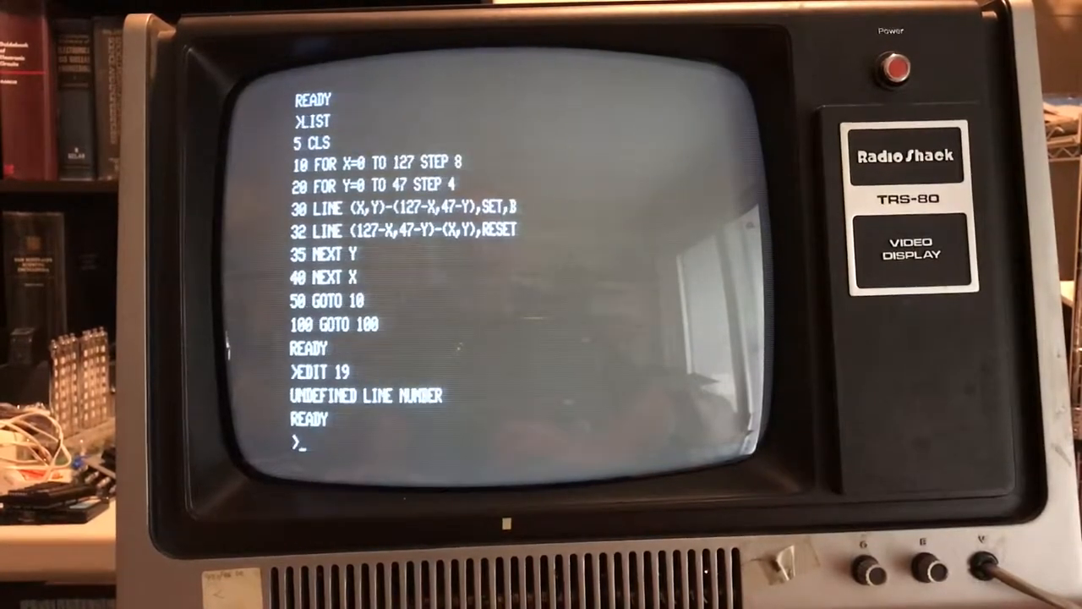
- Edit line 20 so X loops to 63 and Y loops 0 to 16 step 4
{"action": "type", "text": "EDIT 10"}
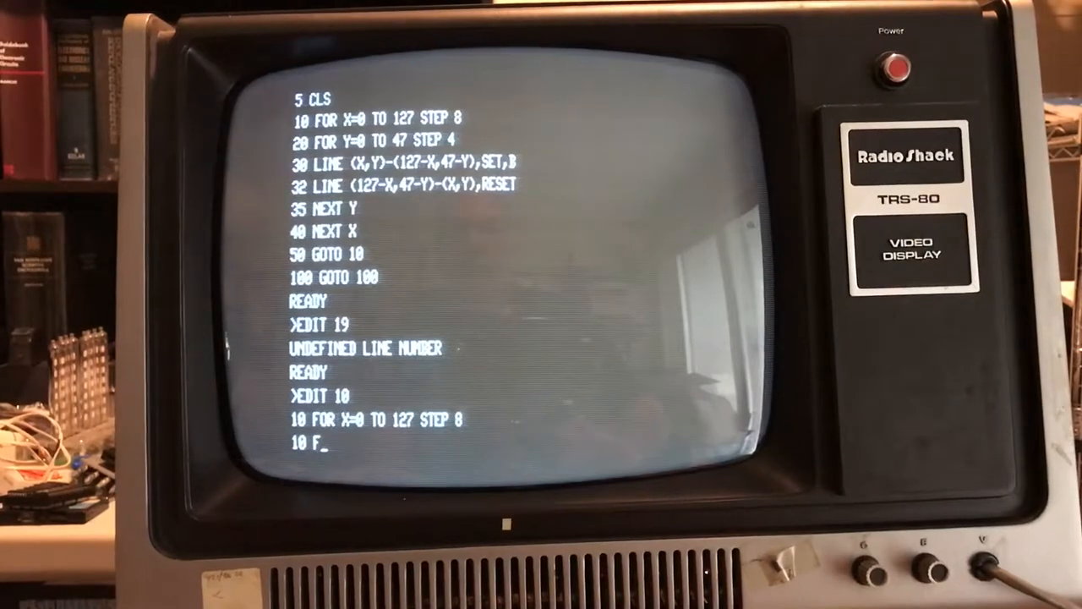
{"action": "type", "text": "OR X=0 TO"}
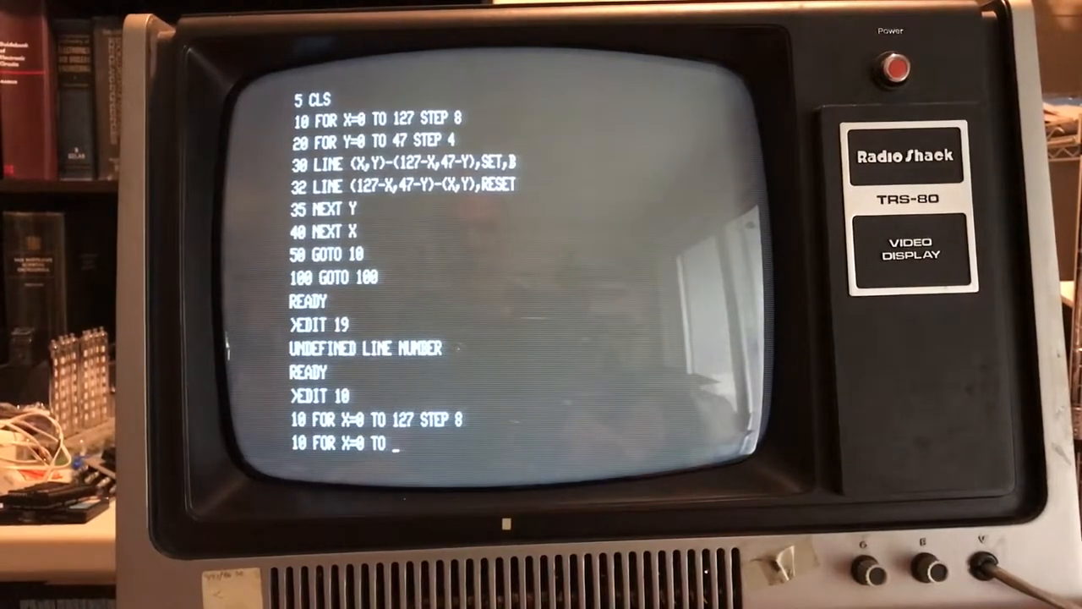
{"action": "type", "text": "!!!2!!7!6"}
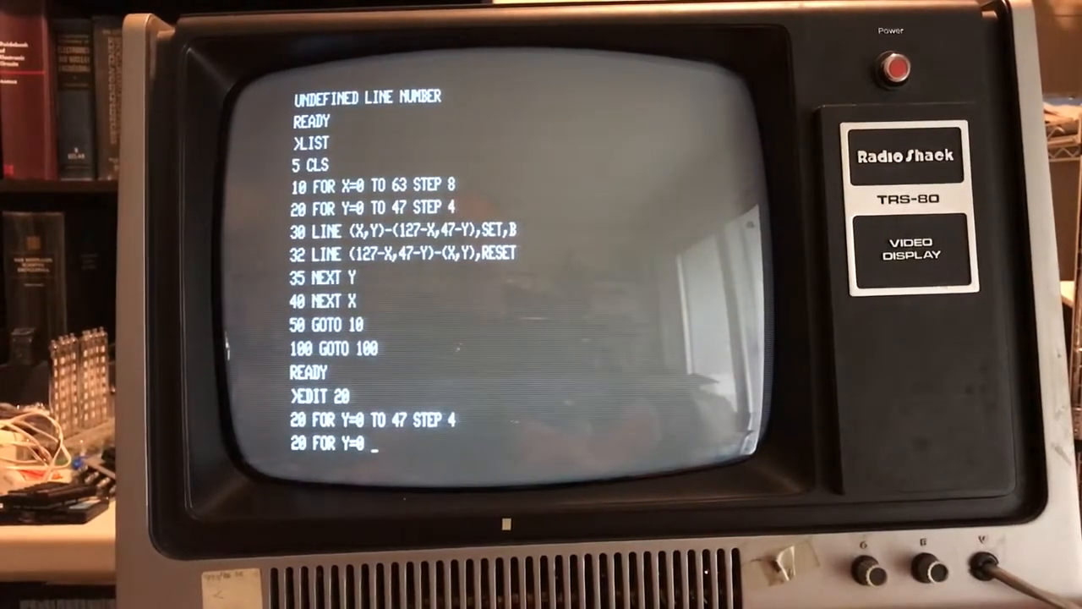
{"action": "type", "text": "TO"}
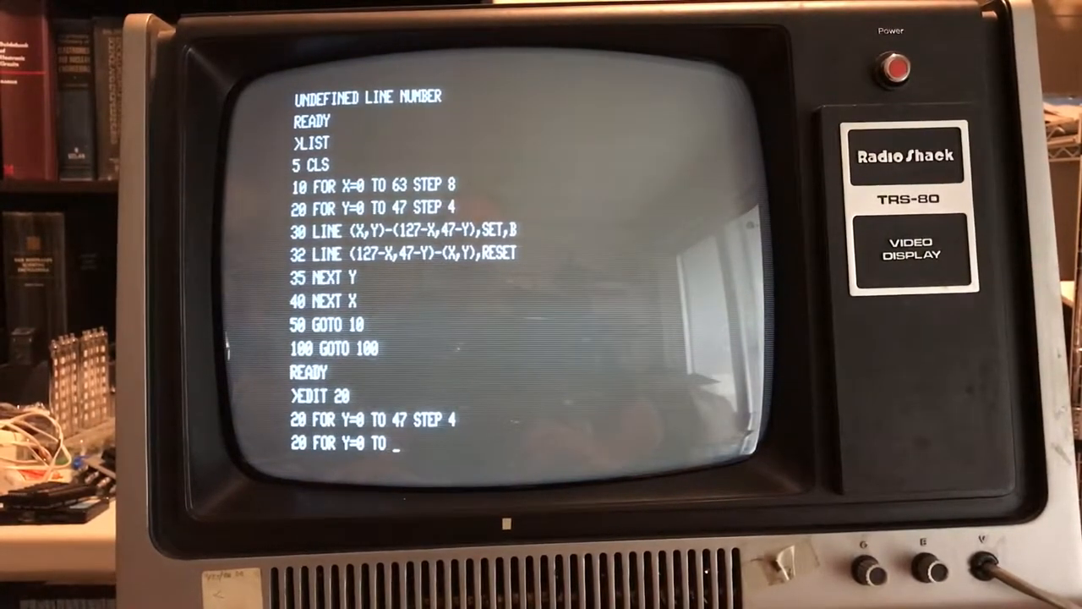
{"action": "type", "text": "!4!!7!"}
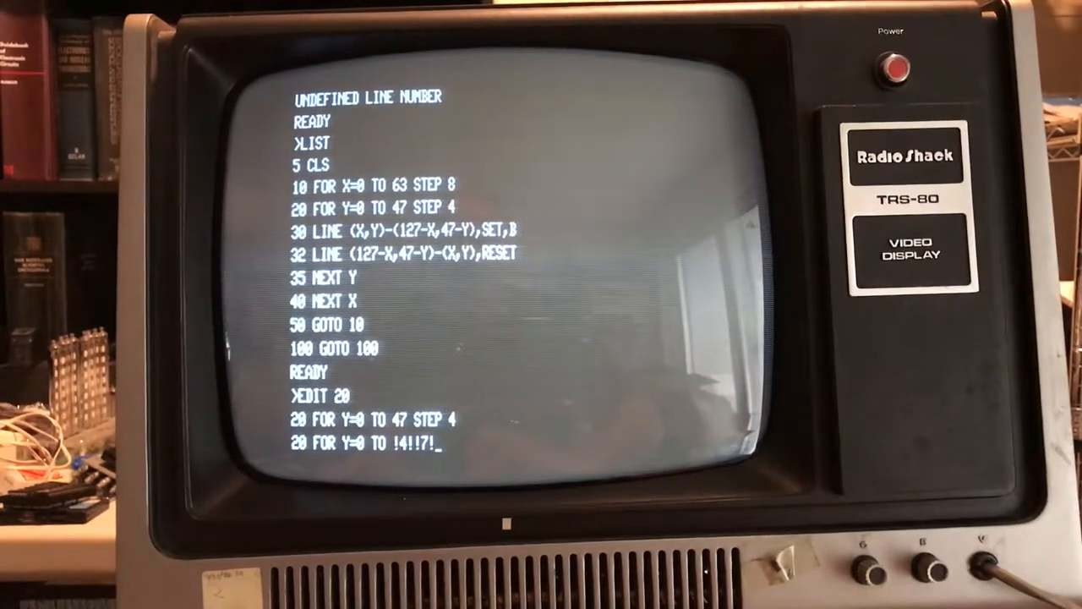
{"action": "type", "text": "16 STEP 4"}
{"action": "type", "text": "LIST"}
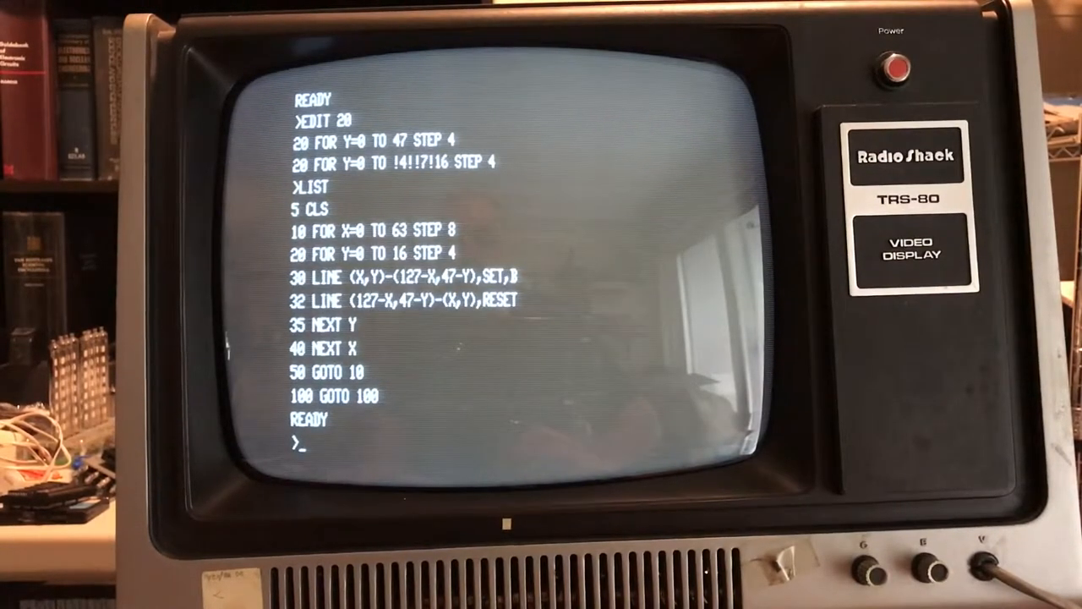
- Edit line 30, replacing 127 in the end point with 63
{"action": "type", "text": "EDIT 30"}
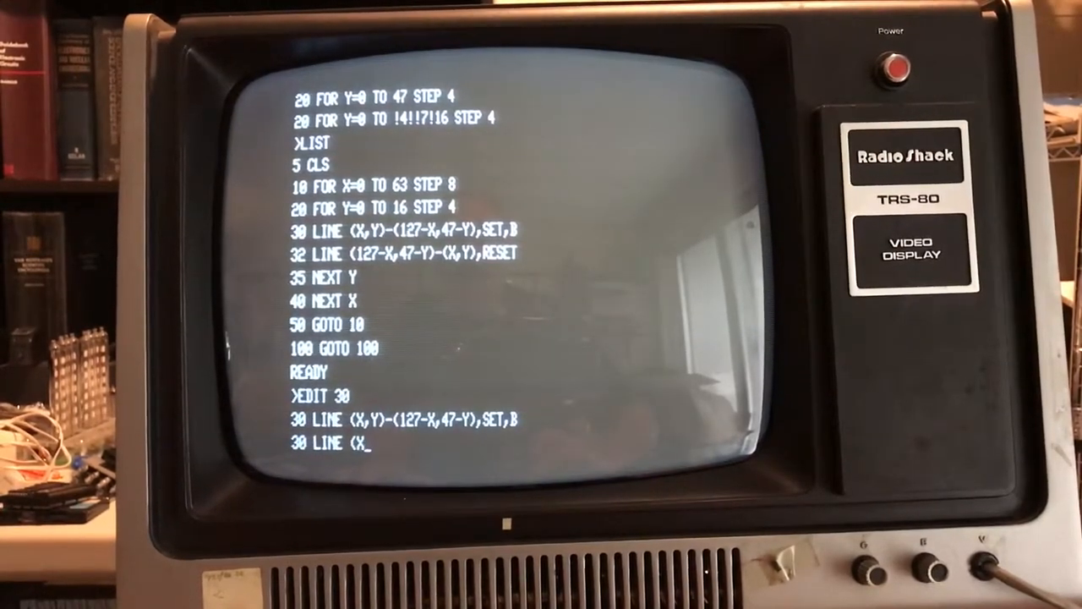
{"action": "type", "text": ",Y)-("}
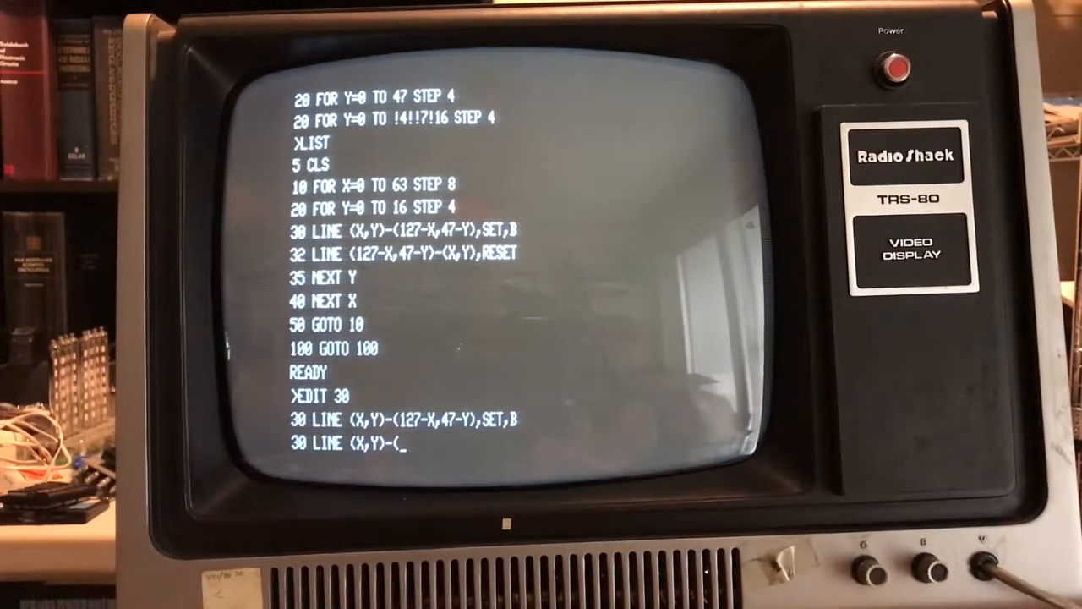
{"action": "type", "text": "(!1!!2!!7!"}
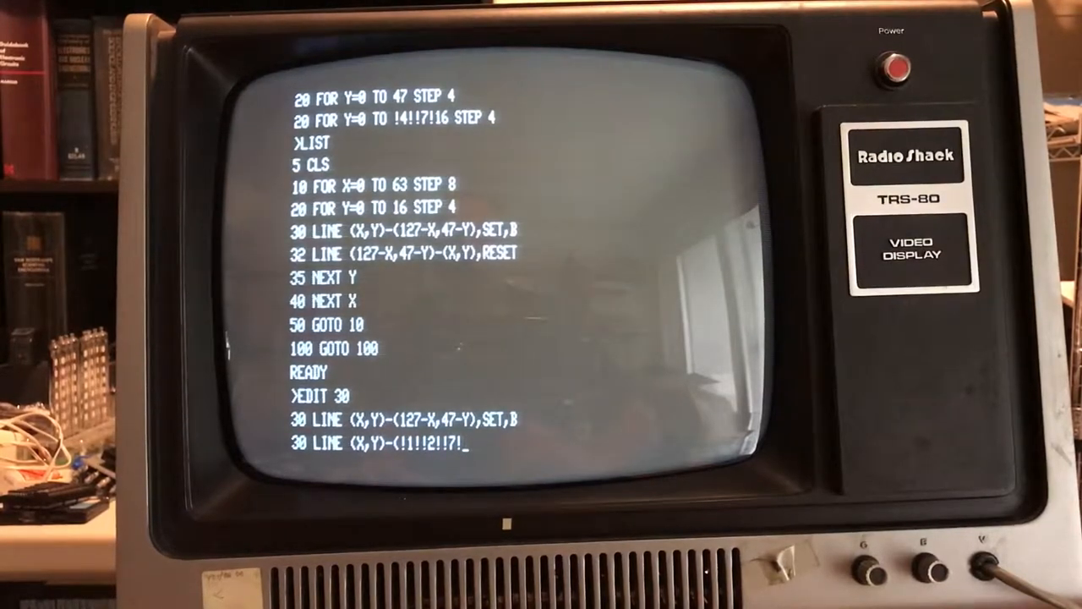
{"action": "type", "text": "63"}
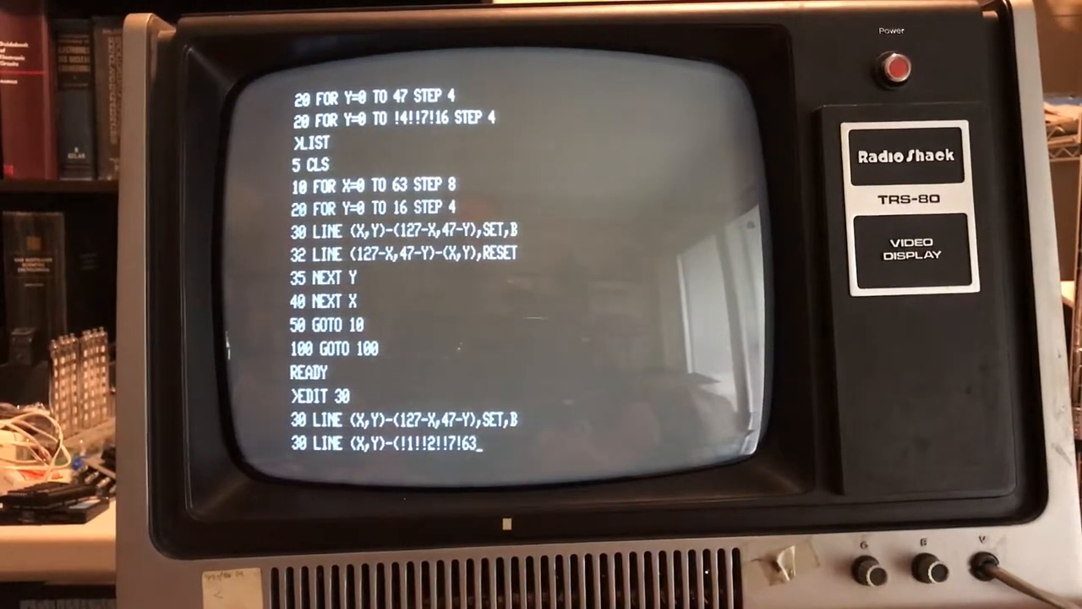
{"action": "key", "text": "Enter"}
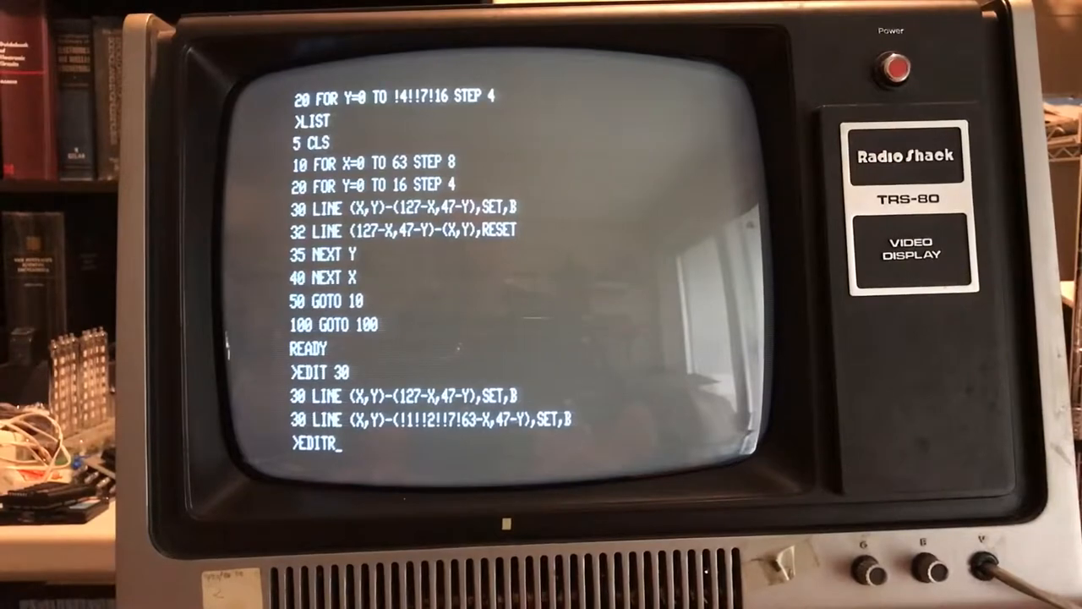
- Re-edit line 30 to end at (63-X,16-Y) with 'HELLO WORLD' before SET,B
{"action": "key", "text": "backspace"}
{"action": "type", "text": " 30"}
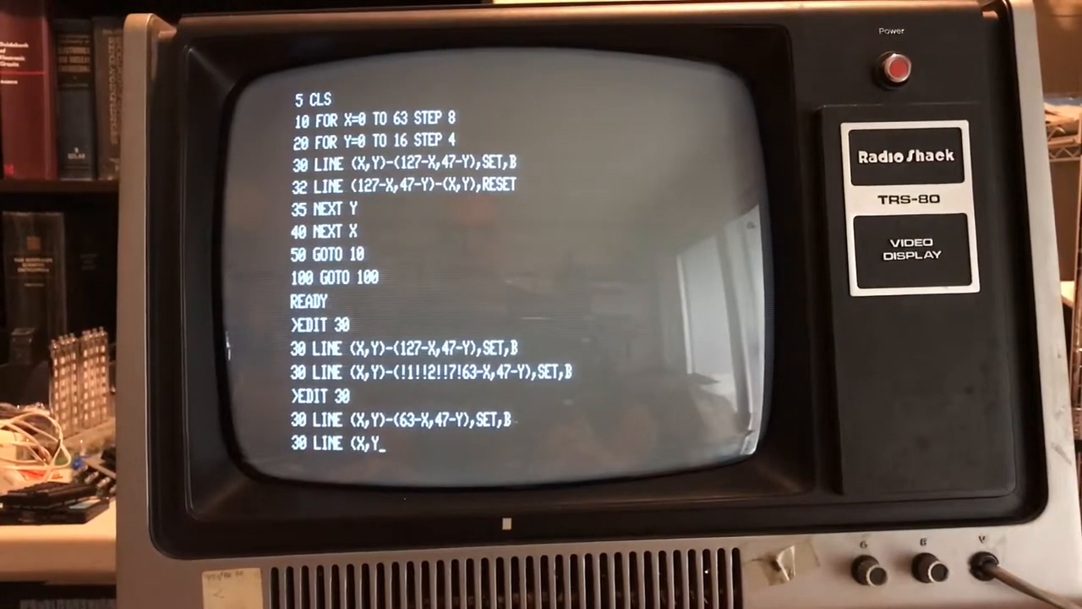
{"action": "type", "text": ")-(63-X,"}
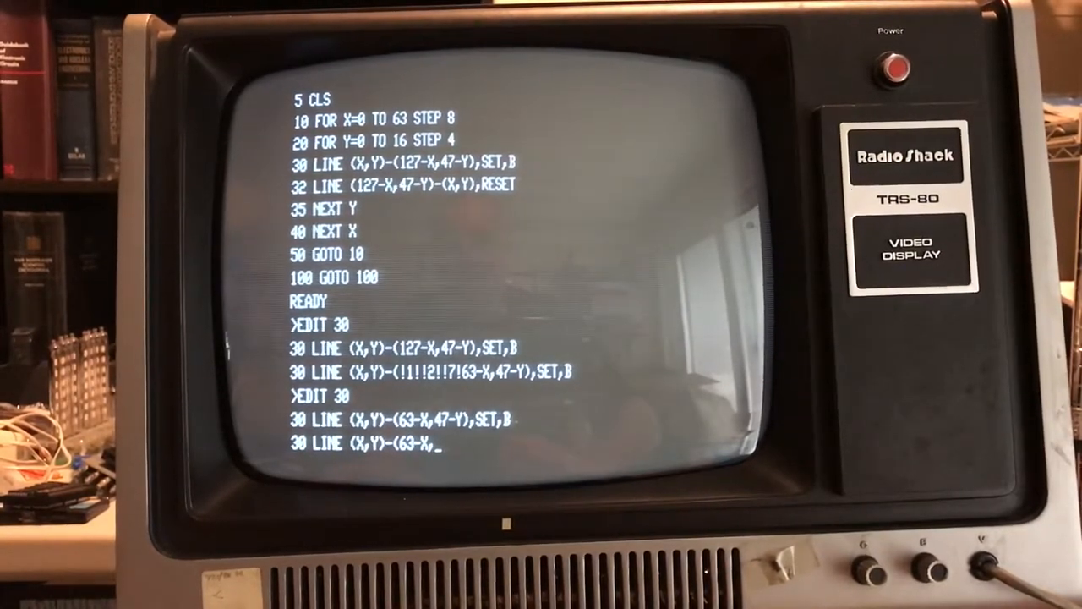
{"action": "type", "text": "16-"}
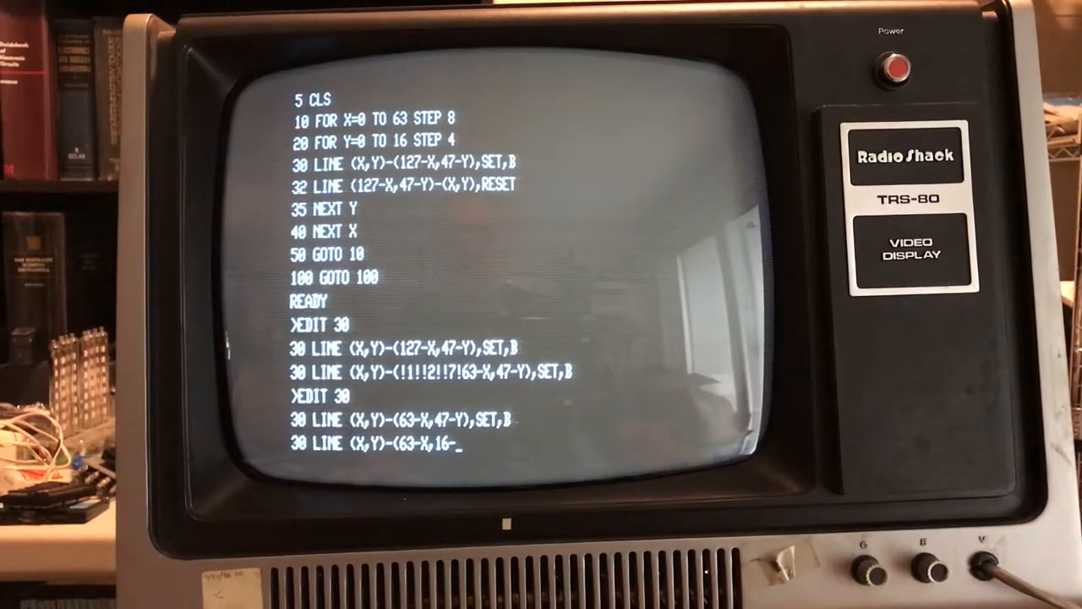
{"action": "type", "text": "Y),"}
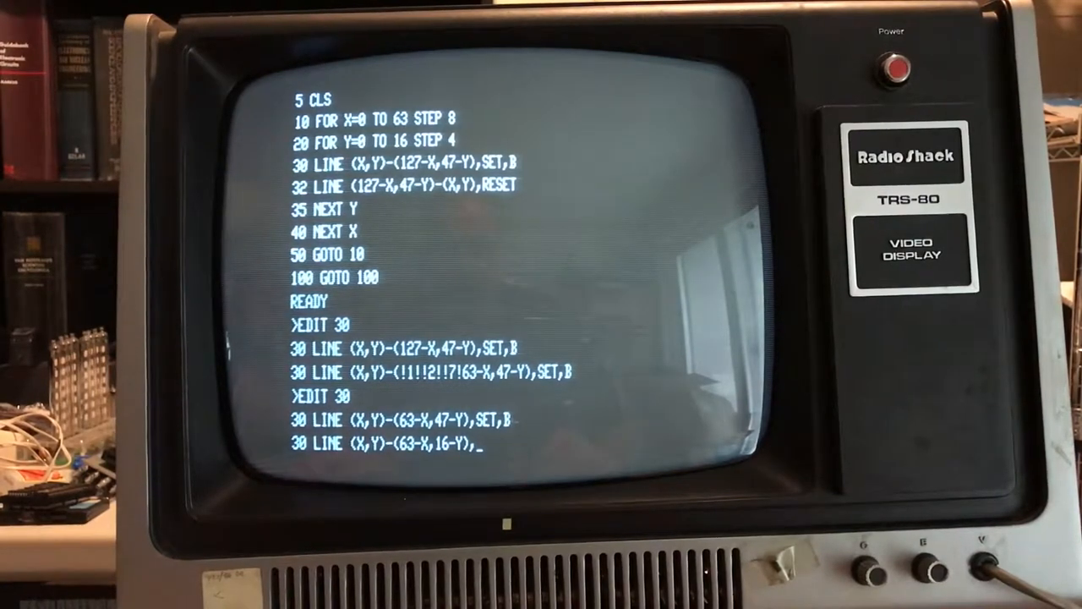
{"action": "type", "text": "\""}
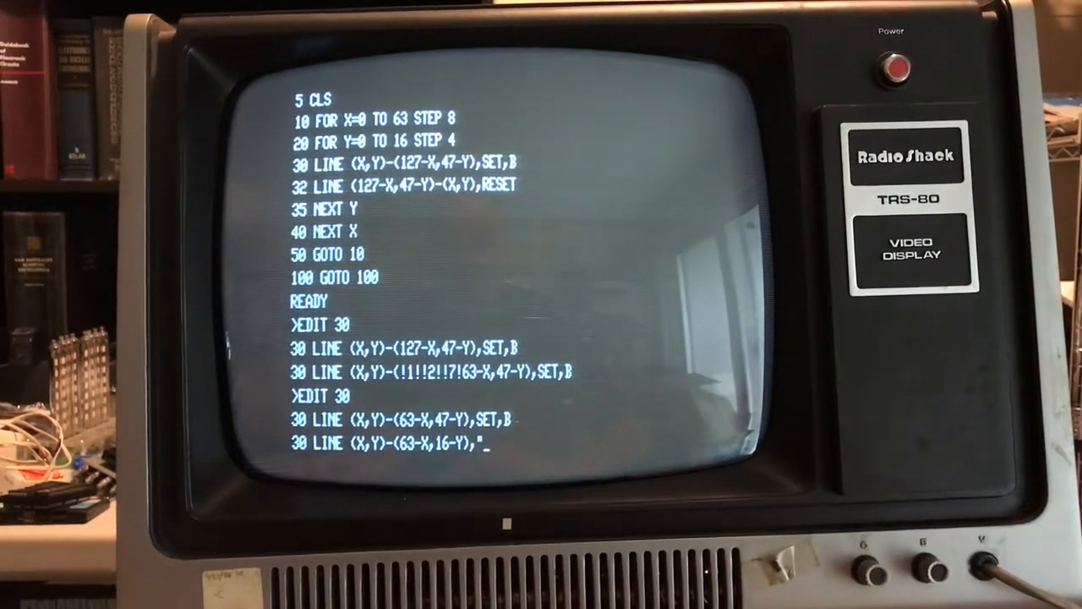
{"action": "type", "text": "HEDIT"}
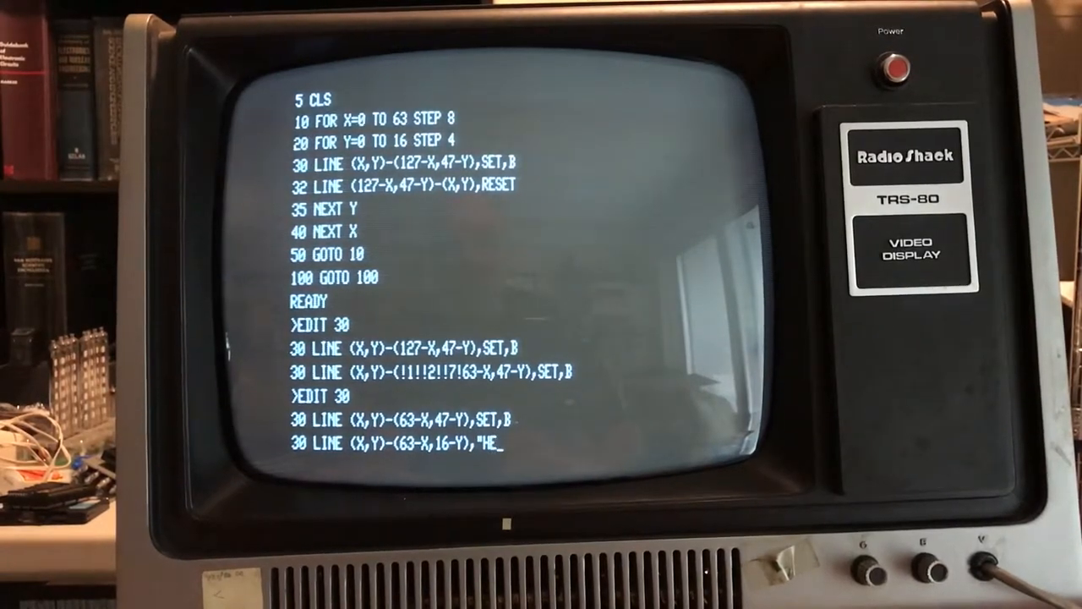
{"action": "type", "text": "LLO"}
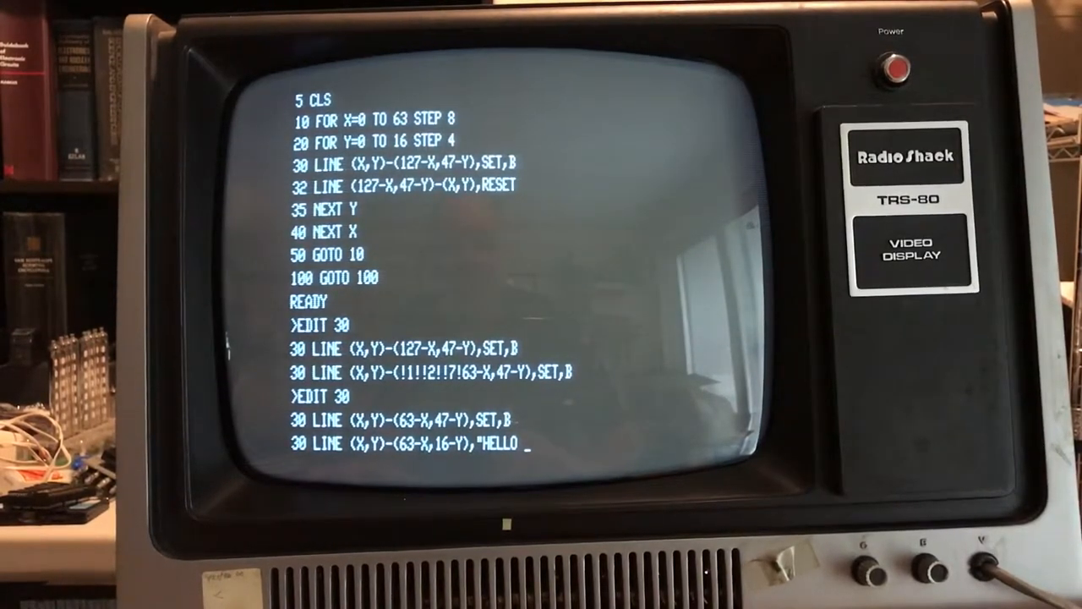
{"action": "type", "text": "WORLD\",SET,B"}
{"action": "type", "text": "LIST"}
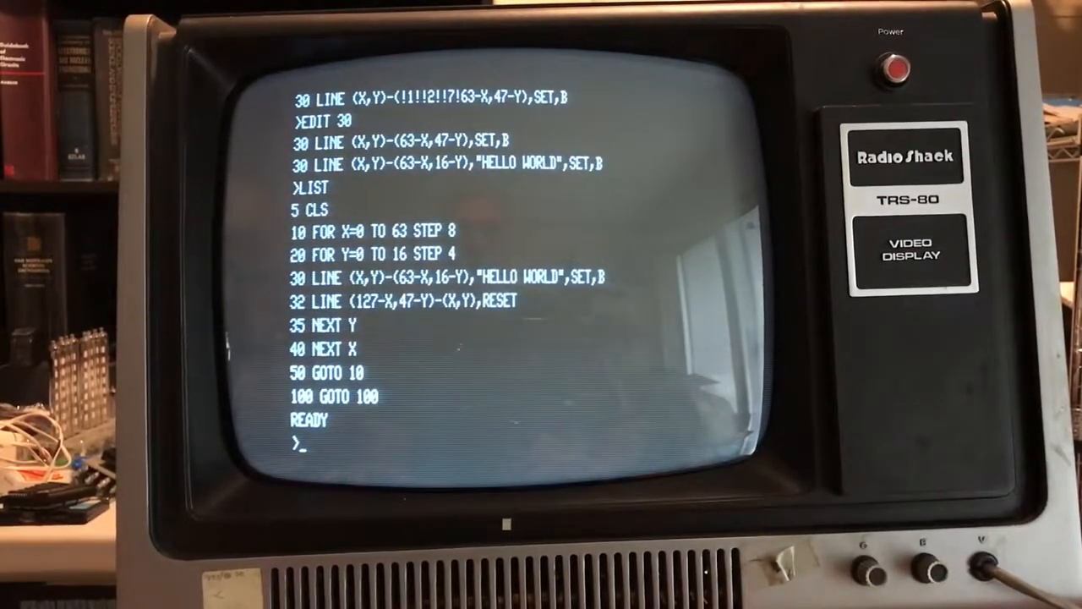
- Edit line 32 to start at (63-X,16-Y) and add 'GOODBYE WORLD'
{"action": "type", "text": "EDIT 32"}
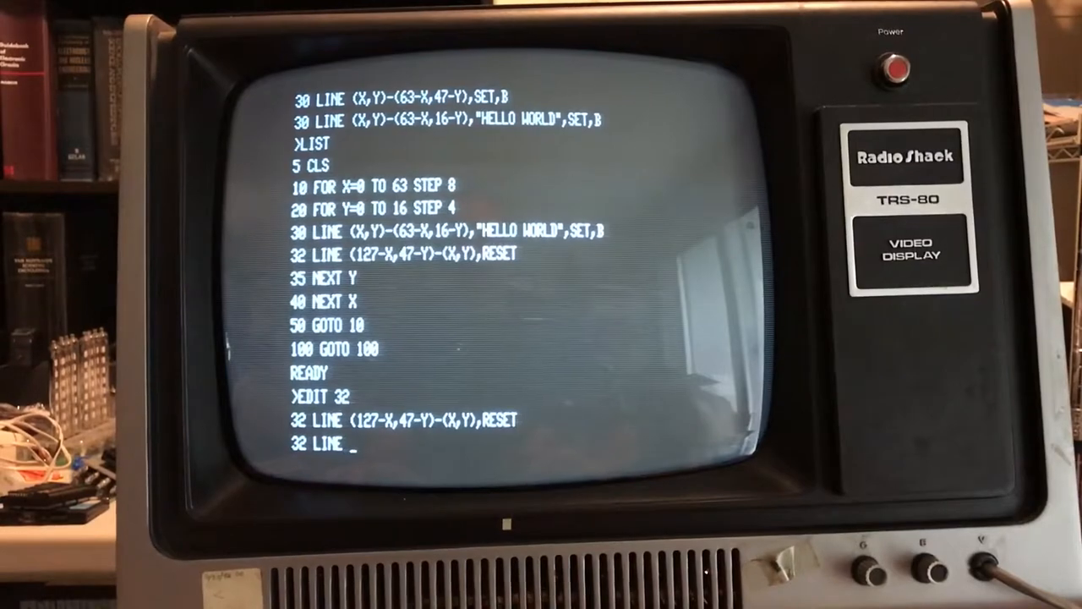
{"action": "type", "text": "(!1!!2!!7!"}
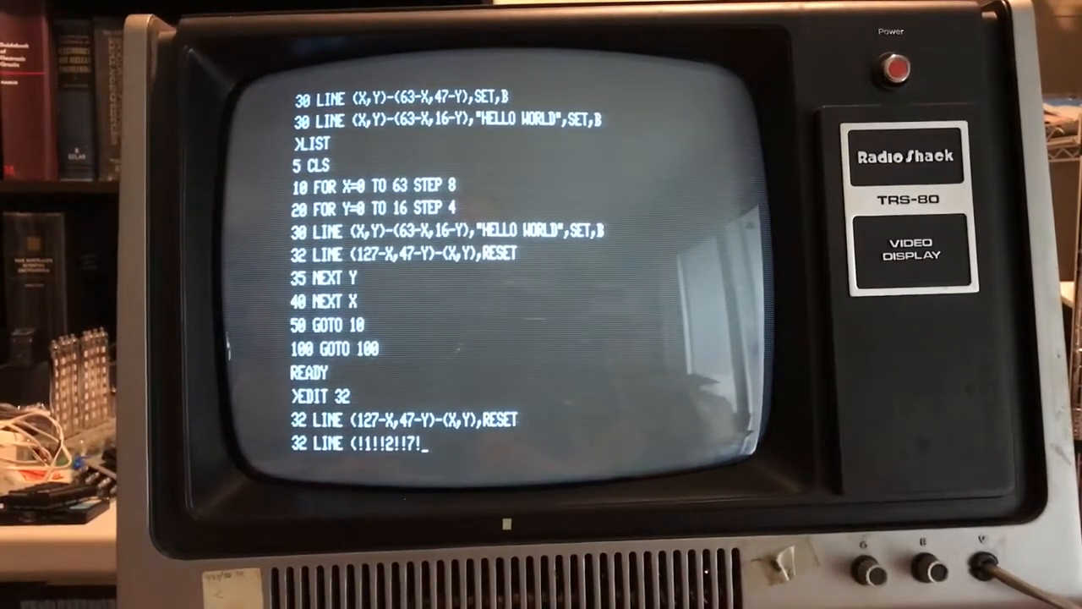
{"action": "type", "text": "6"}
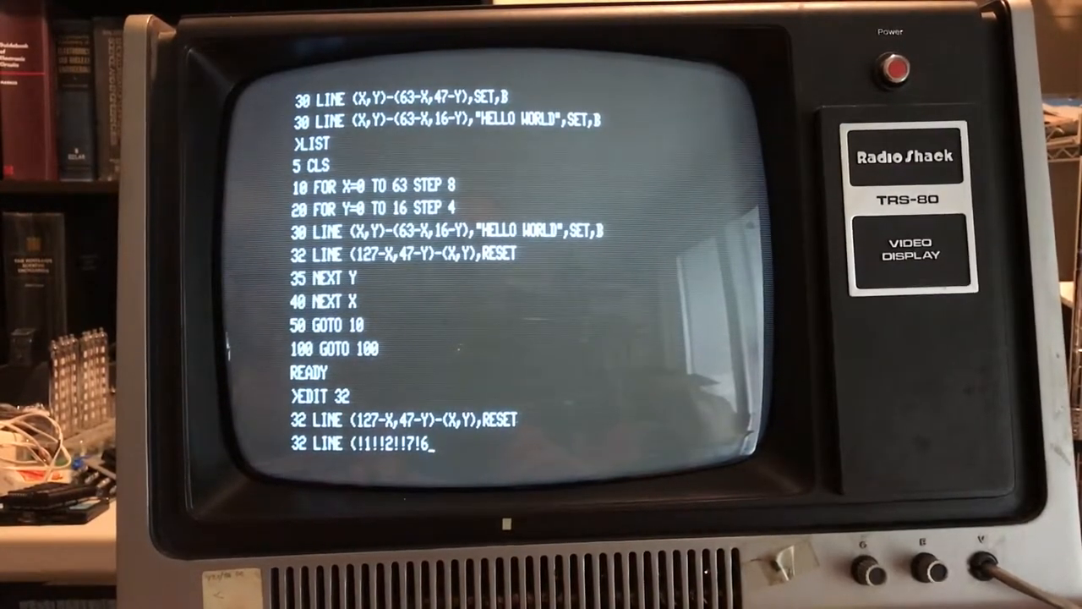
{"action": "type", "text": "3-X,47-Y)-(X,Y),RESET"}
{"action": "type", "text": "EDIT 32"}
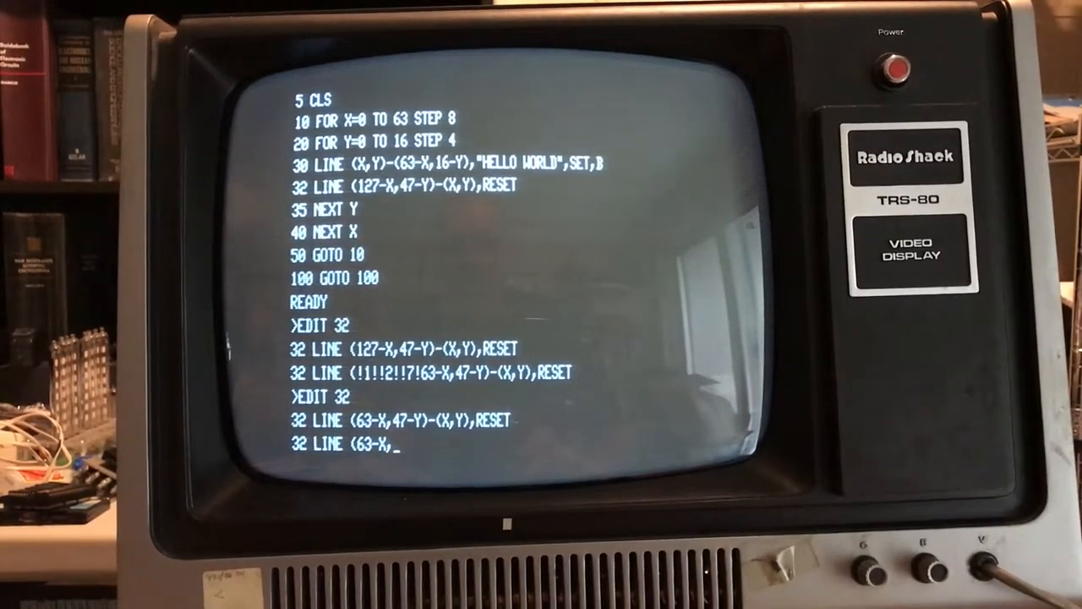
{"action": "type", "text": "16-Y)-(X,Y),"}
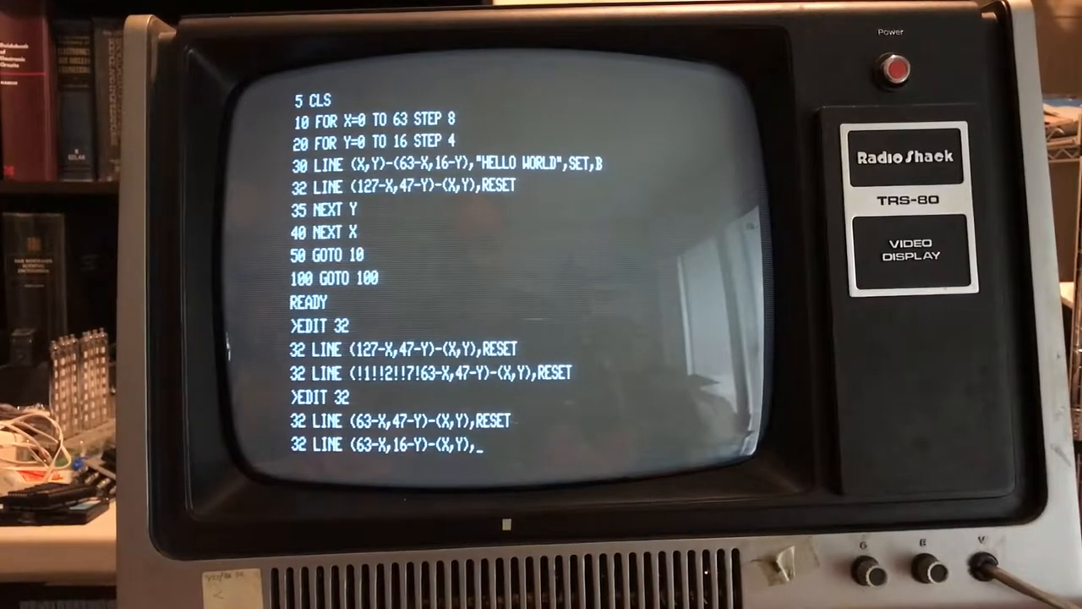
{"action": "type", "text": "\""}
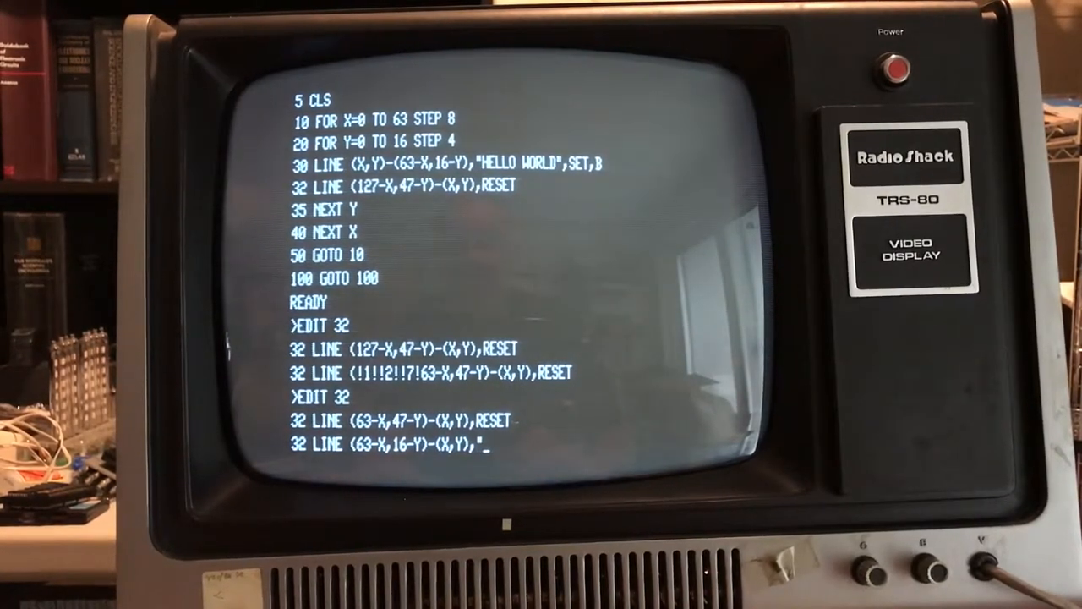
{"action": "type", "text": "GOODB"}
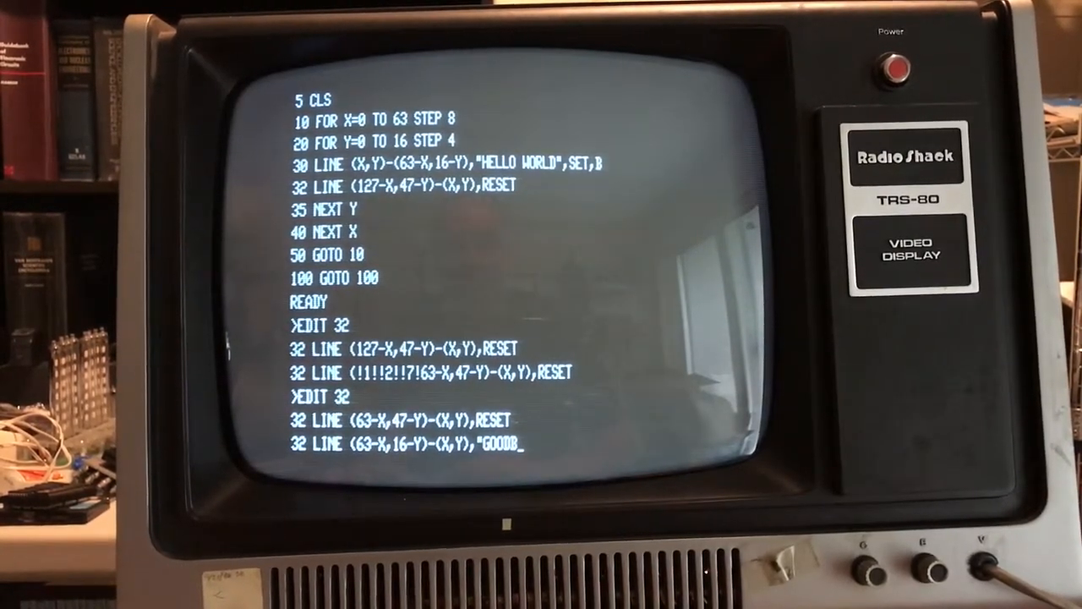
{"action": "type", "text": "YE WORLD\"RESET"}
{"action": "type", "text": "EDIT 32"}
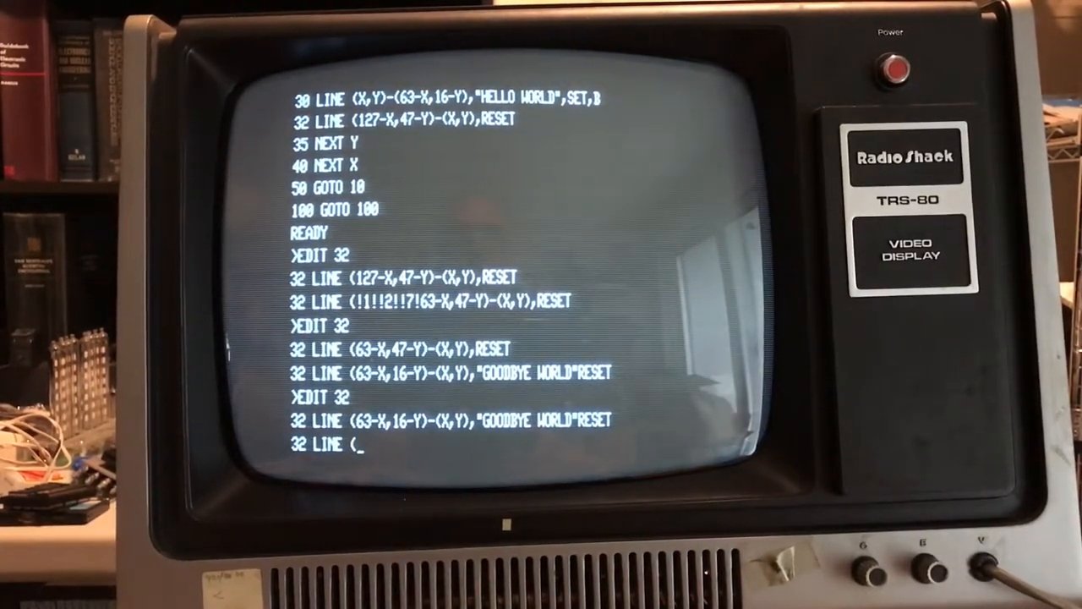
- Retype line 32 as (63-X,16-Y)-(X,Y),'GOODBYE WORLD',RESET
{"action": "type", "text": "63-X,16-Y)"}
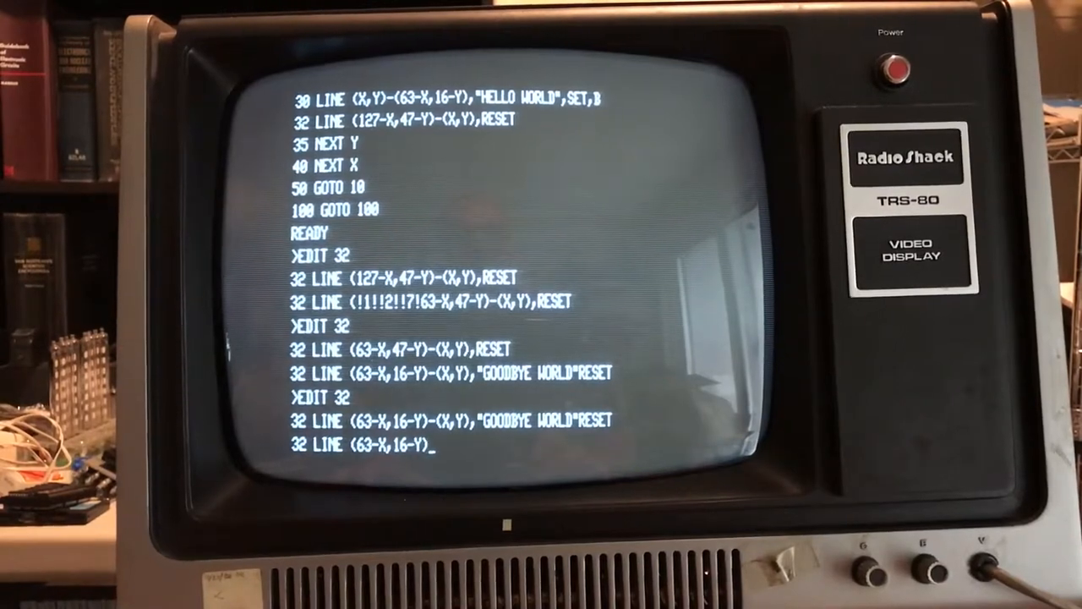
{"action": "type", "text": "-(X,Y),\"GOODBYE W"}
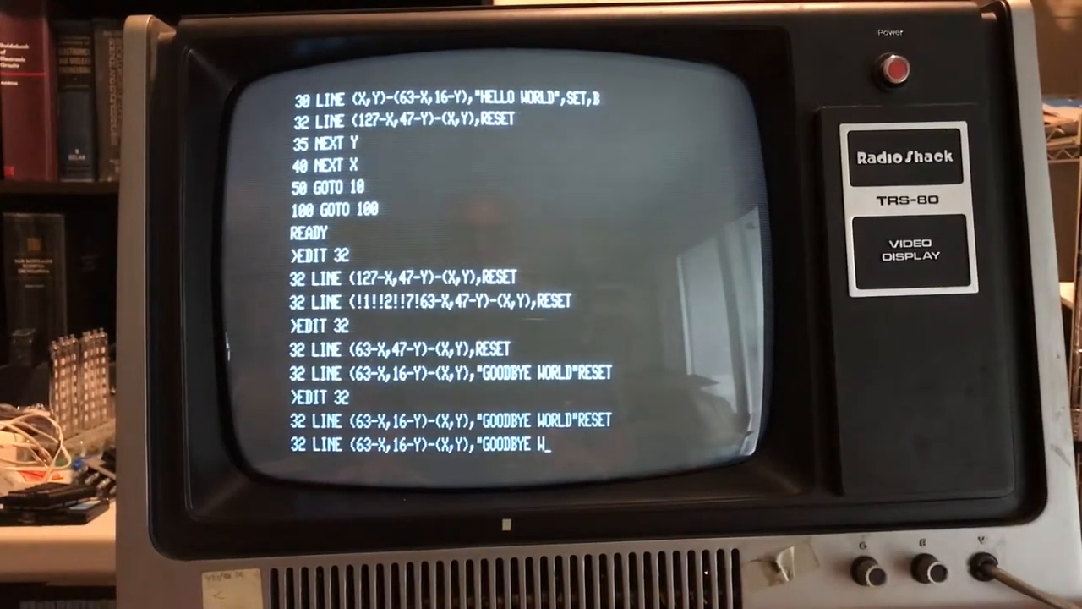
{"action": "type", "text": "ORLD\",RESET"}
{"action": "type", "text": "LIST"}
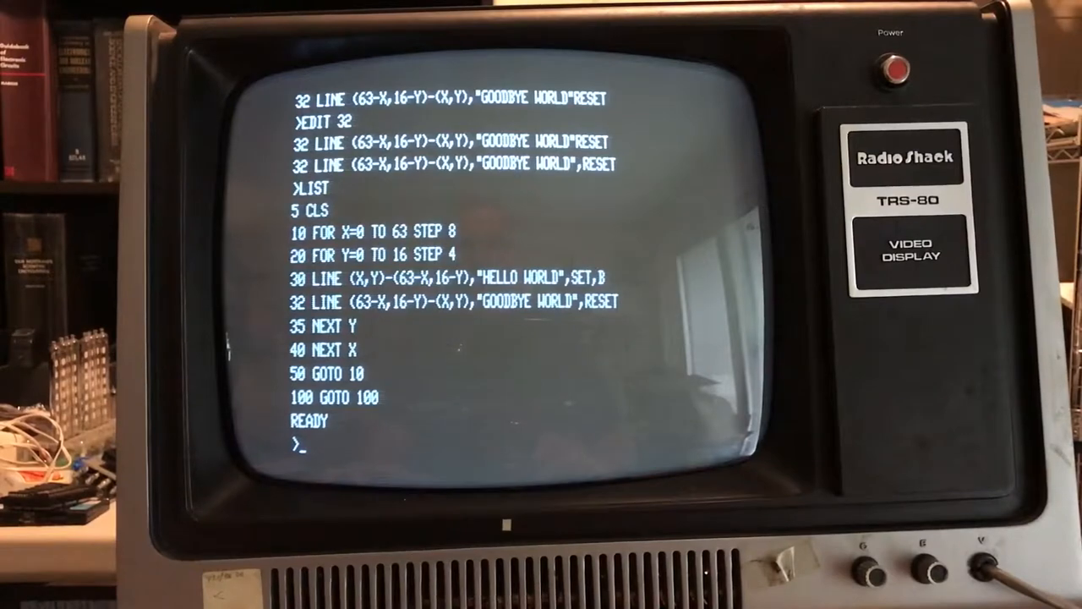
{"action": "type", "text": "R"}
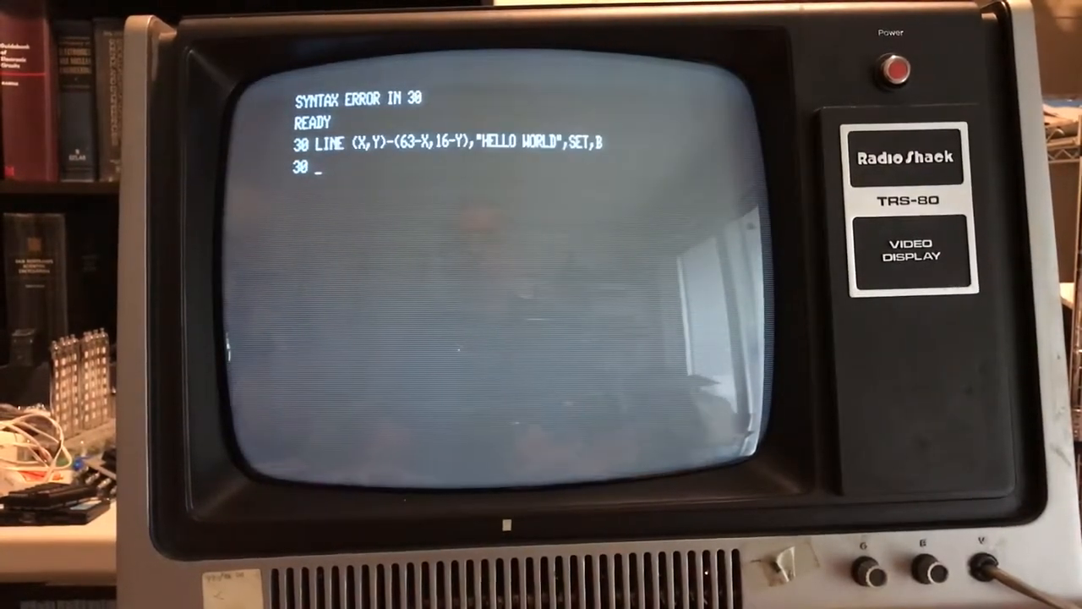
- Remove SET from line 30 so it ends "HELLO WORLD",B, and list the program
{"action": "type", "text": "LINE (X"}
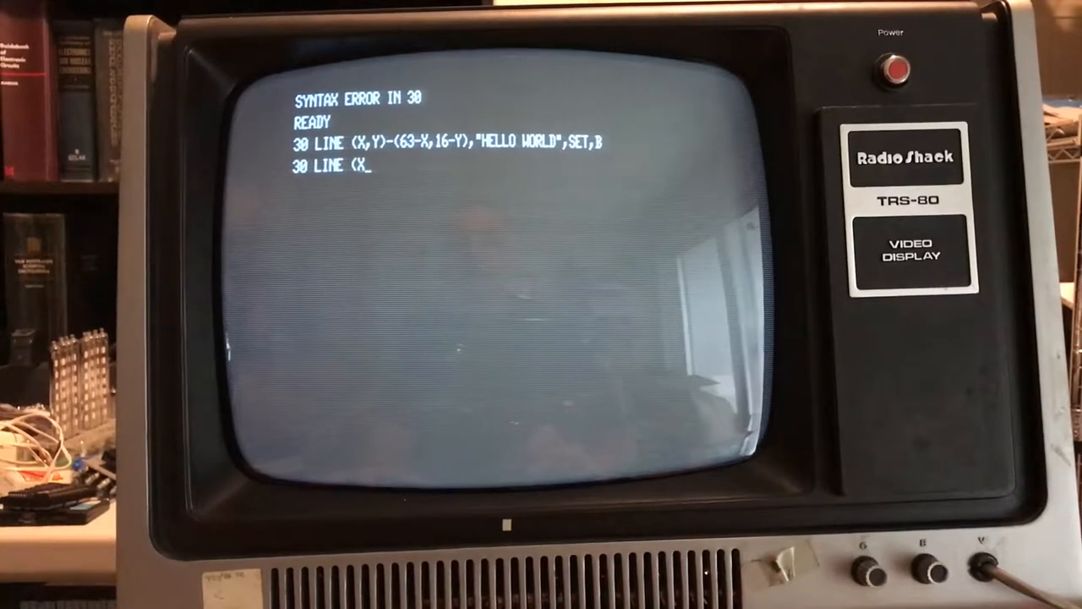
{"action": "type", "text": ",Y)-(63-X,16-Y),\"H"}
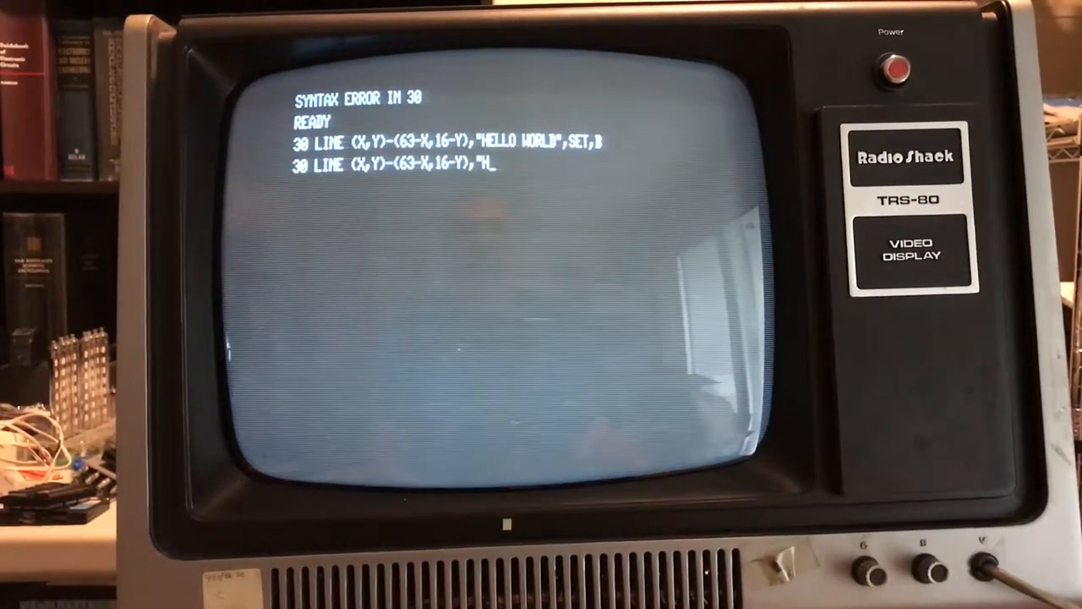
{"action": "type", "text": "ELLO WORLD\""}
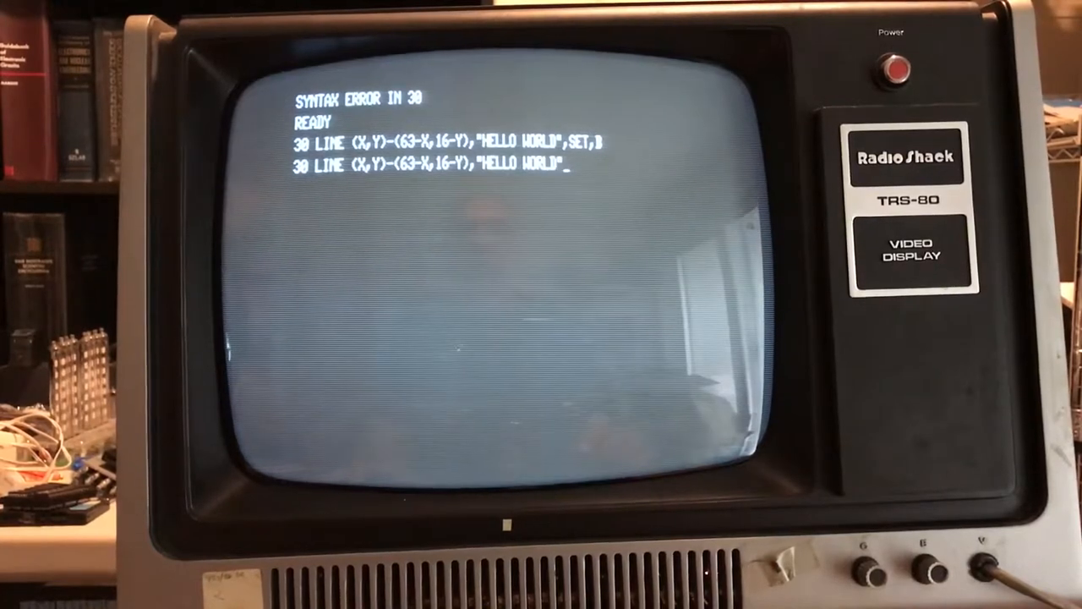
{"action": "type", "text": ",!S!!E!!T!!,!B"}
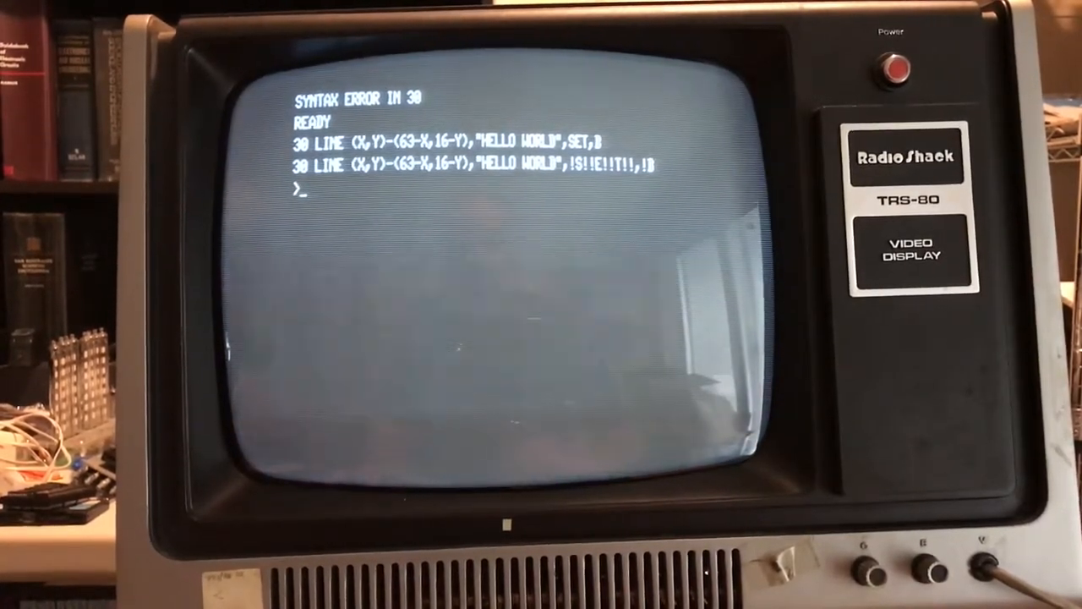
{"action": "type", "text": "LIST"}
{"action": "type", "text": "EDIT 32"}
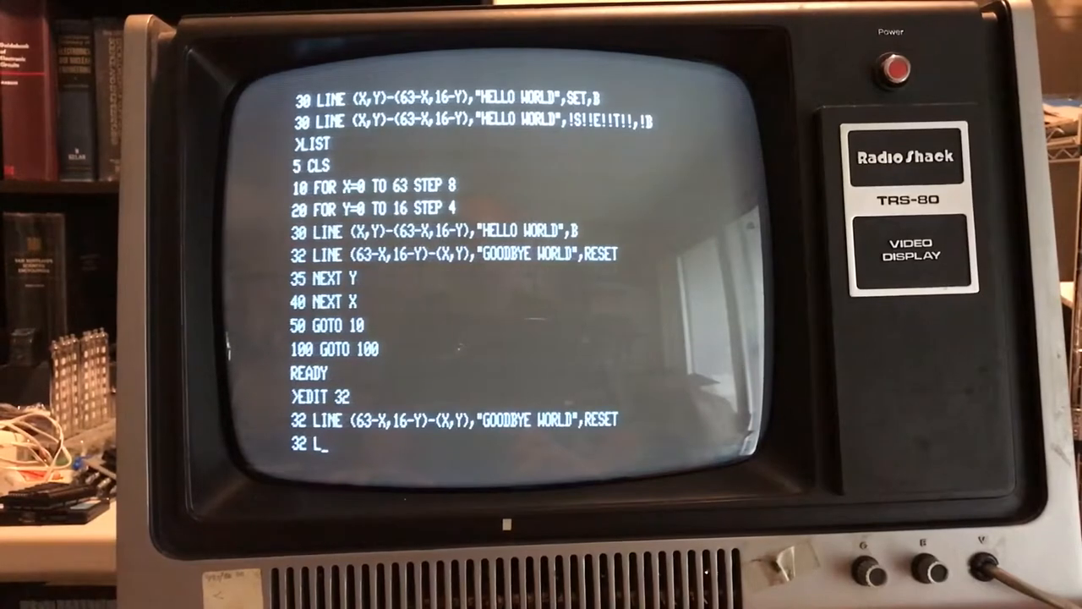
- Reopen line 32 to strip its RESET option from the box LINE statement
{"action": "type", "text": "INE ("}
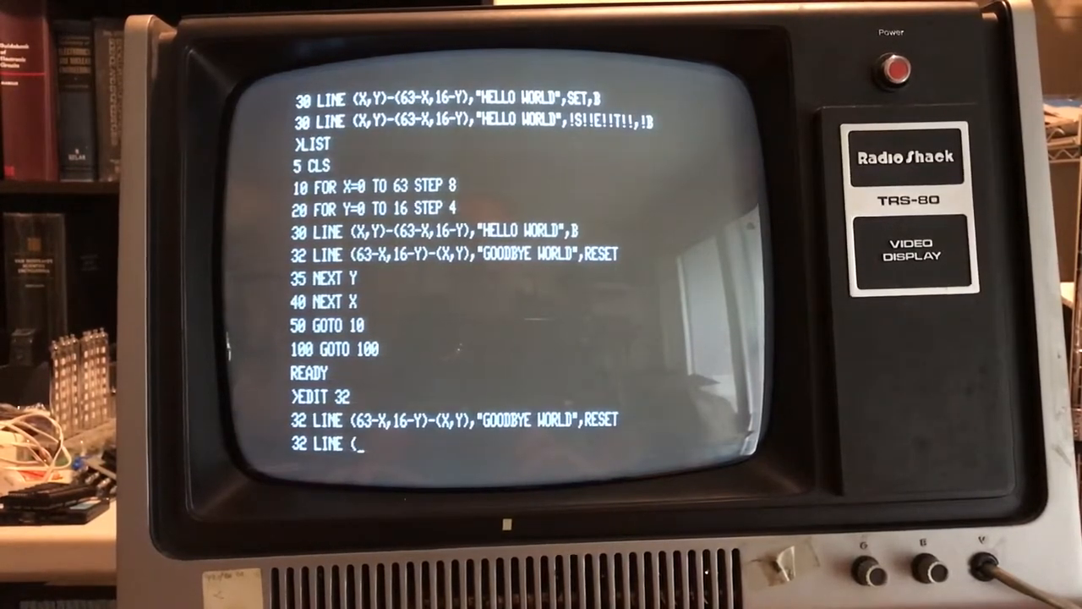
{"action": "type", "text": "63-X,16-Y)"}
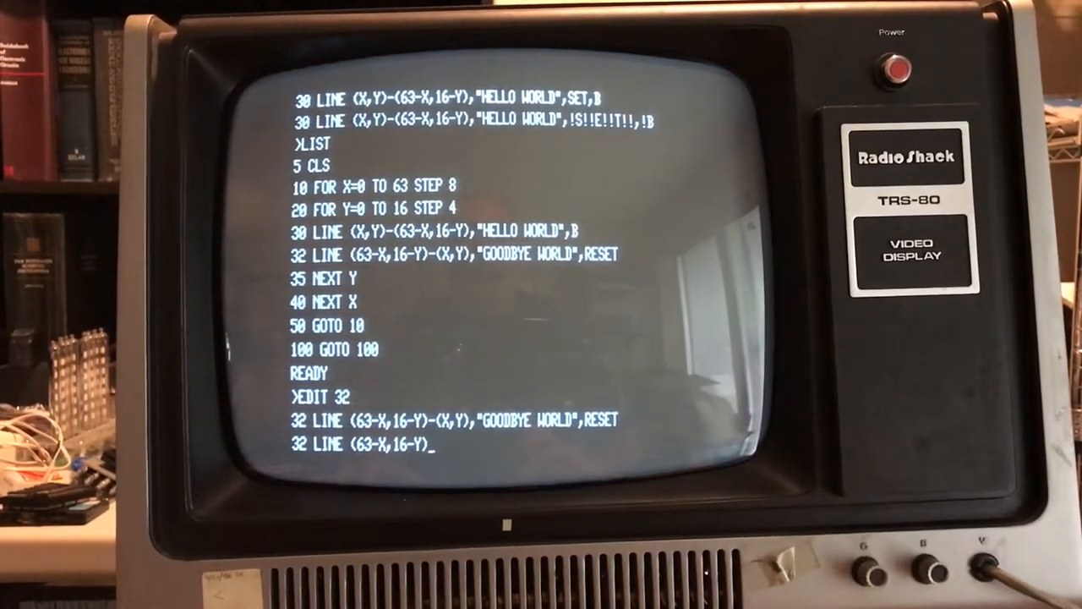
{"action": "type", "text": "-(X,Y),\"GO"}
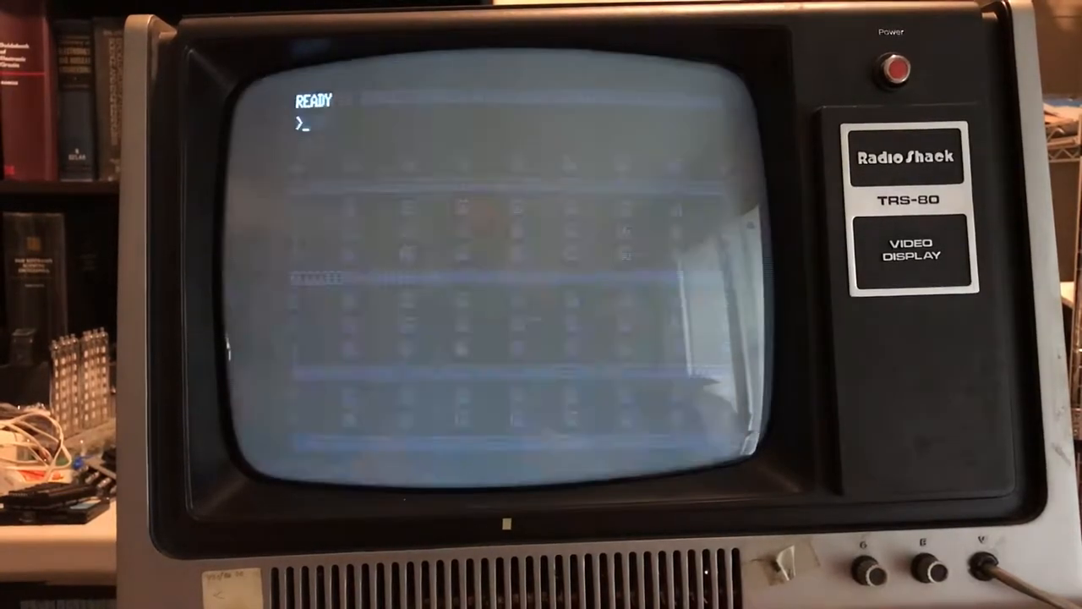
- Change lines 30 and 32 to filled "H",BF and "G",BF boxes, then run
{"action": "type", "text": "LIST"}
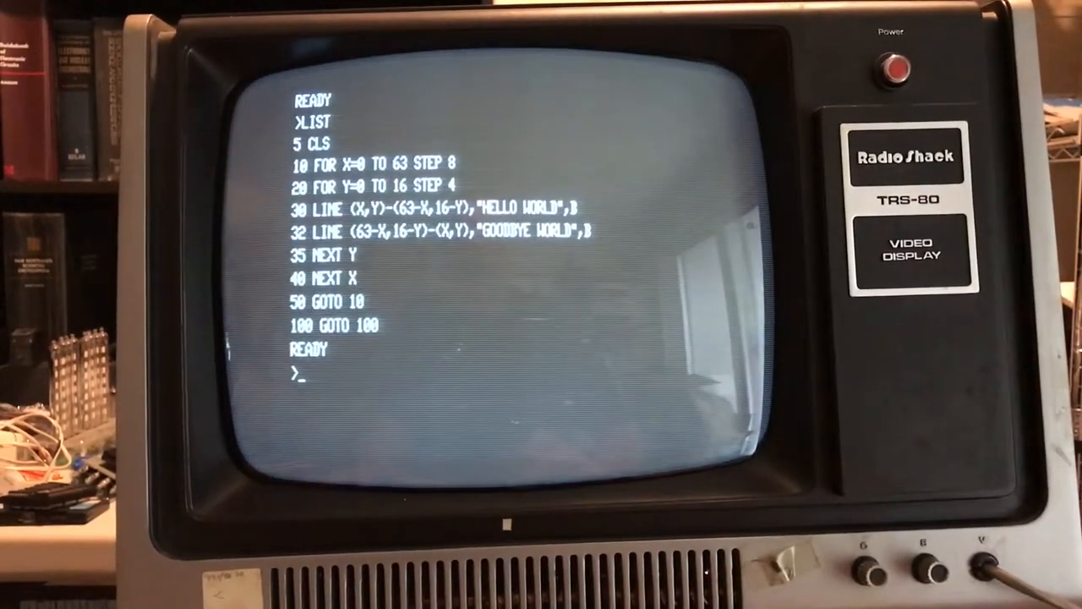
{"action": "type", "text": "EDIT"}
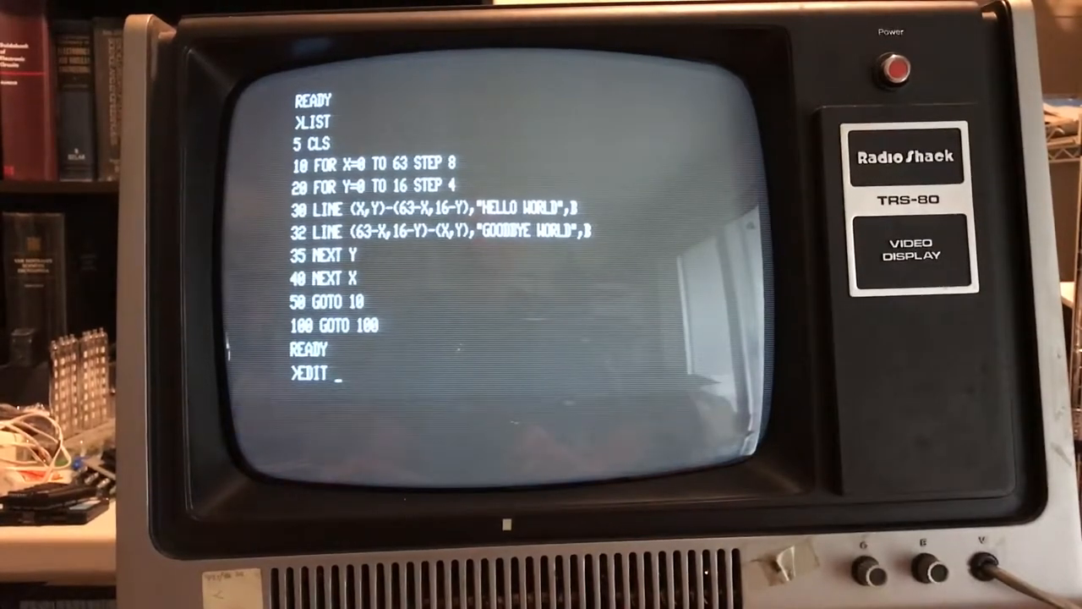
{"action": "type", "text": "30"}
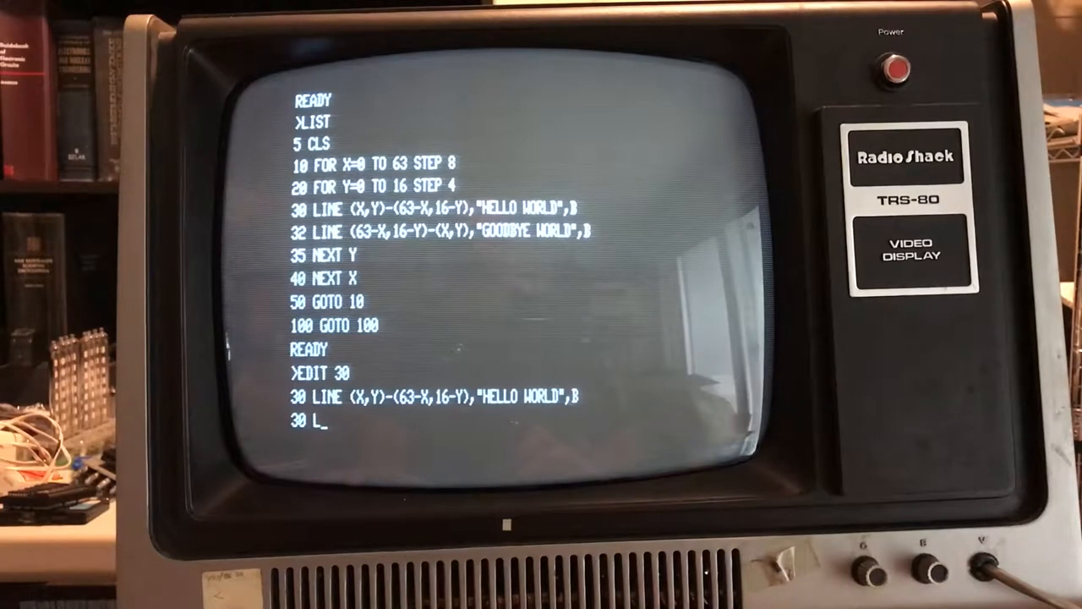
{"action": "type", "text": "INE (X,Y)"}
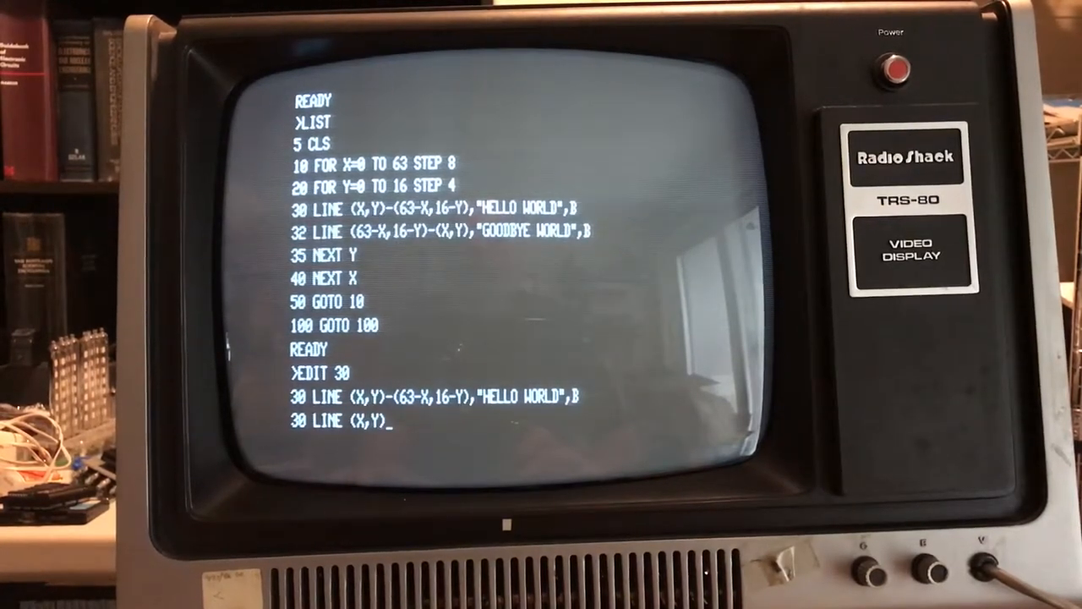
{"action": "type", "text": "-(63-X,16-Y),\"H!E!!L!!L!!O!! !!W!!O!!R!!L!!D!\",BF"}
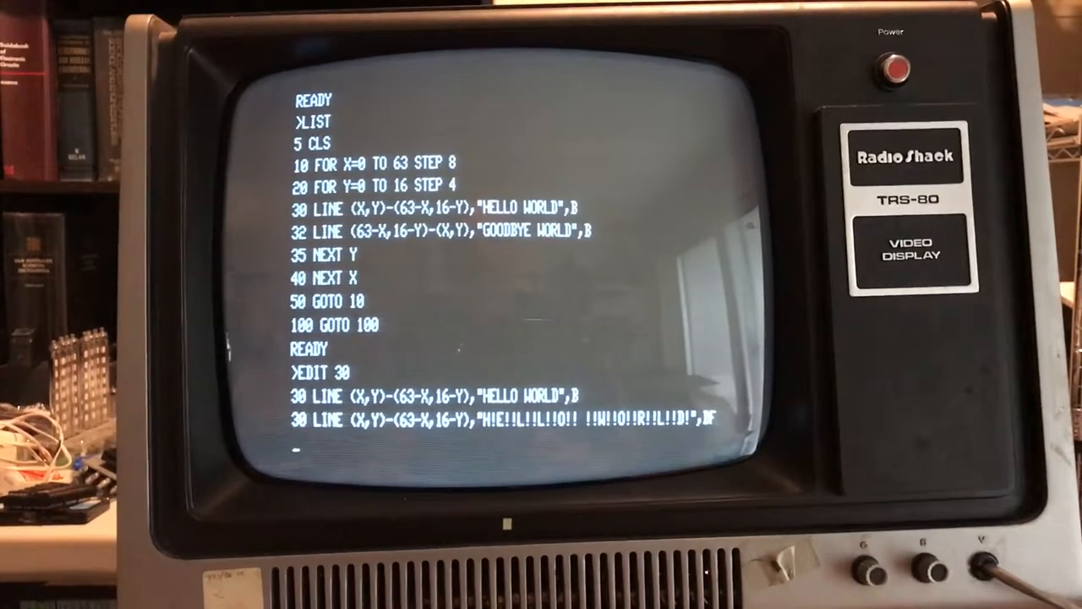
{"action": "type", "text": "EDIT 32"}
{"action": "type", "text": "R"}
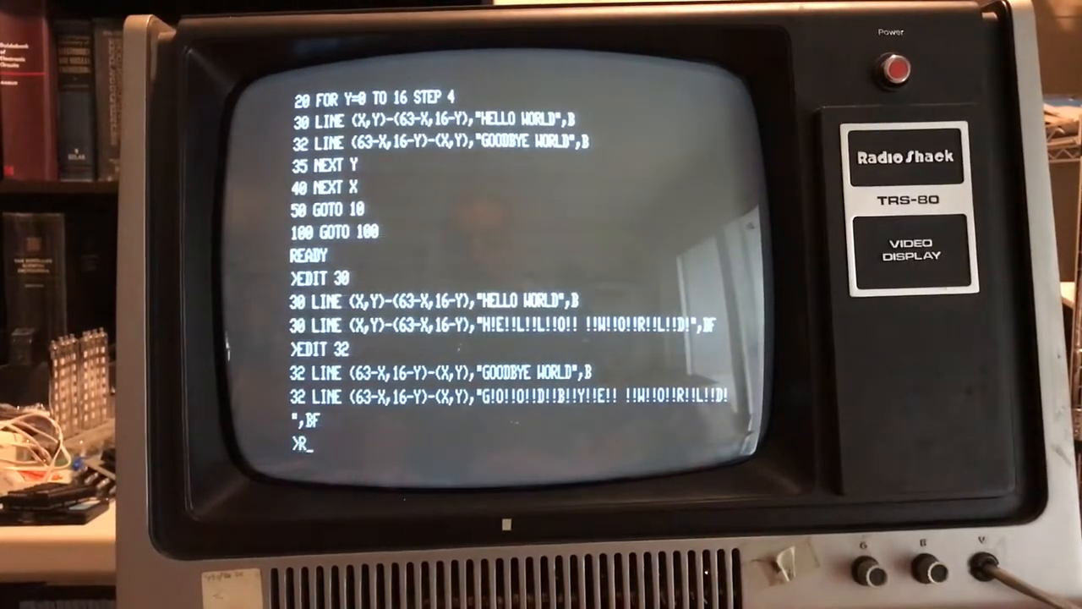
{"action": "key", "text": "Enter"}
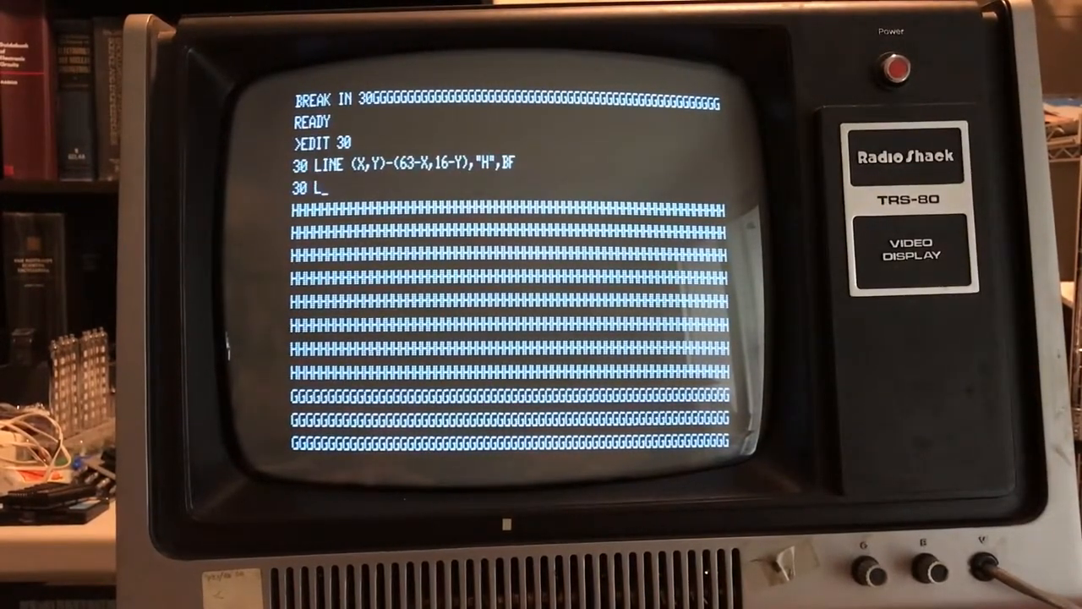
- Change line 30 from BF to B for outlined "H" boxes
{"action": "type", "text": "INE (X,Y"}
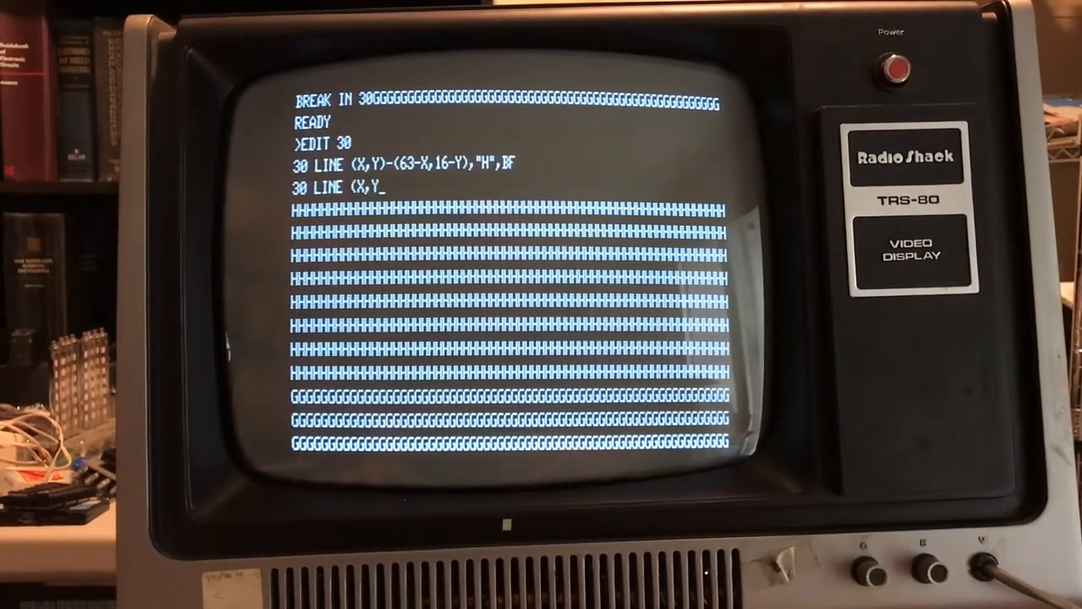
{"action": "type", "text": ")-(63-X,1"}
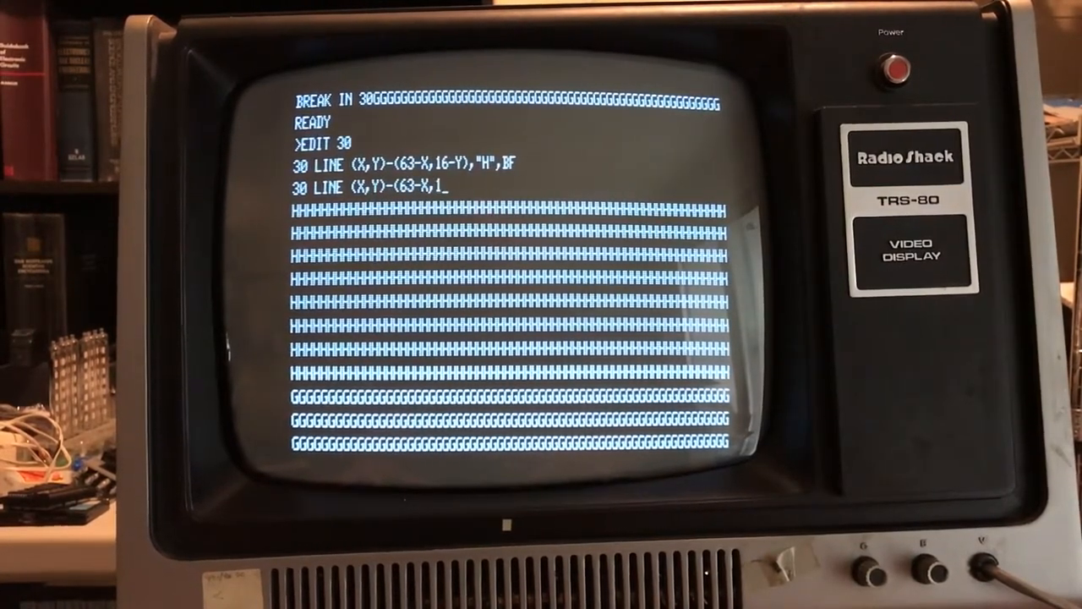
{"action": "type", "text": "6-Y),\"H\","}
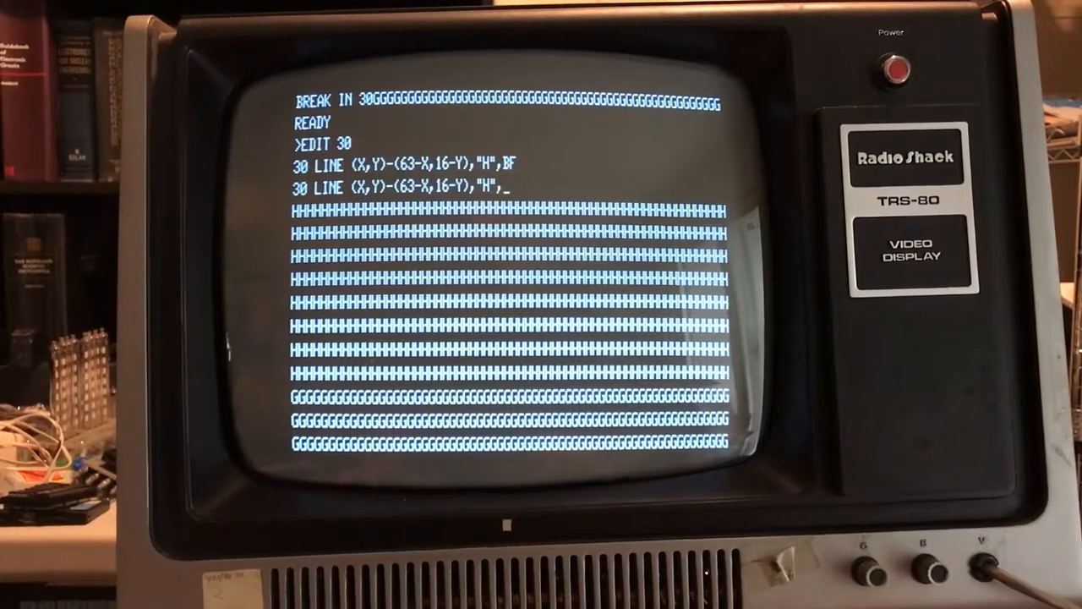
{"action": "type", "text": "!F!"}
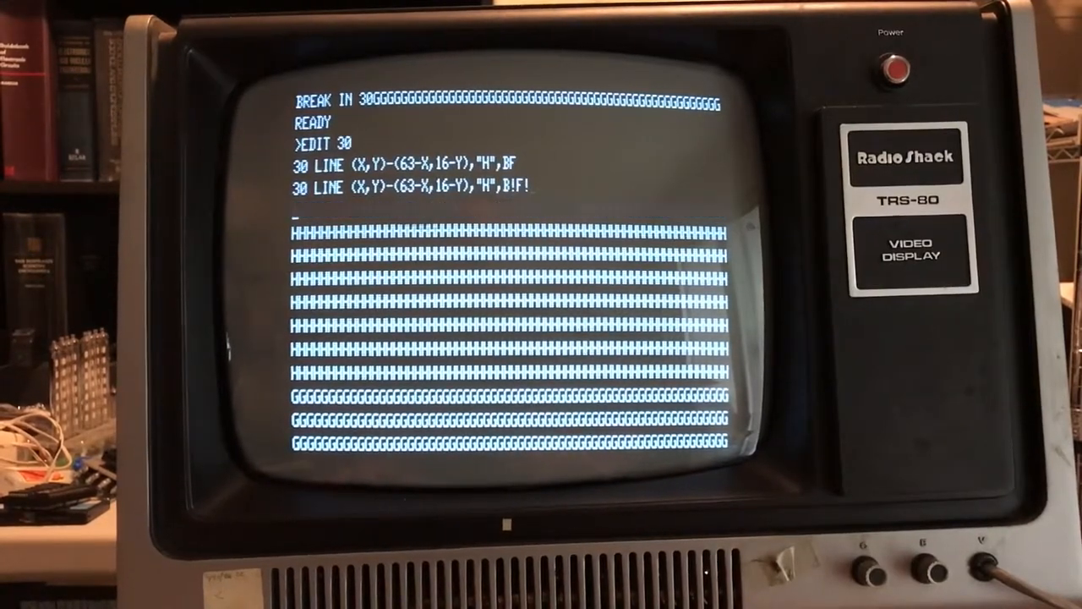
- Change line 32 to outlined "G",B boxes and list the program
{"action": "type", "text": "EDIT 32"}
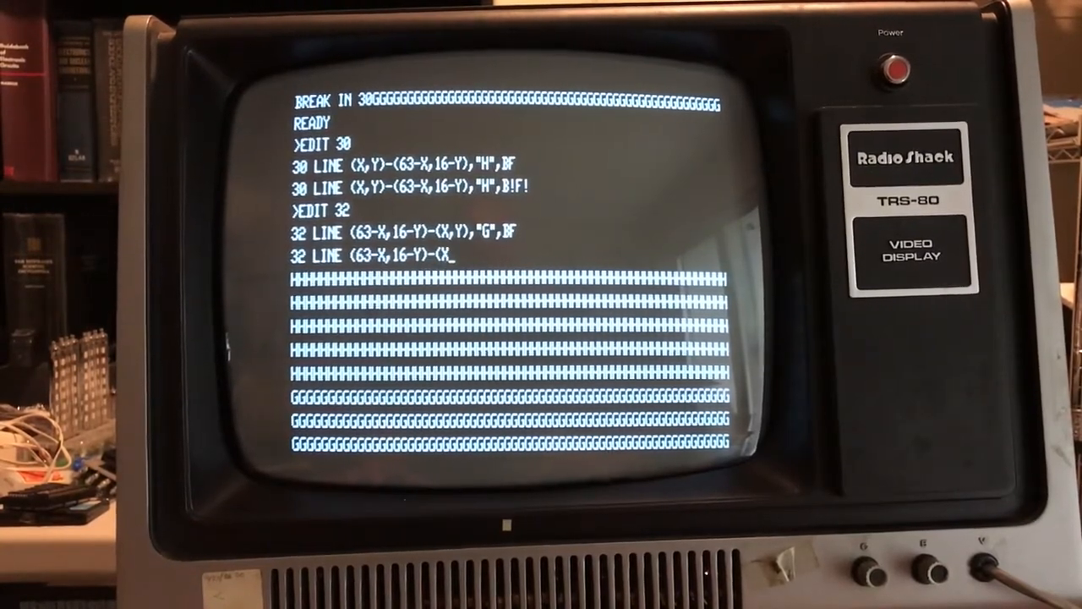
{"action": "type", "text": ",Y),\"G\","}
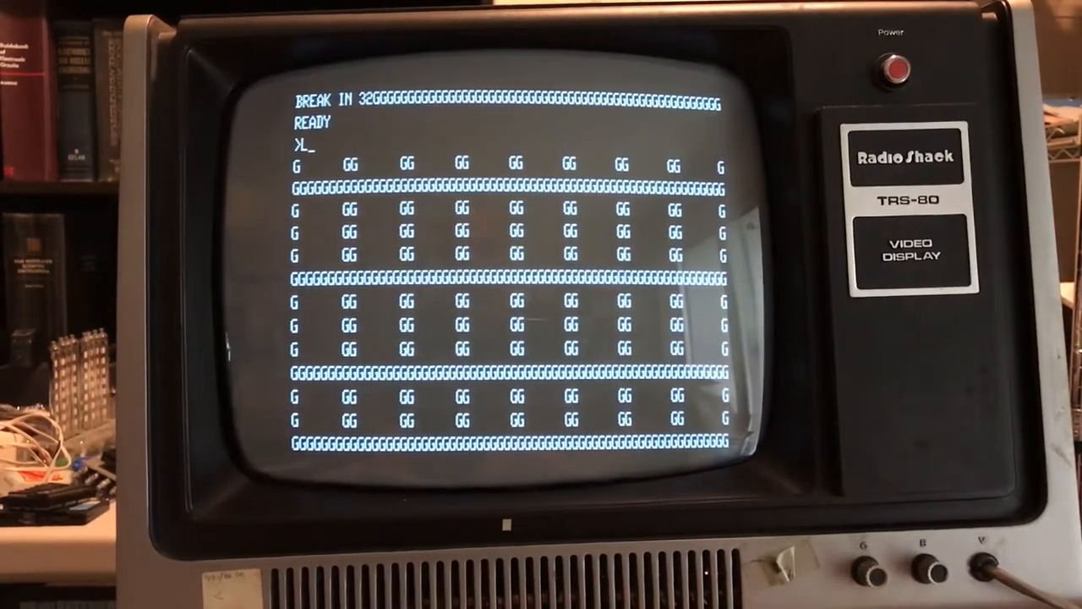
{"action": "type", "text": "LIST"}
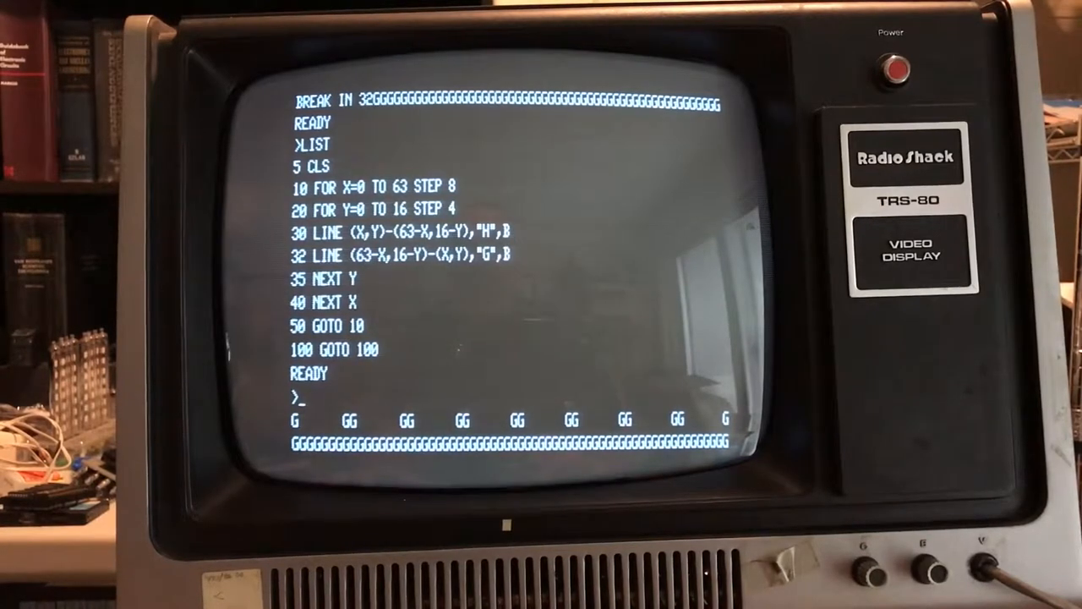
- Edit line 10 to FOR X=0 TO 63 STEP 2 and list the program
{"action": "type", "text": "EDIT 10"}
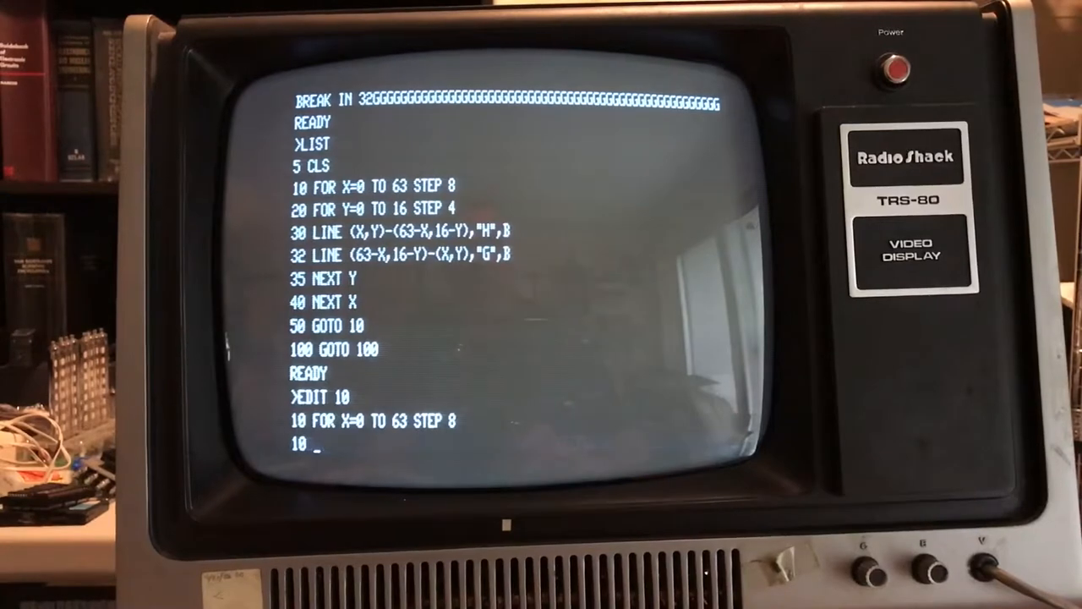
{"action": "type", "text": "FOR X=0 TO"}
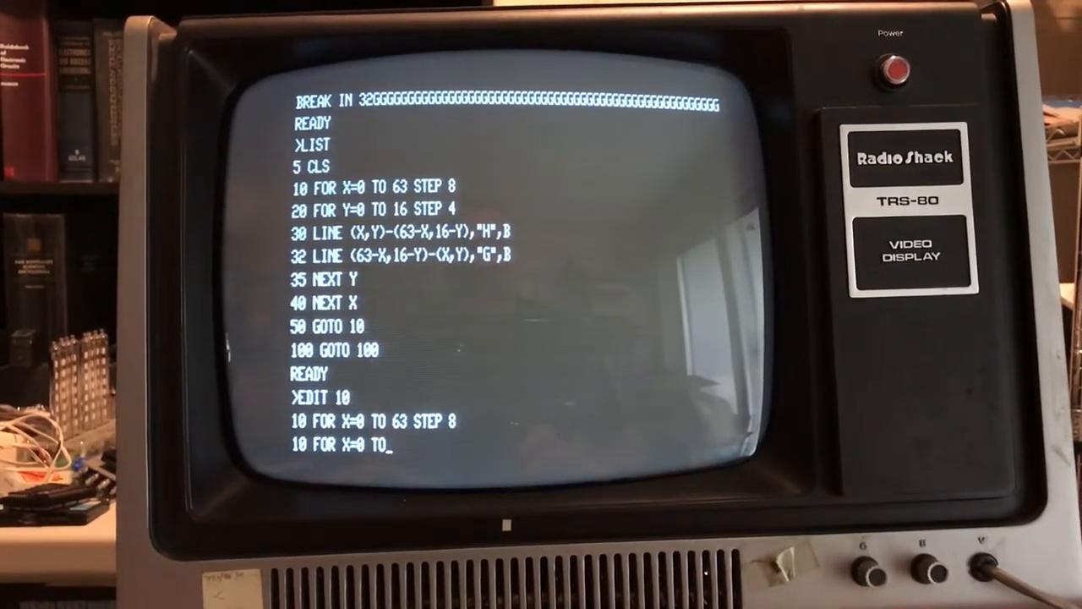
{"action": "type", "text": "63 STEP"}
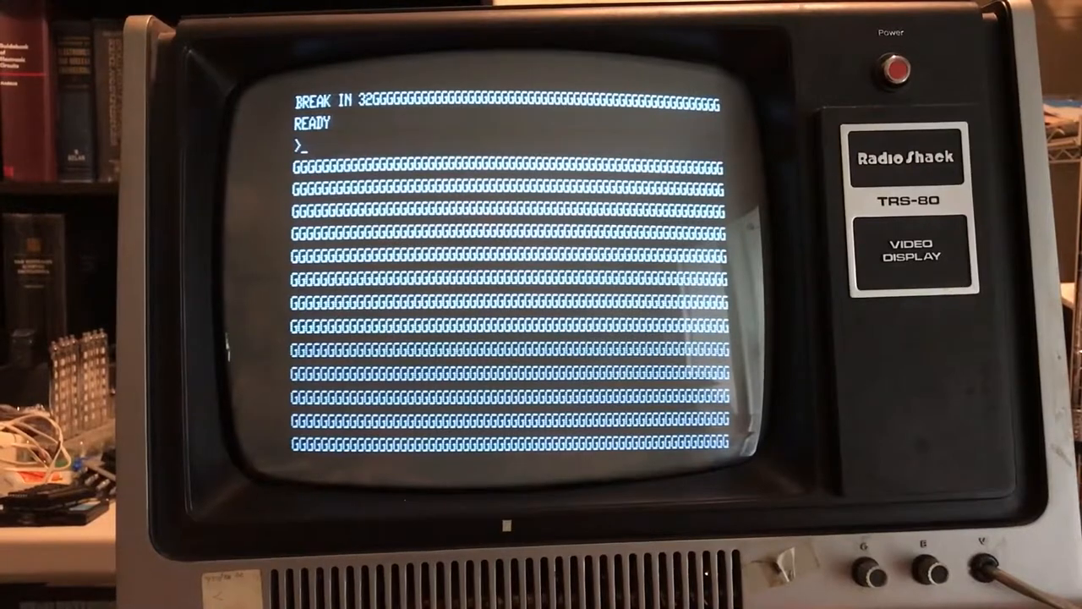
{"action": "type", "text": "LIST"}
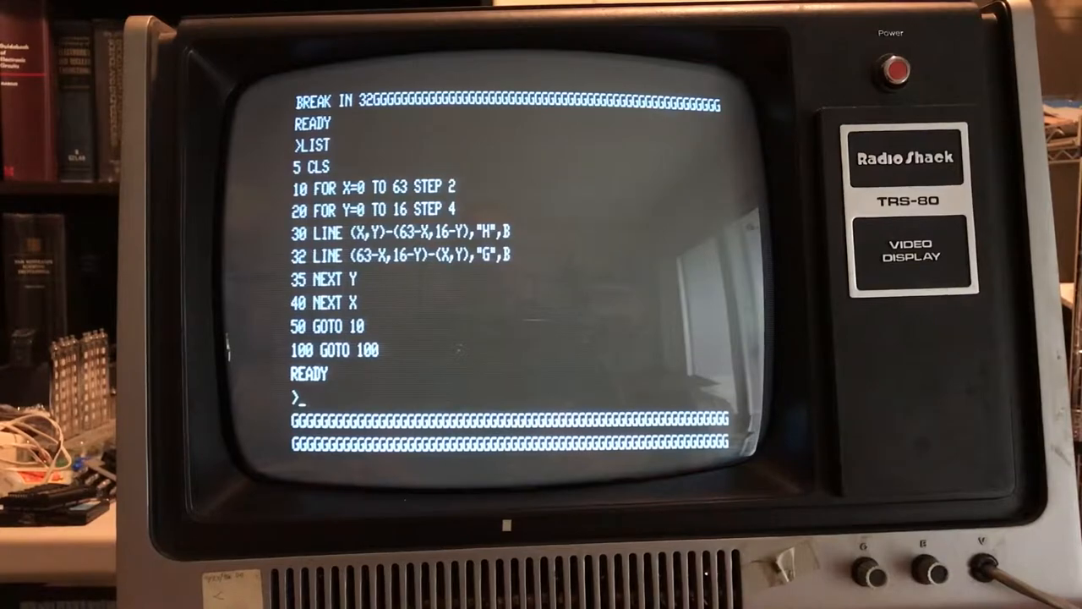
- Enter the command SAVE "TEST2" to store the program
{"action": "type", "text": "S"}
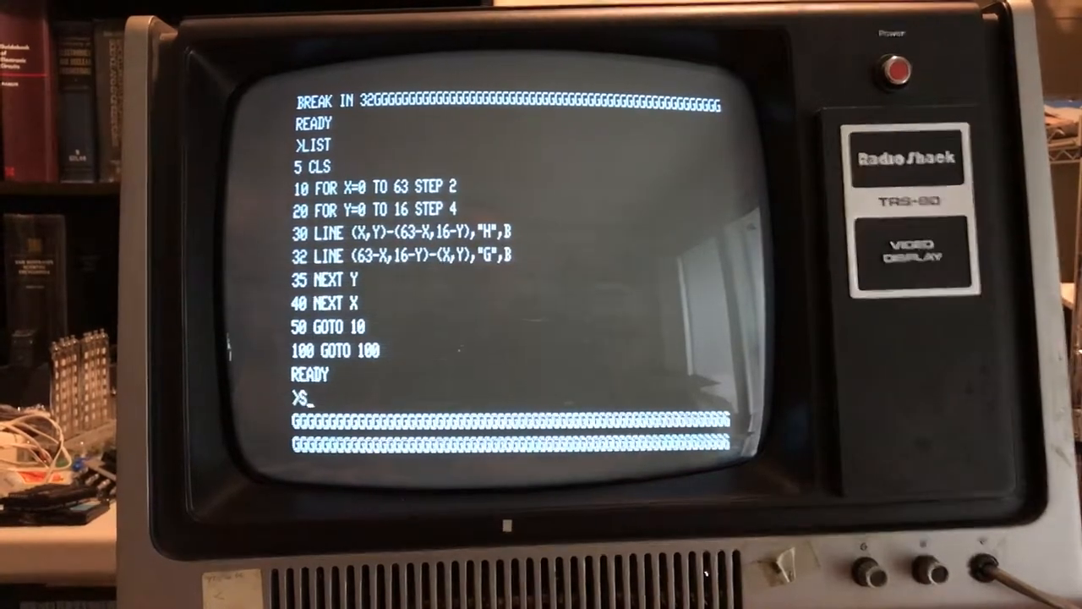
{"action": "type", "text": "AVE \"TEST"}
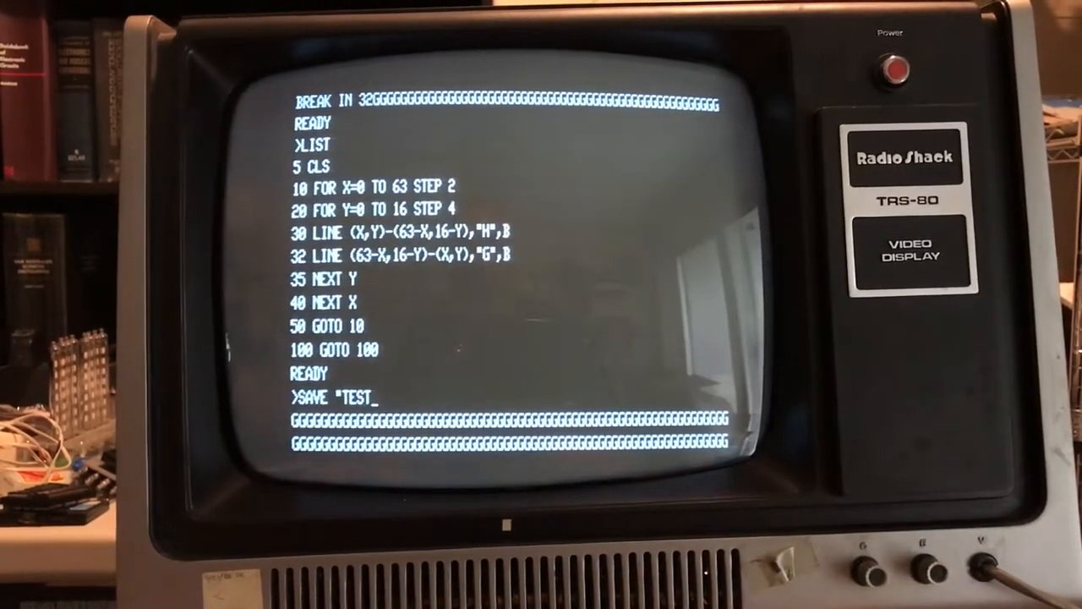
{"action": "type", "text": "2"}
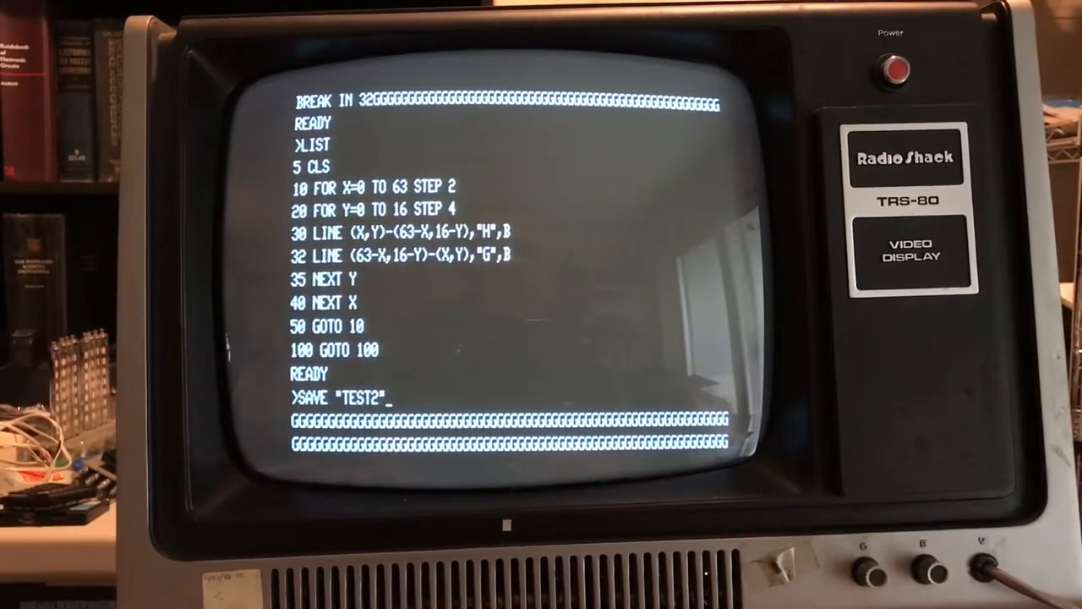